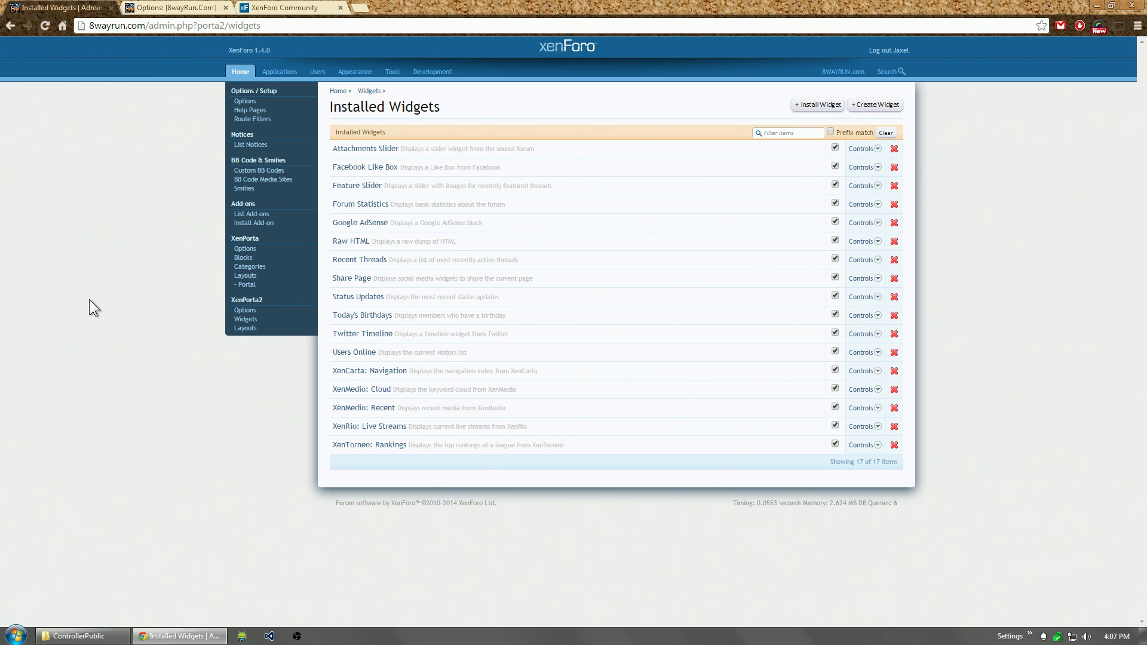
mouse_move(405, 437)
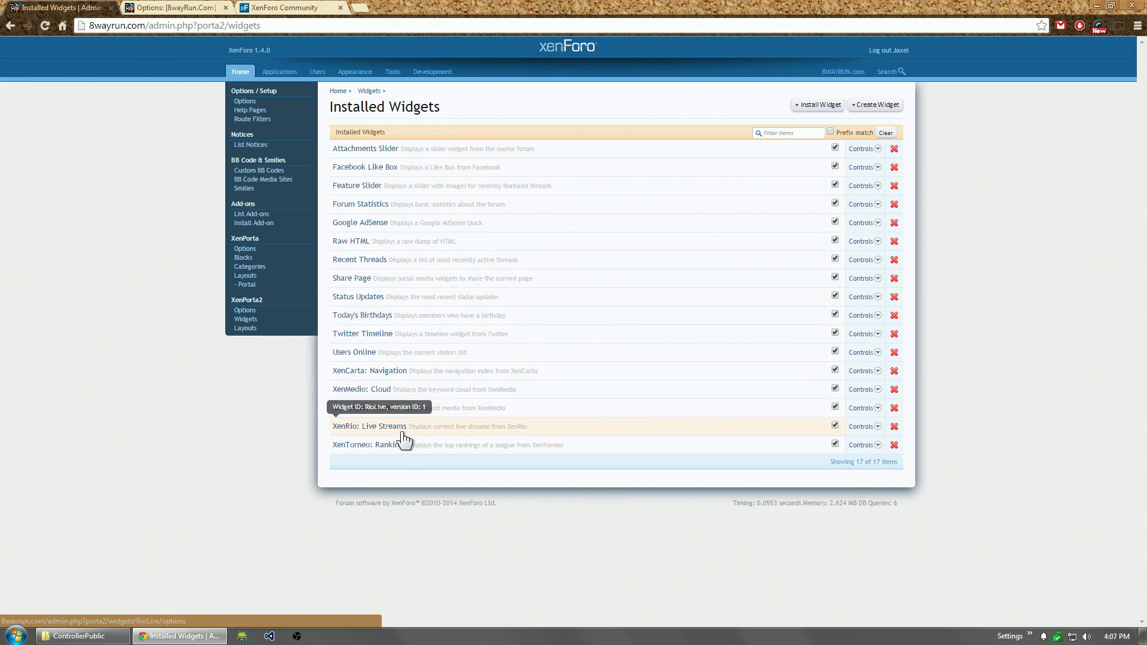
mouse_move(139, 419)
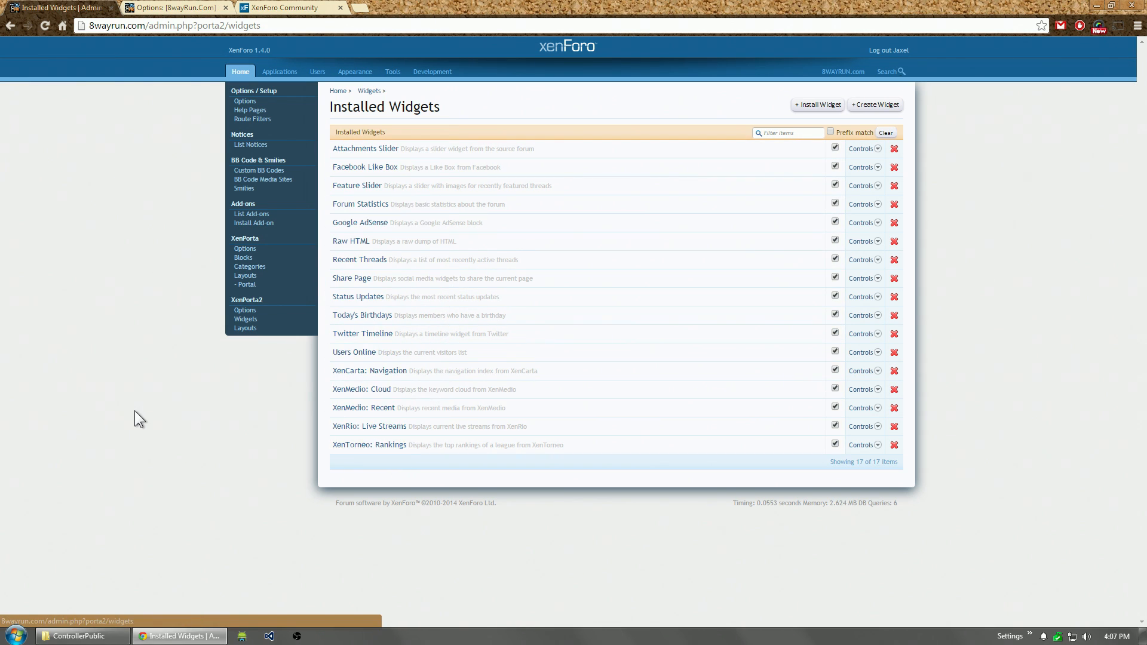
Step: Open the Feature Slider widget's options and review its source forums, slider, display and cache settings
left_click(245, 319)
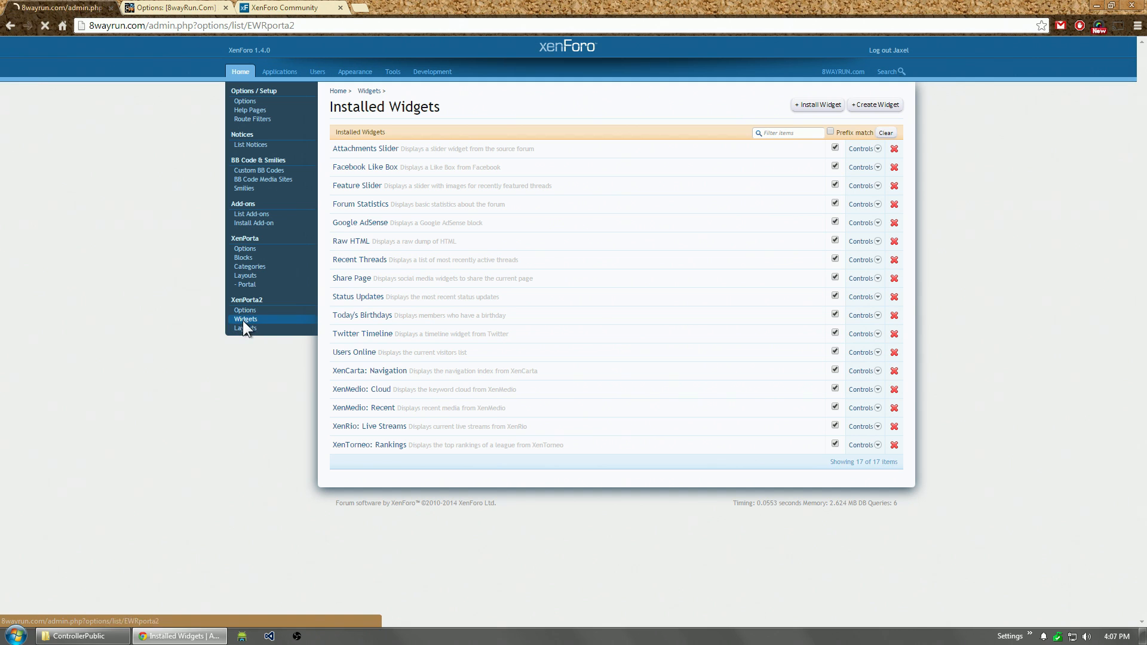
left_click(245, 319)
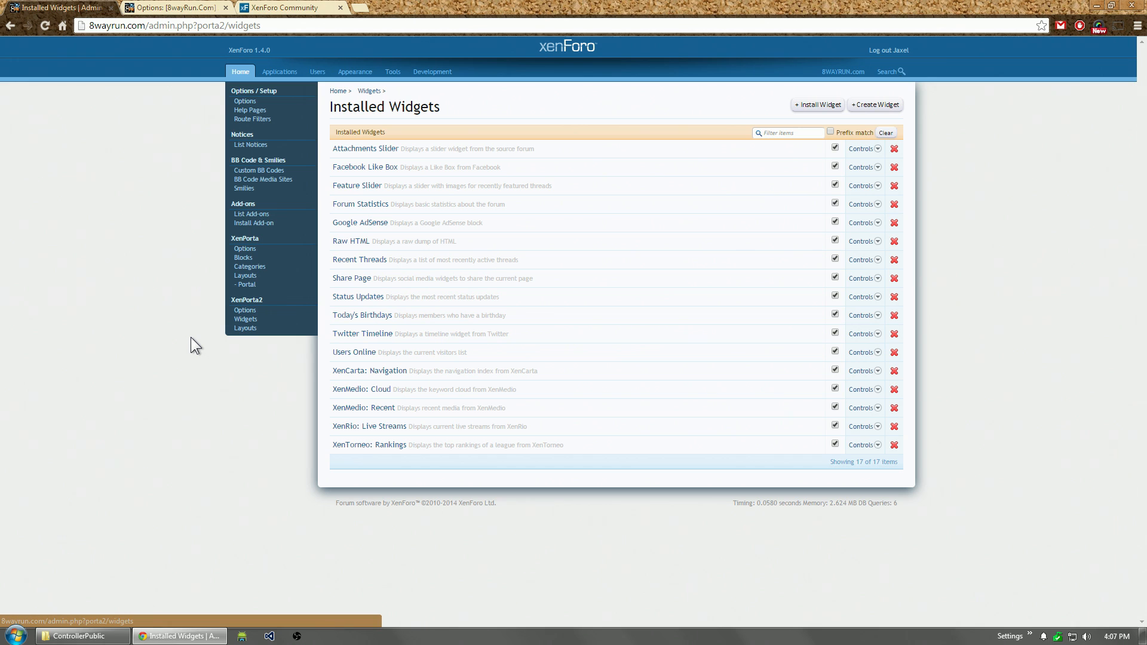
mouse_move(352, 278)
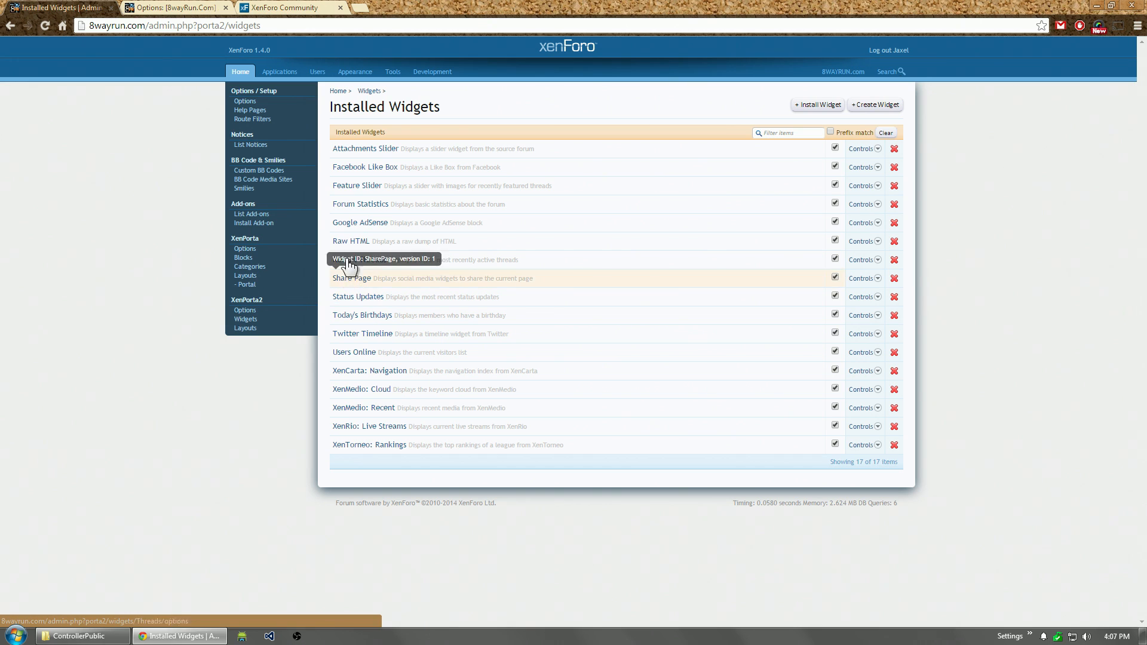
mouse_move(373, 185)
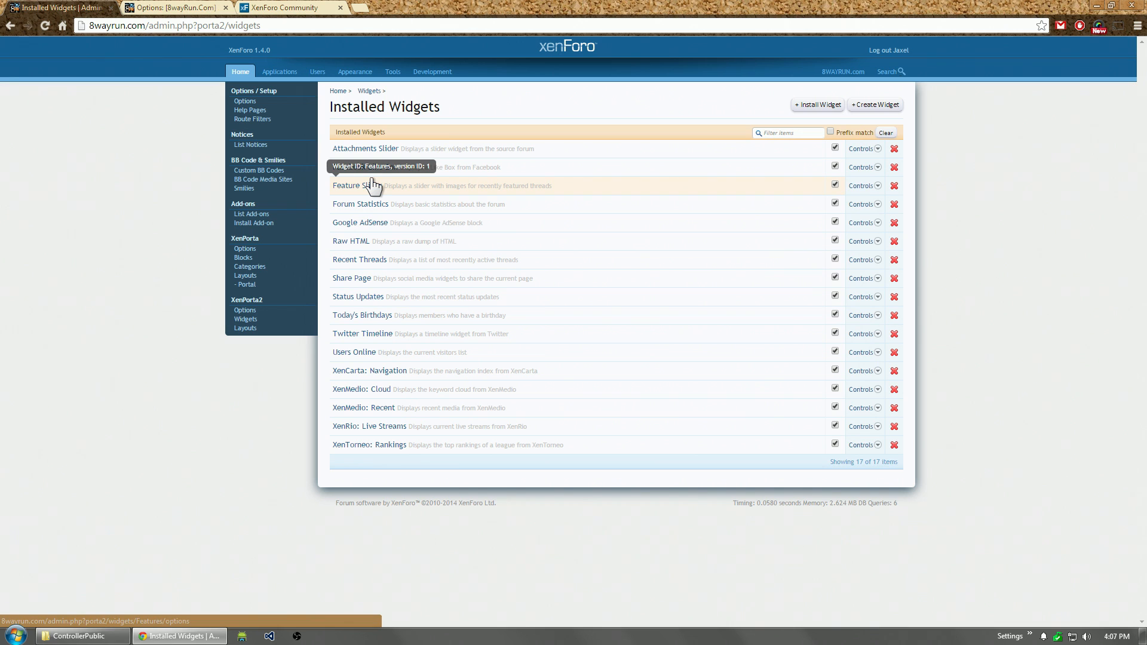
left_click(358, 186)
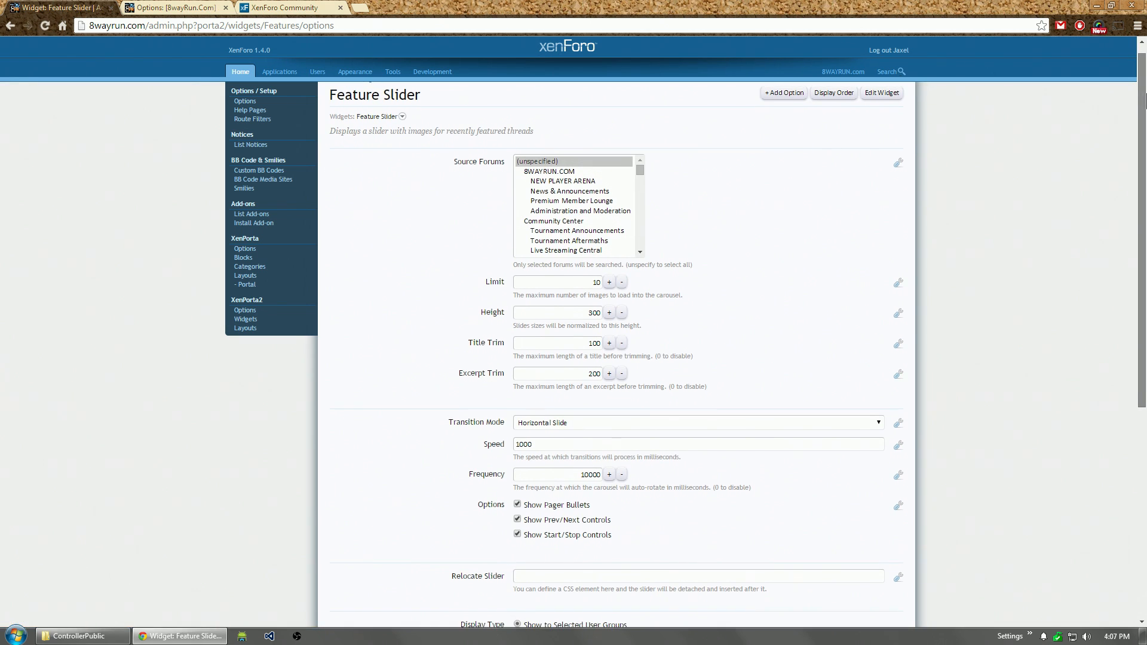
scroll("down", 3)
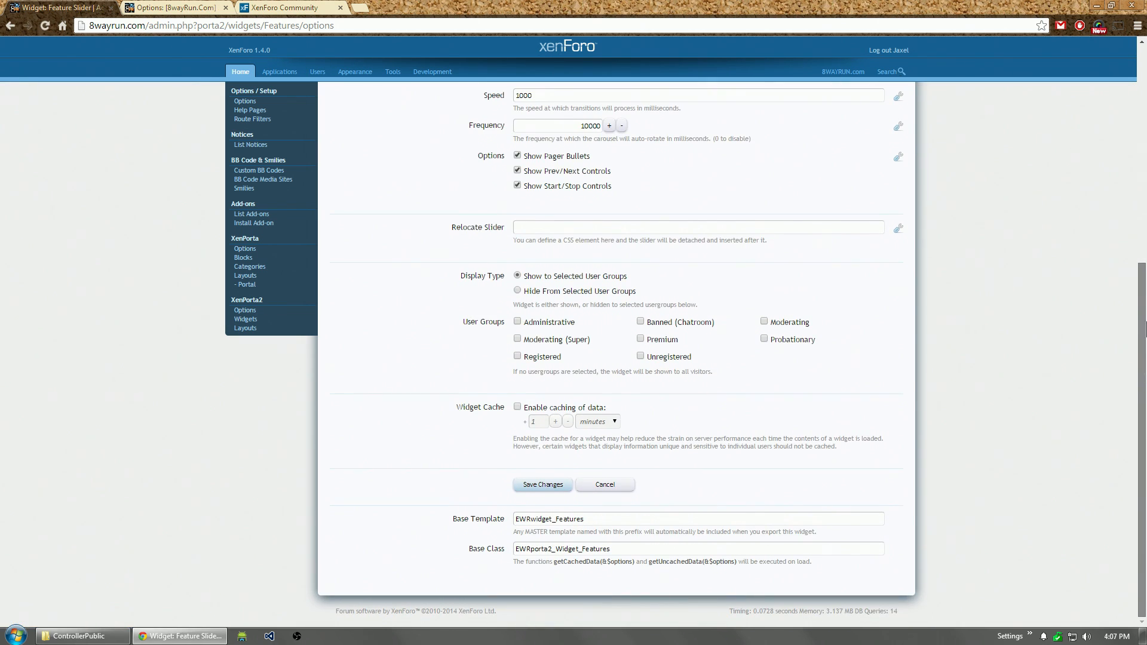
scroll("up", 3)
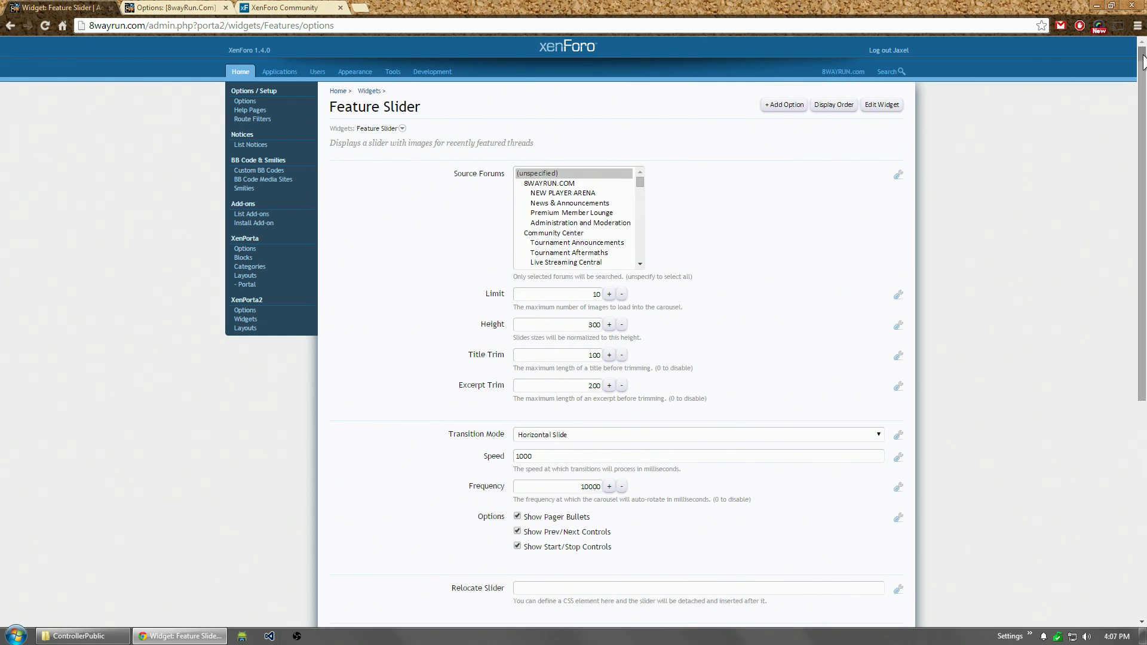
Step: Show the Customized Layouts list from XenPorta2 > Layouts
left_click(246, 328)
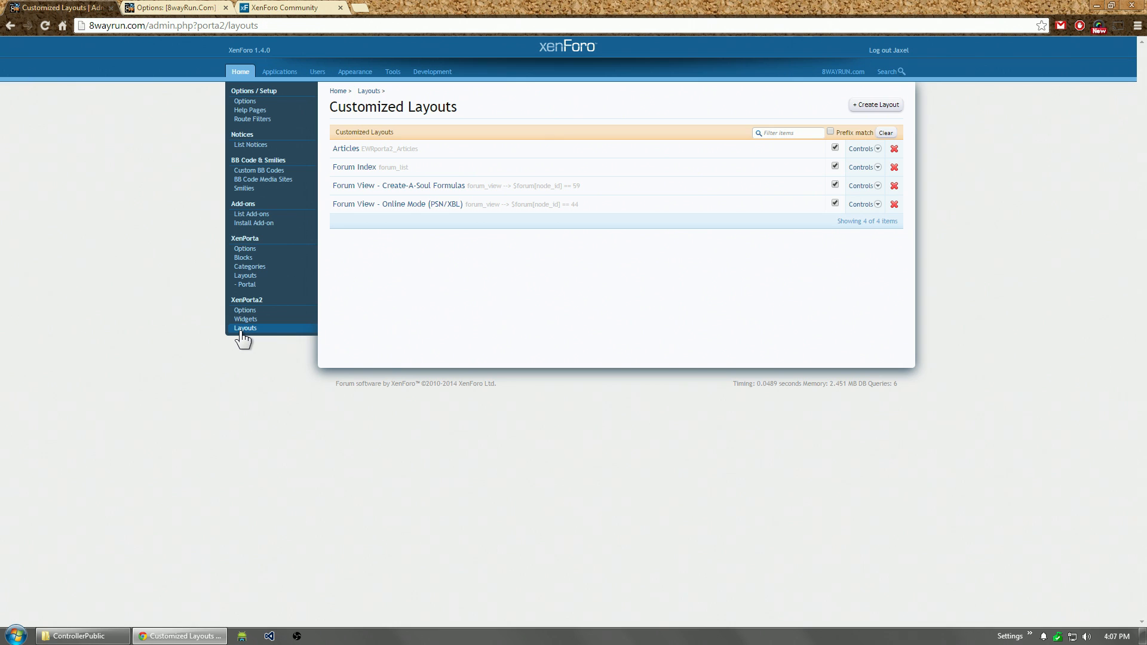
mouse_move(244, 319)
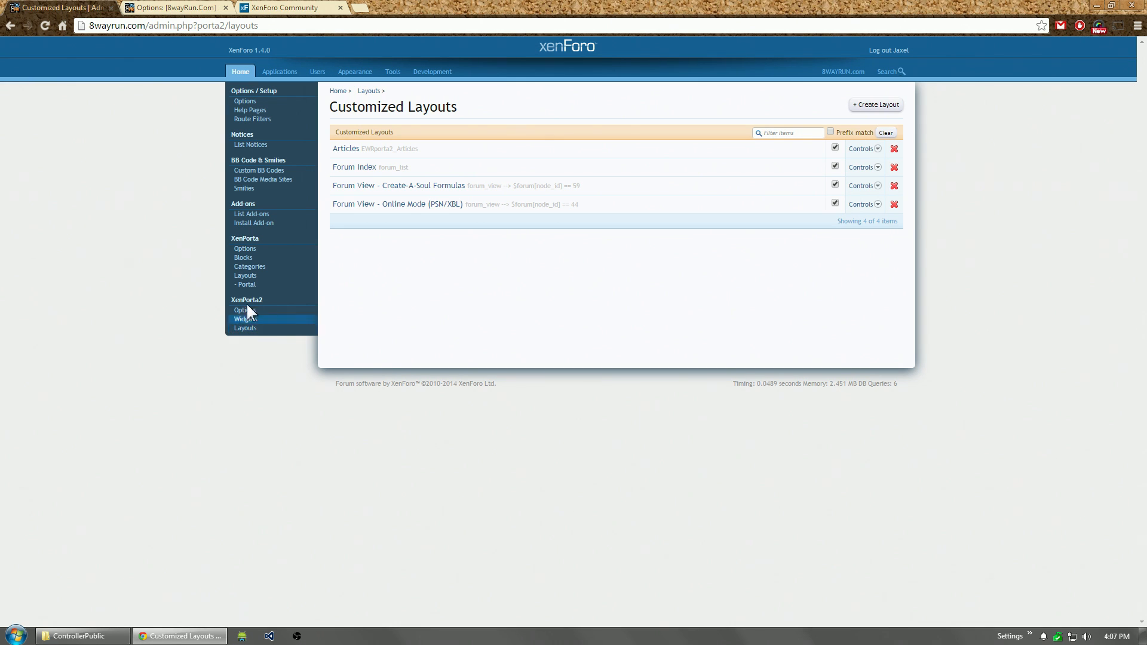
mouse_move(415, 154)
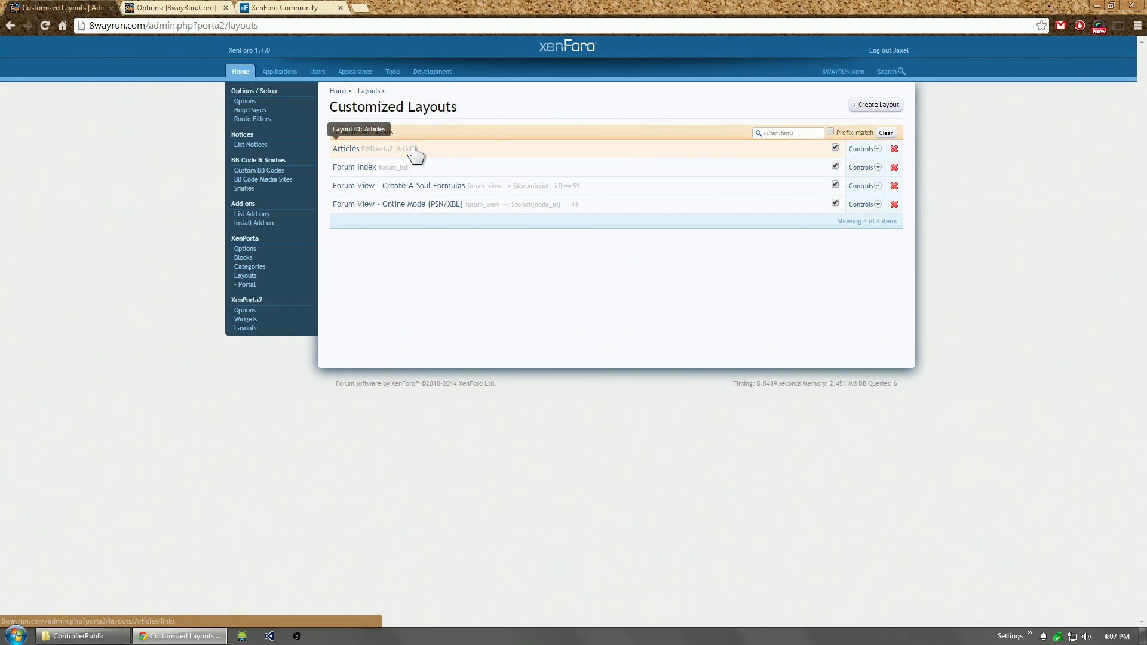
Step: Open the Articles layout grid and view the live site's /articles page in a new tab
left_click(345, 149)
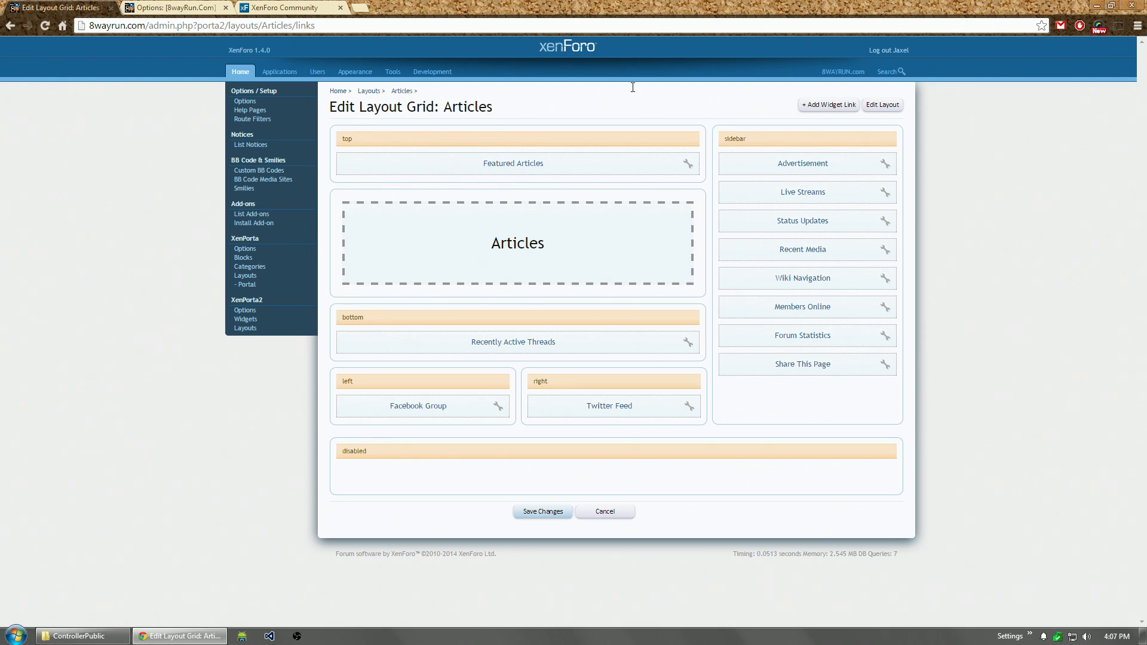
right_click(842, 72)
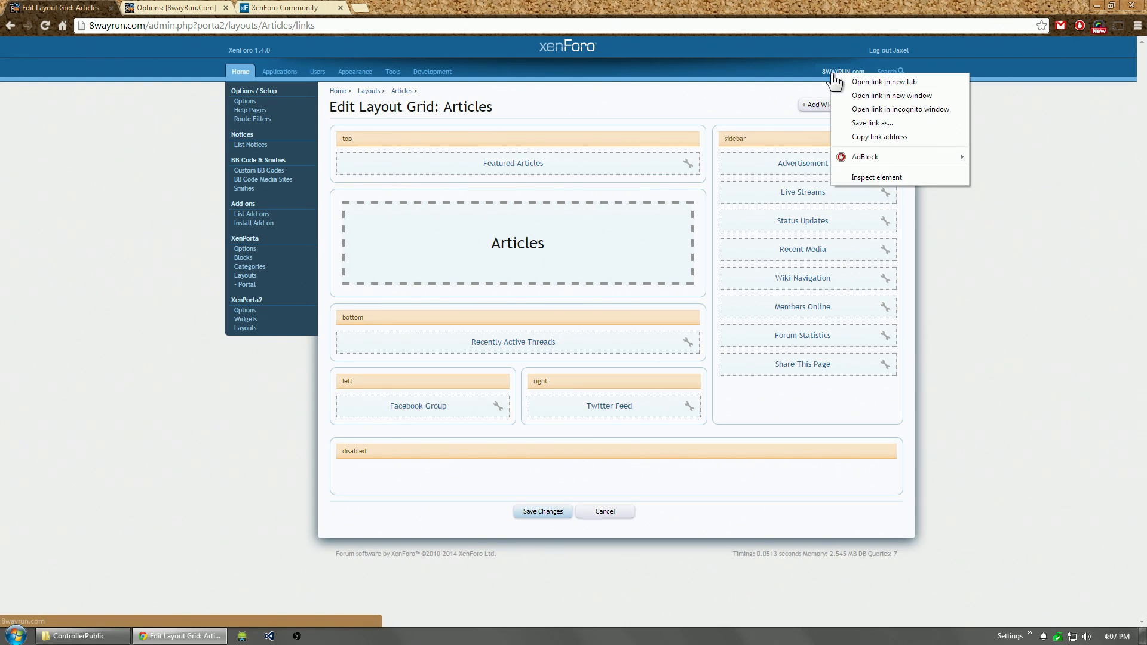
left_click(884, 81)
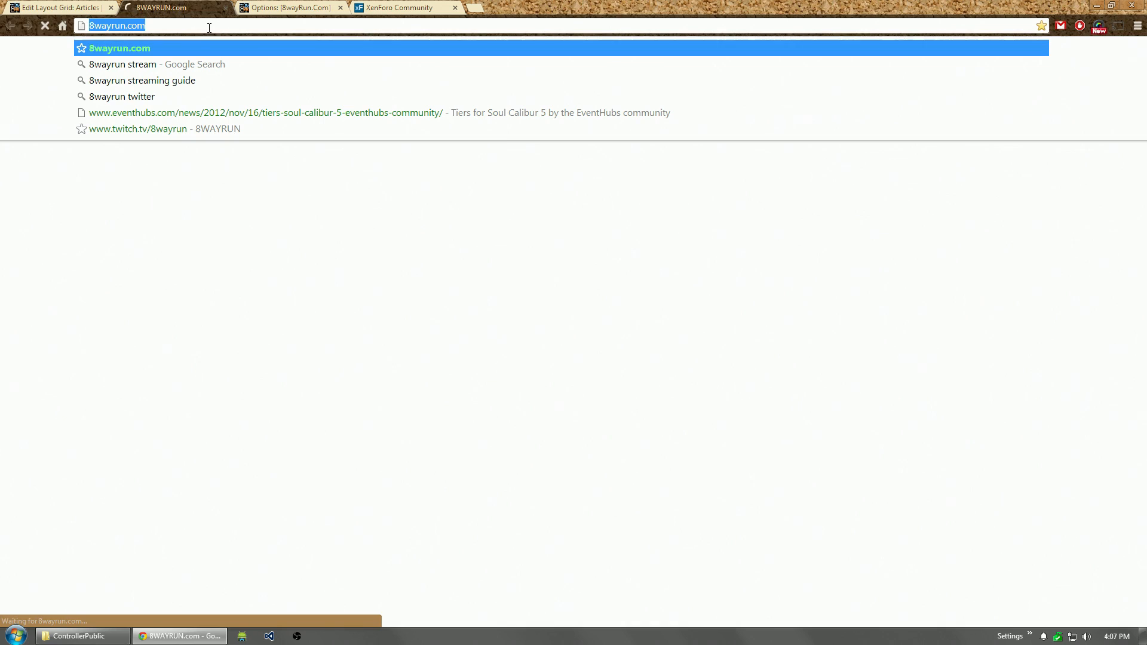
type("/articles/")
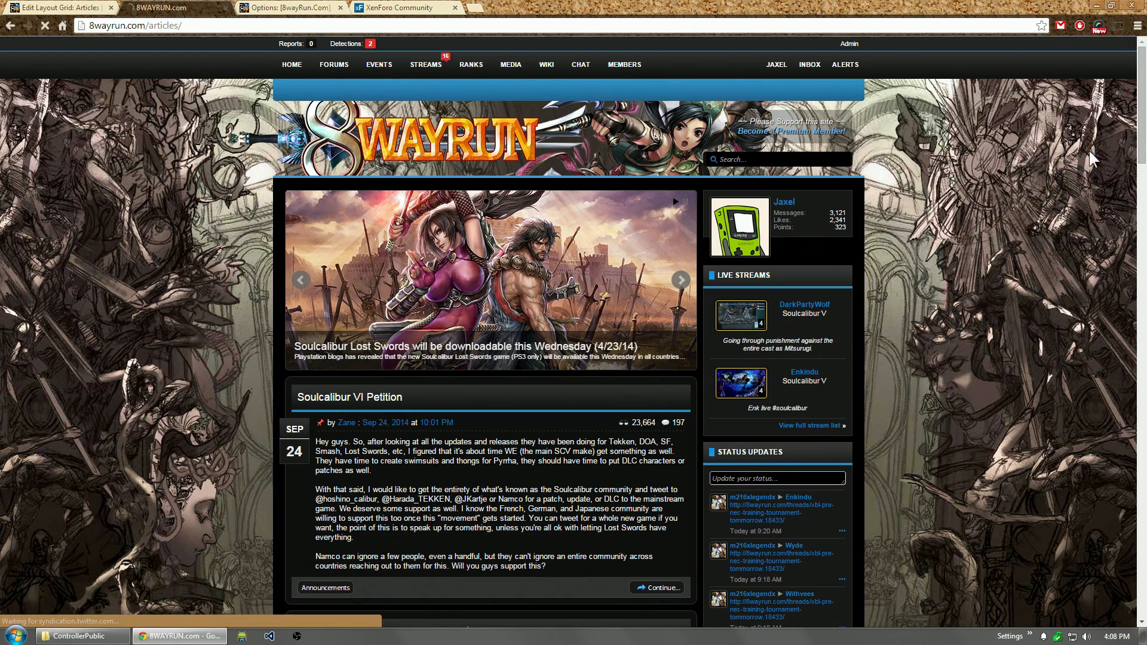
left_click(10, 25)
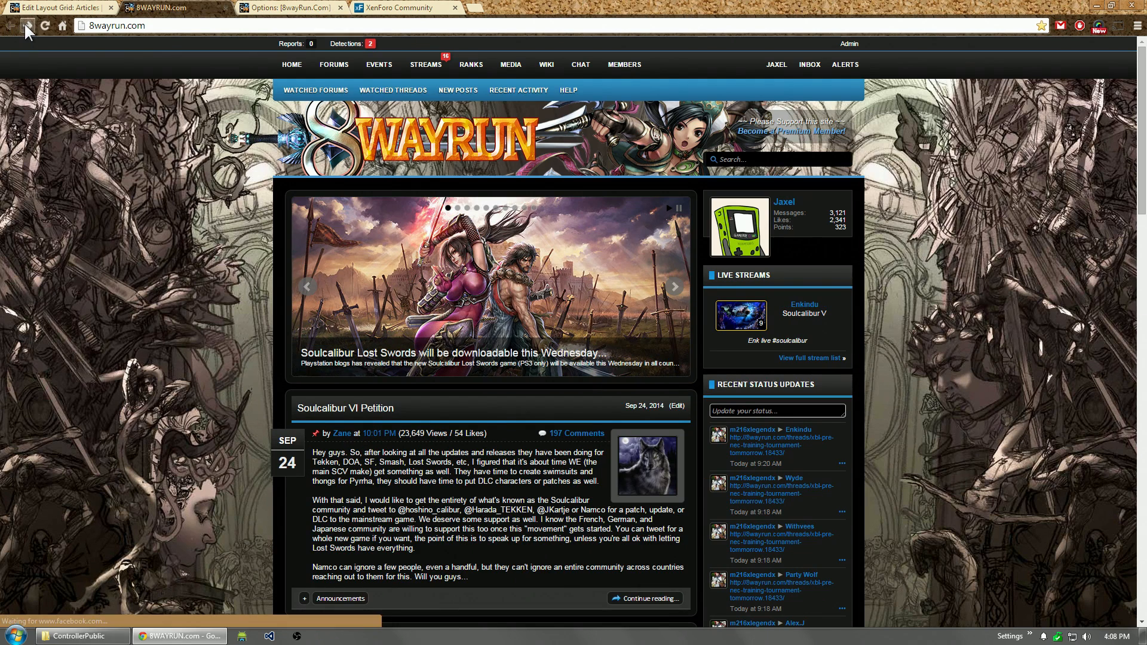
left_click(43, 25)
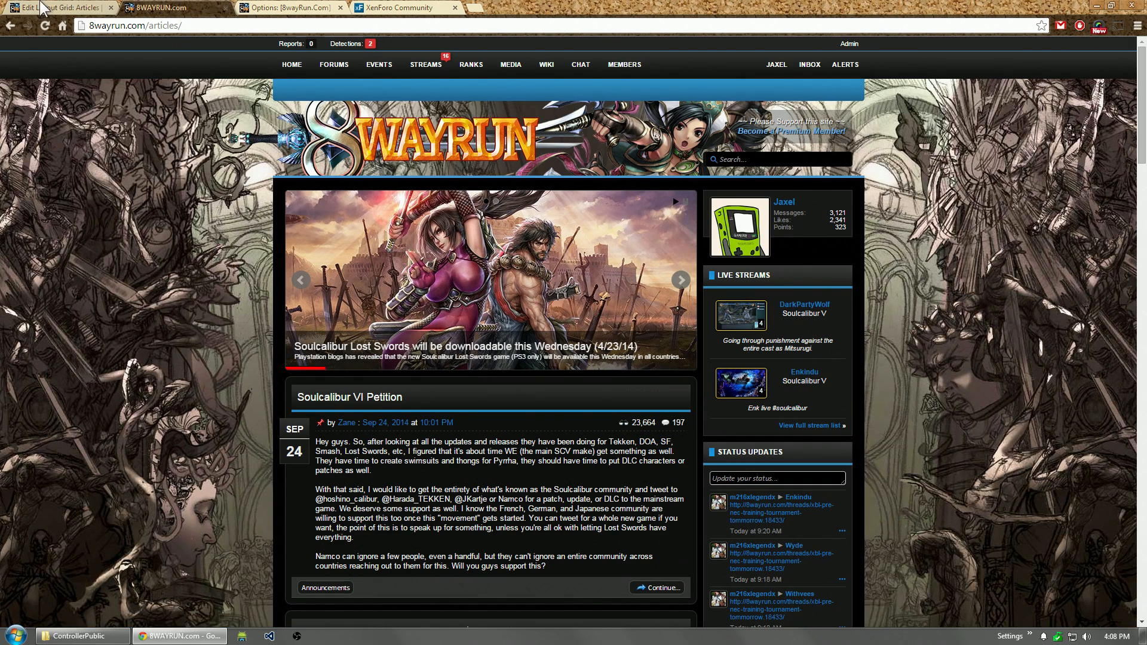
mouse_move(55, 8)
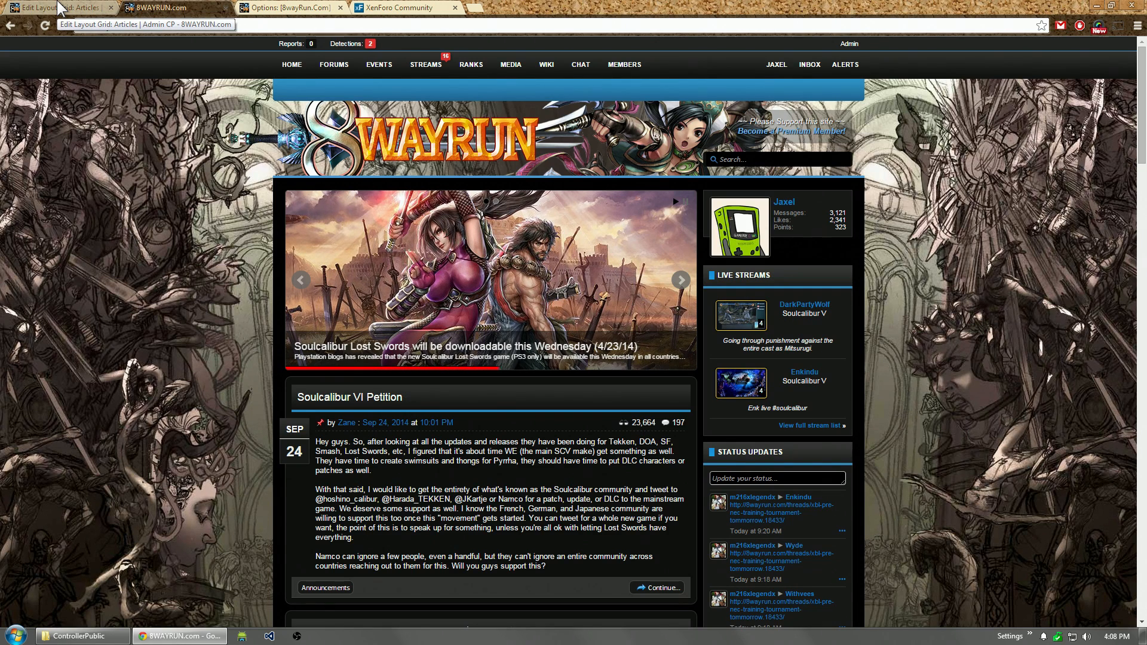
Step: Return to the Articles layout grid, with Status Updates moved to the top of the sidebar
left_click(55, 7)
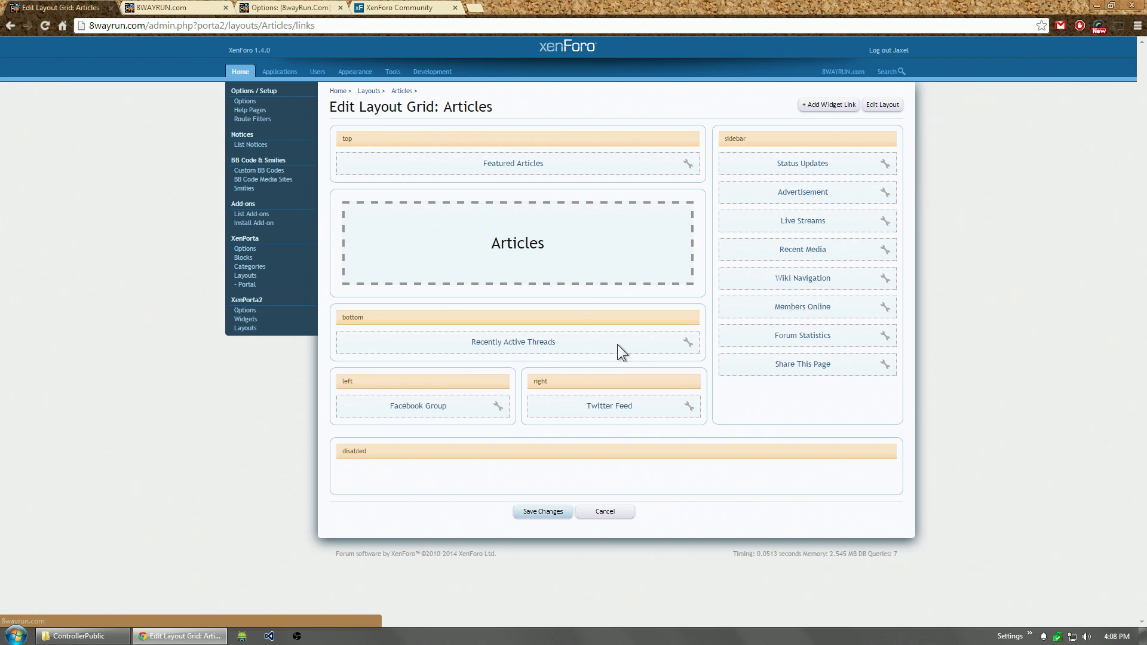
mouse_move(747, 278)
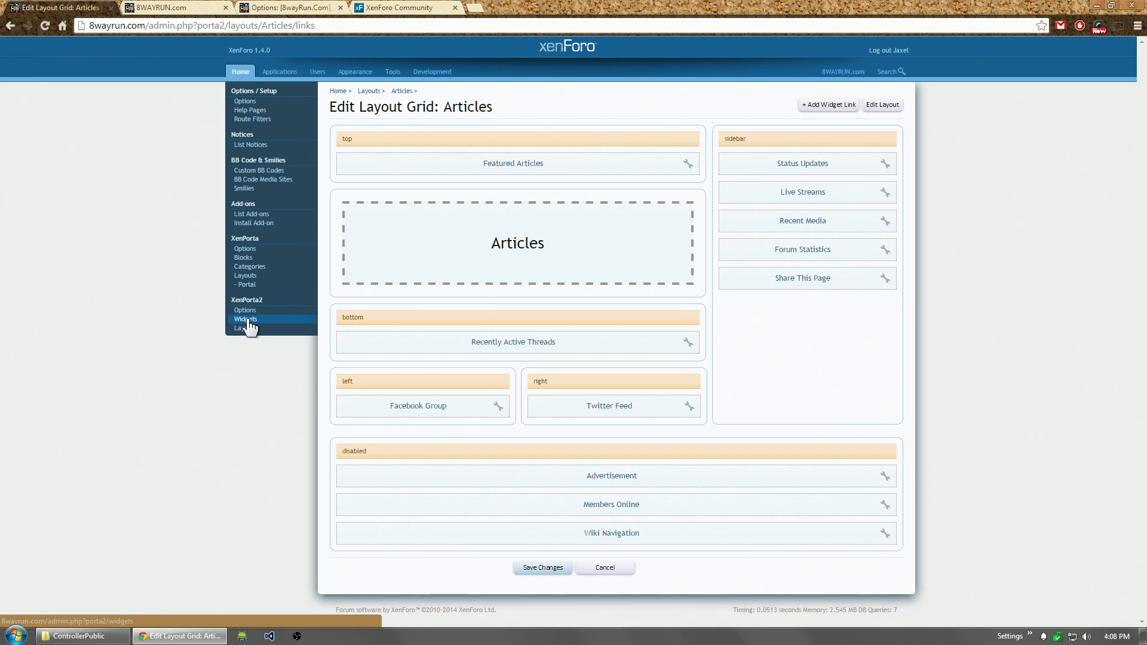
Step: Save the Articles grid, check the site's Announcements category, and return to Customized Layouts
left_click(242, 328)
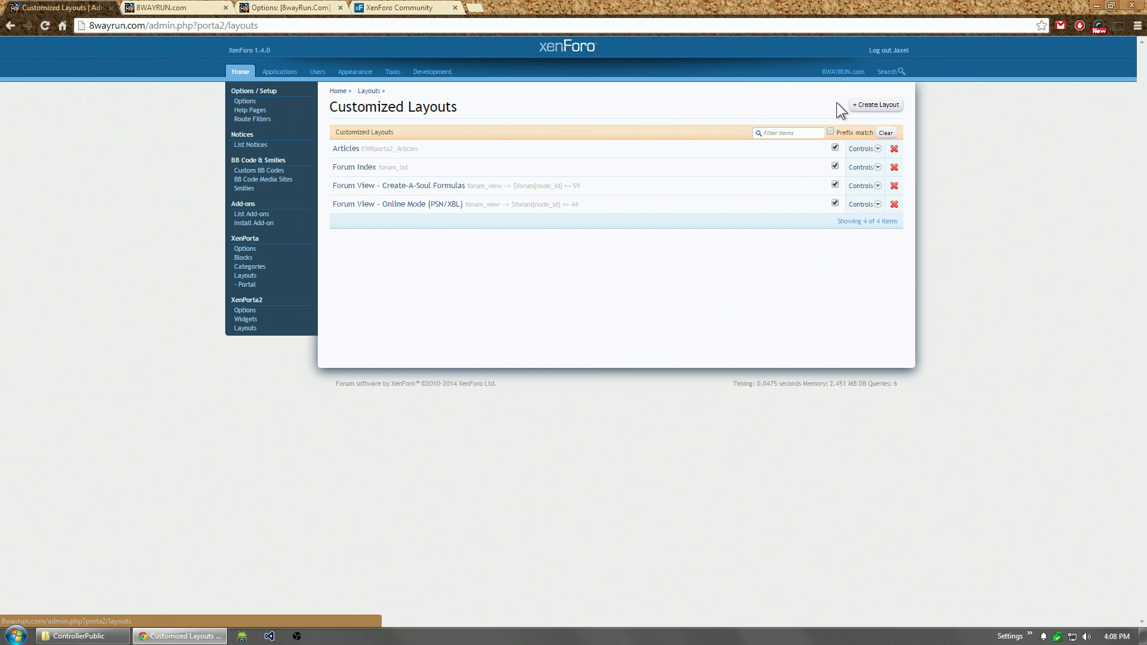
left_click(169, 7)
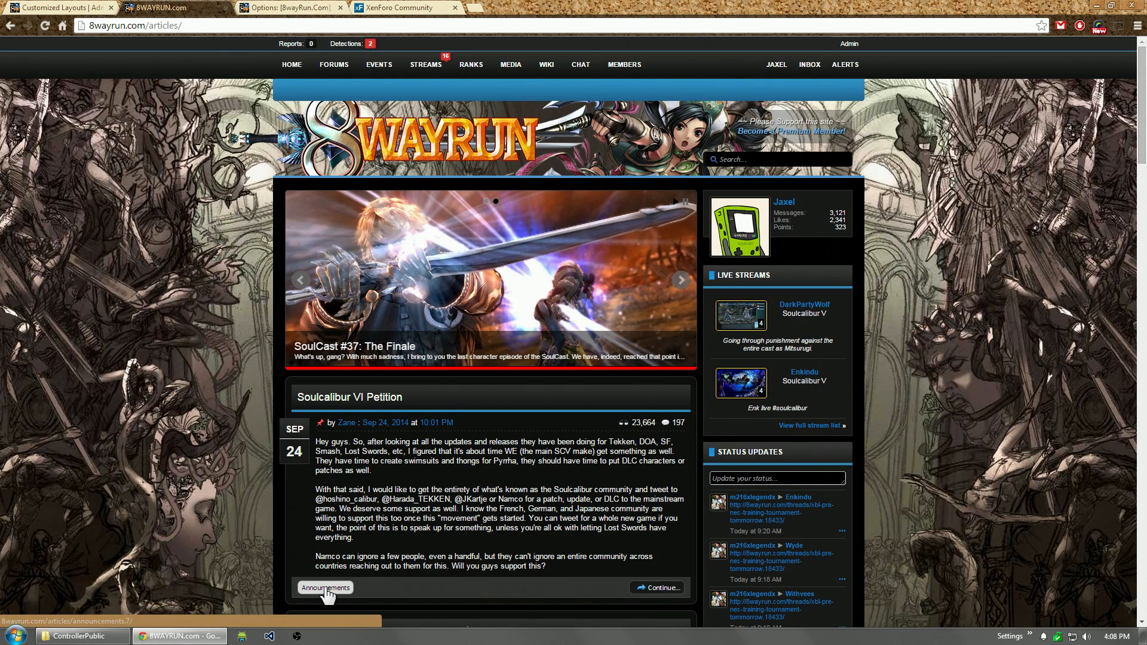
left_click(325, 587)
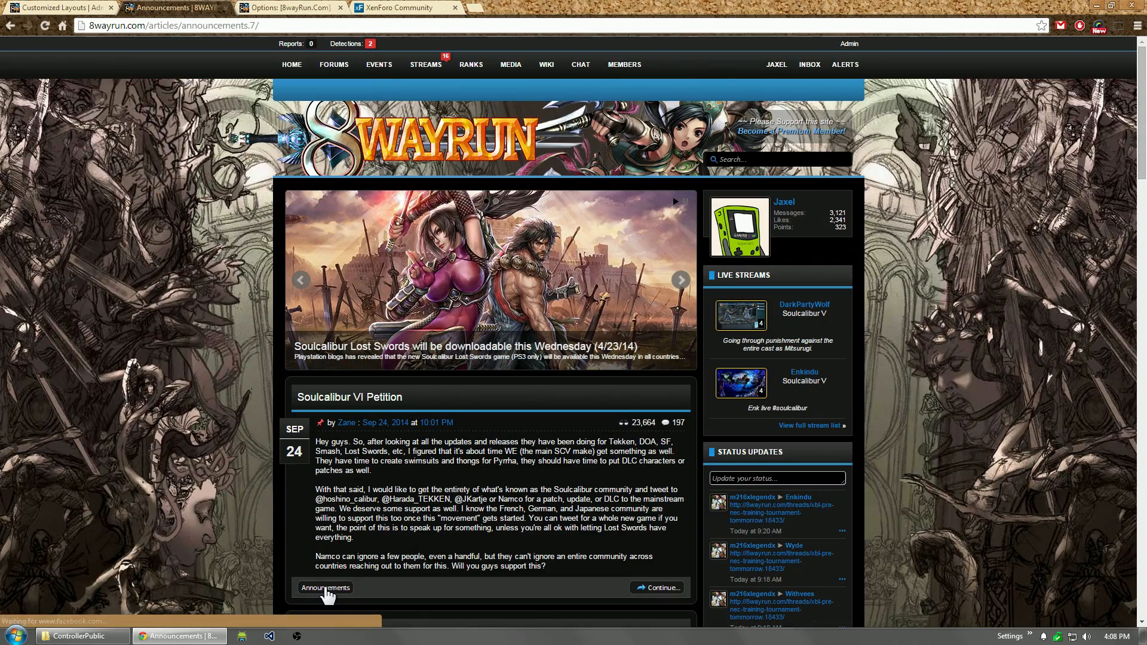
scroll("down", 3)
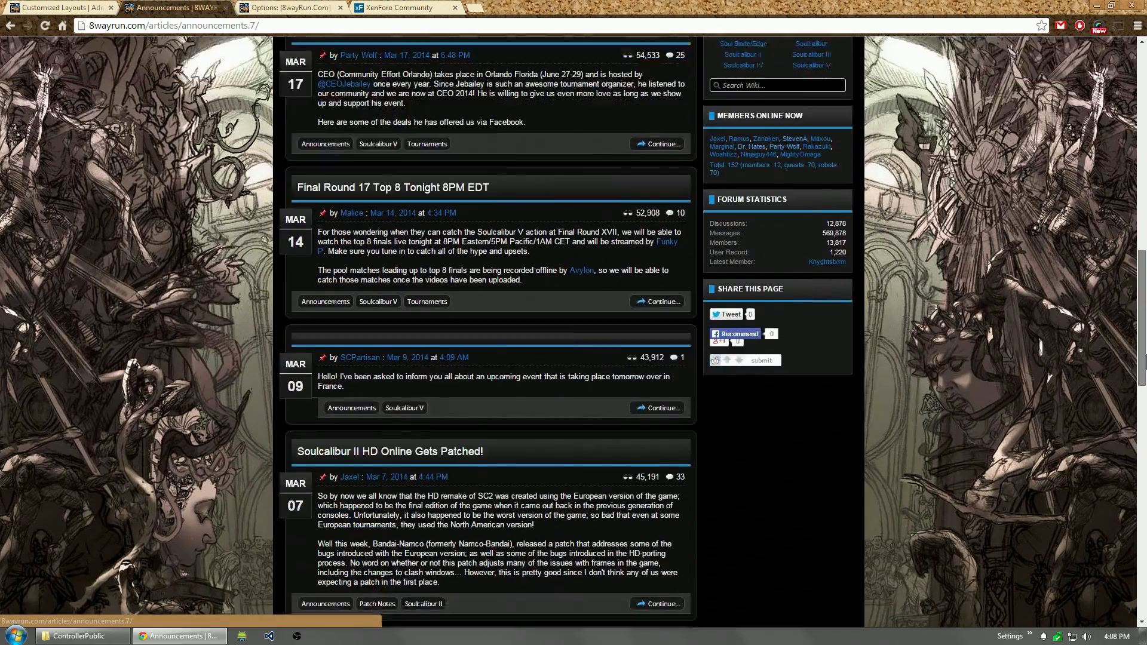
scroll("up", 3)
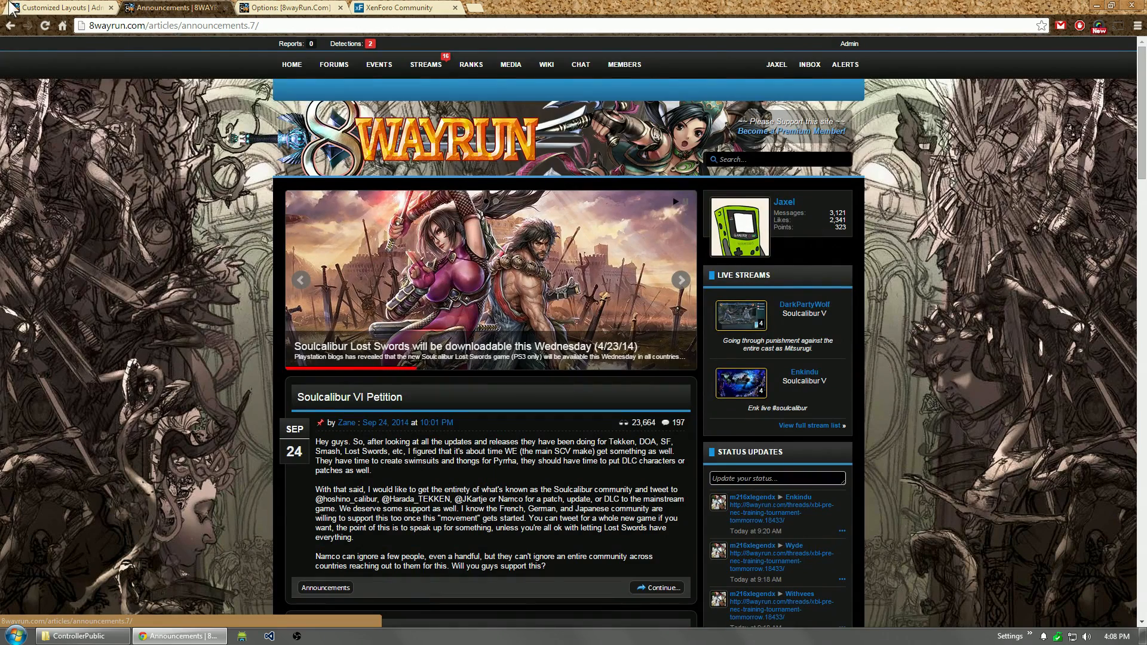
left_click(59, 7)
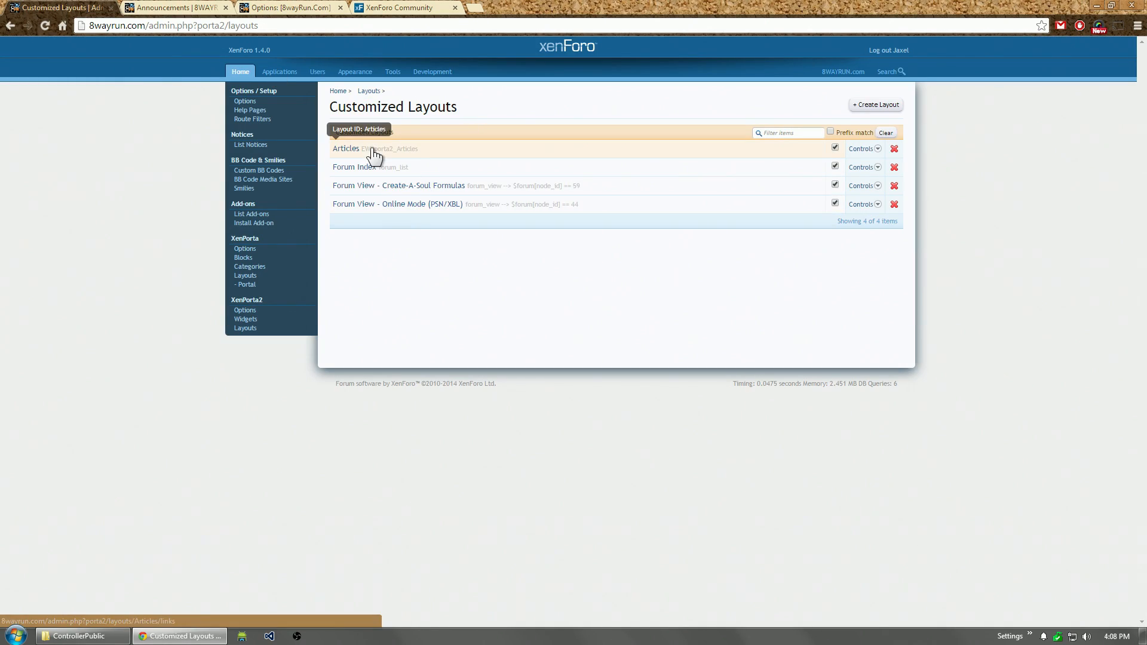
mouse_move(350, 126)
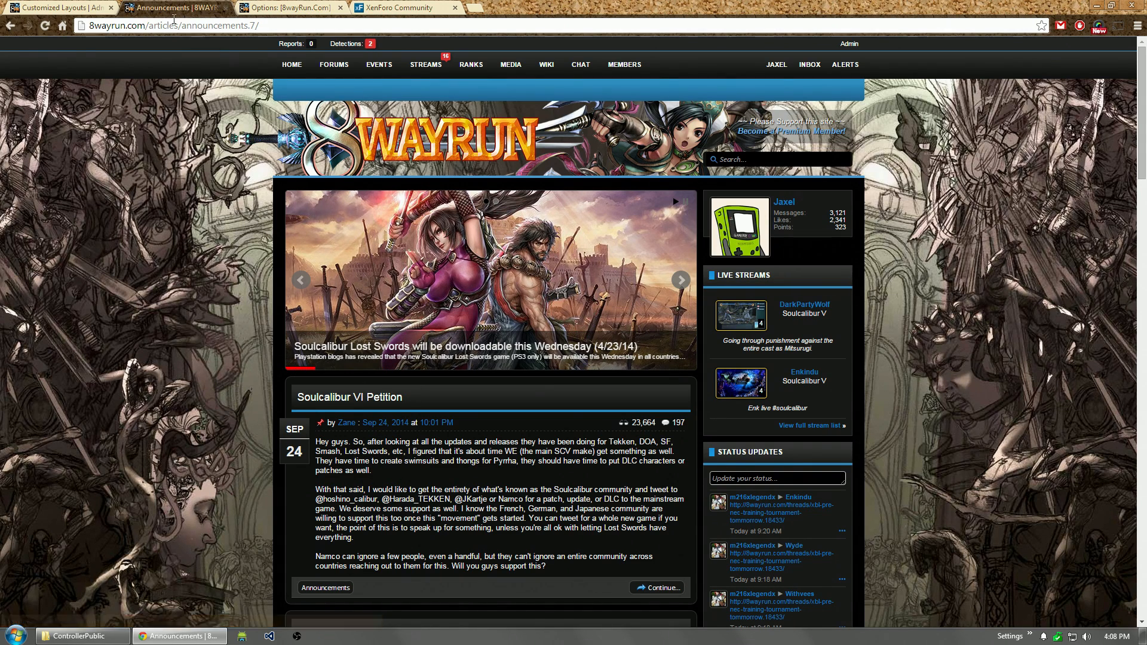
left_click(55, 7)
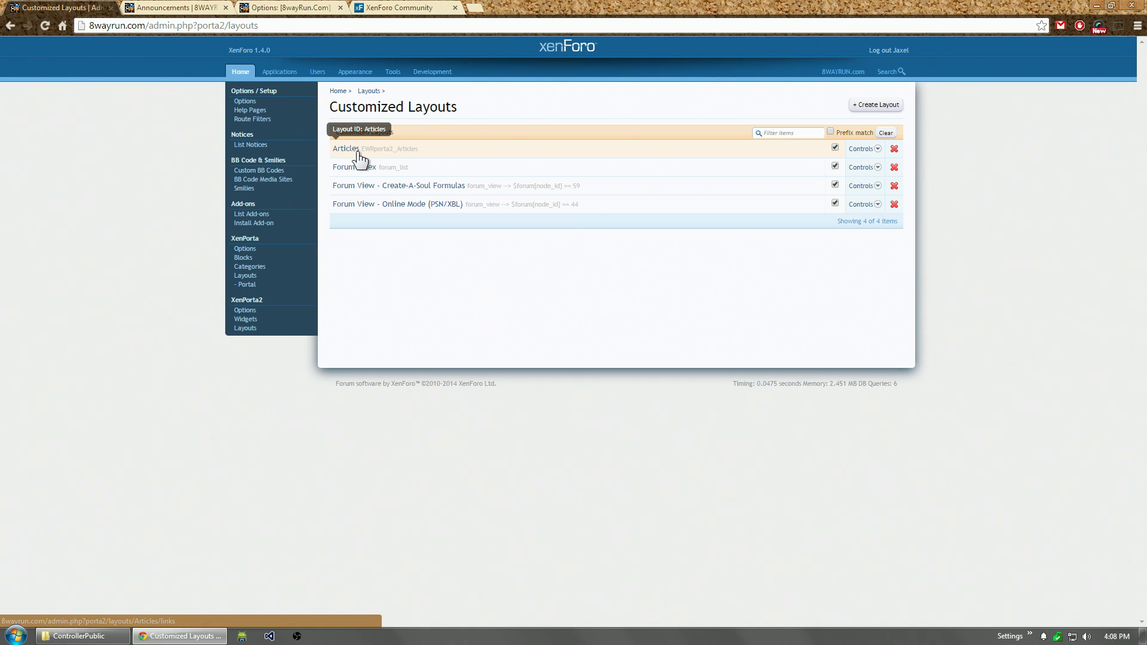
mouse_move(364, 159)
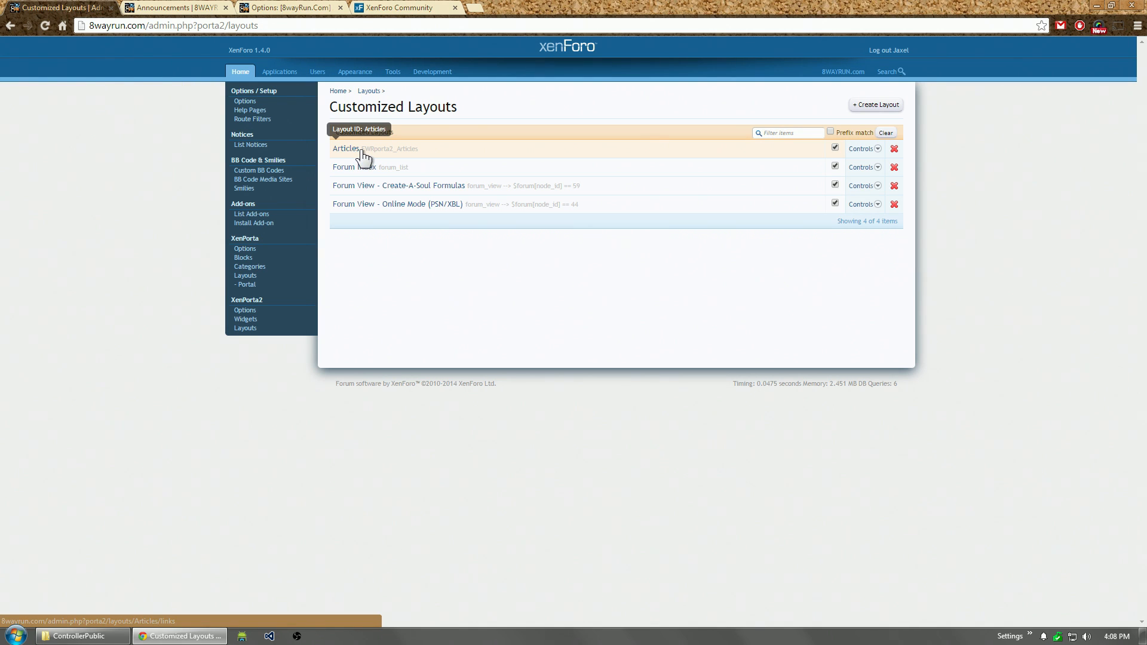
Step: Enter layout ID articles_7 and title Articles: Announcements
left_click(874, 104)
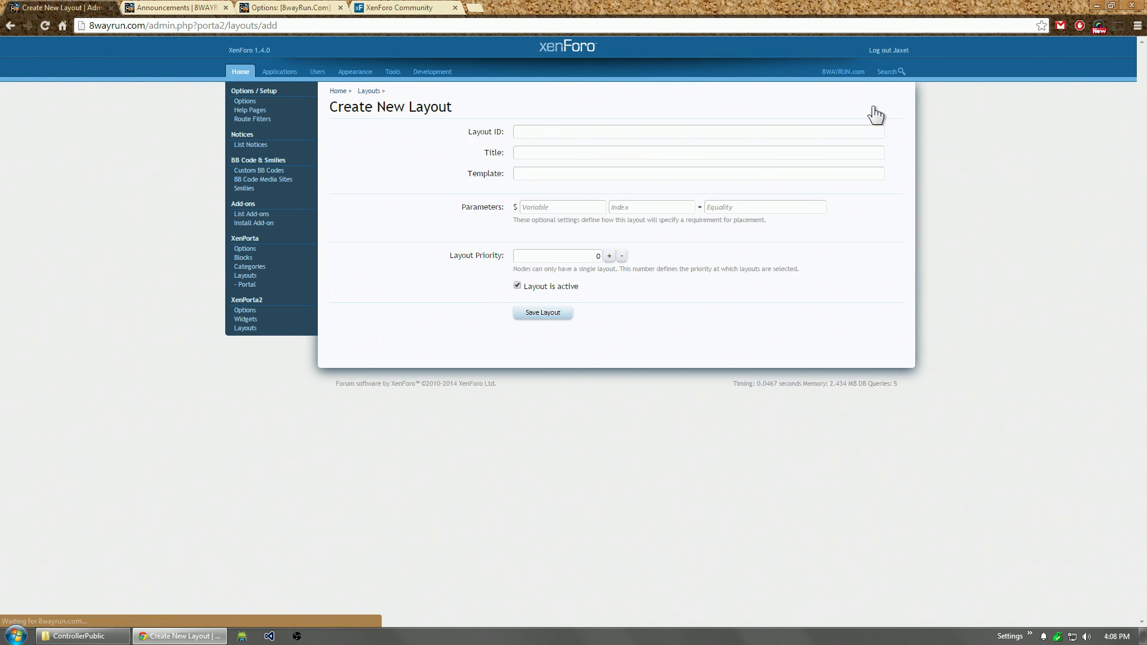
type("a")
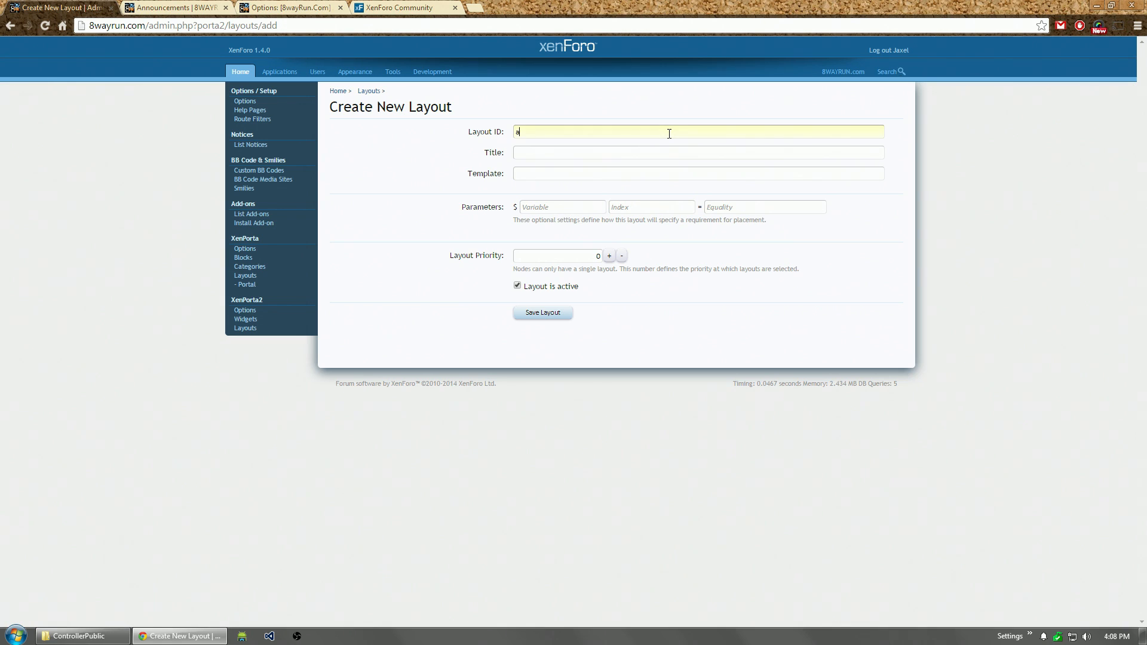
type("rticles_")
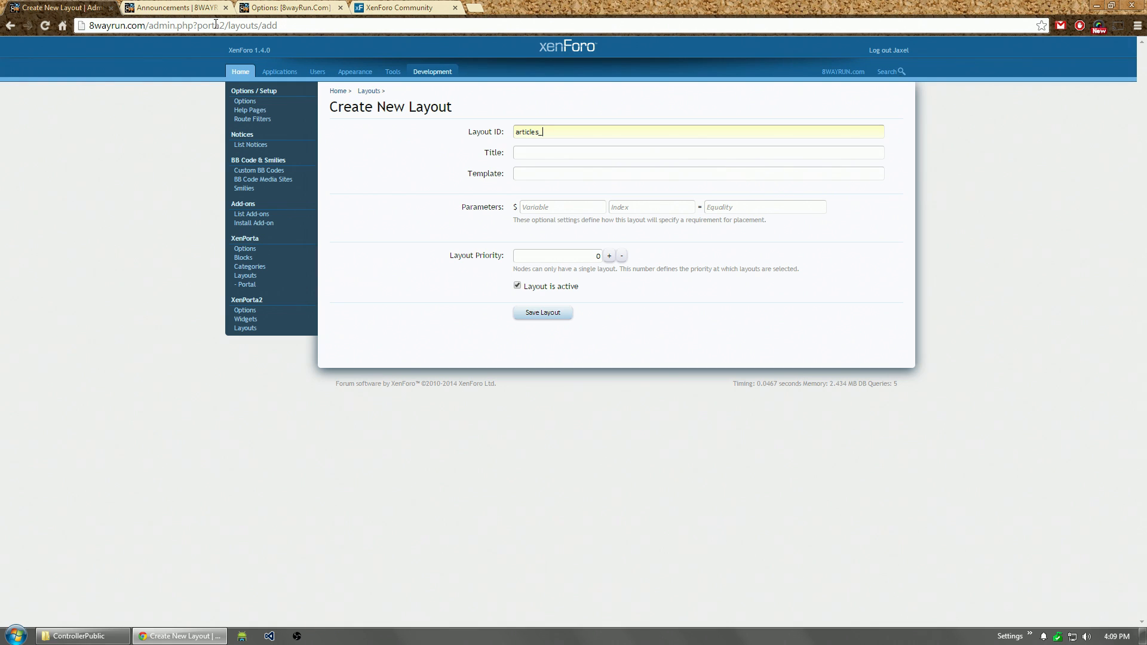
type("7")
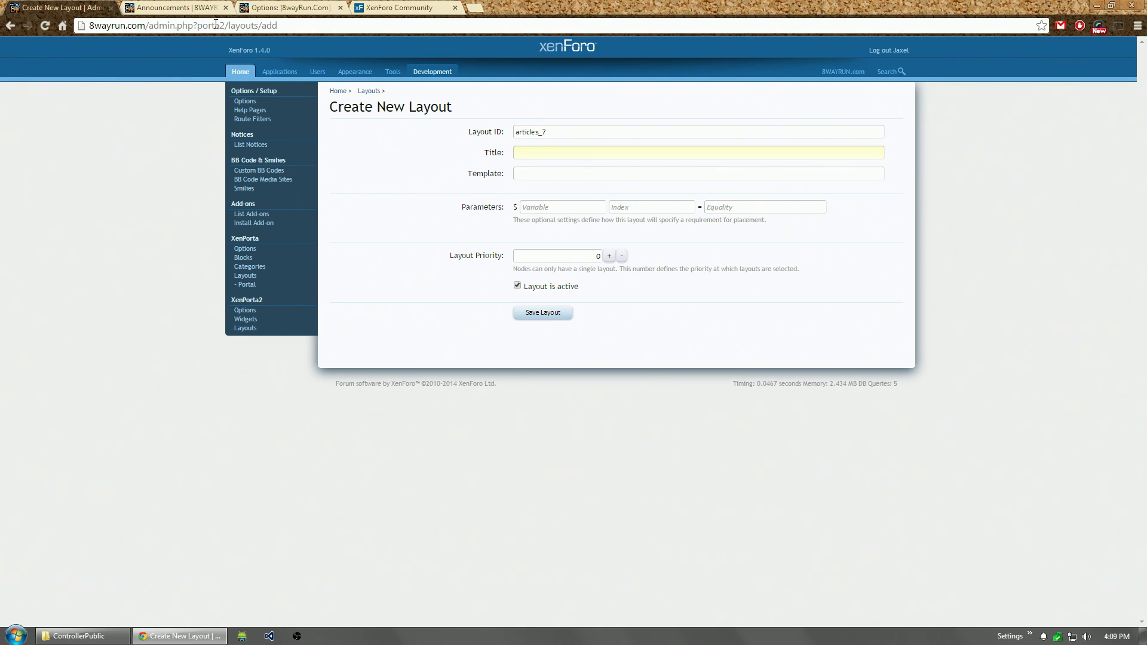
type("AR")
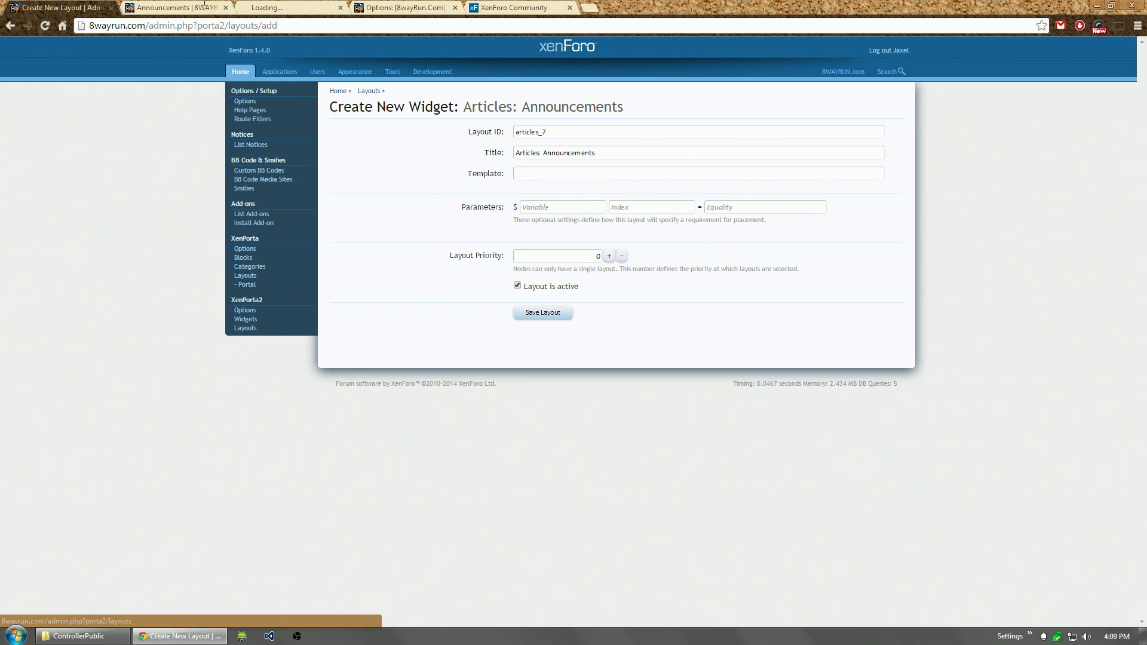
left_click(861, 149)
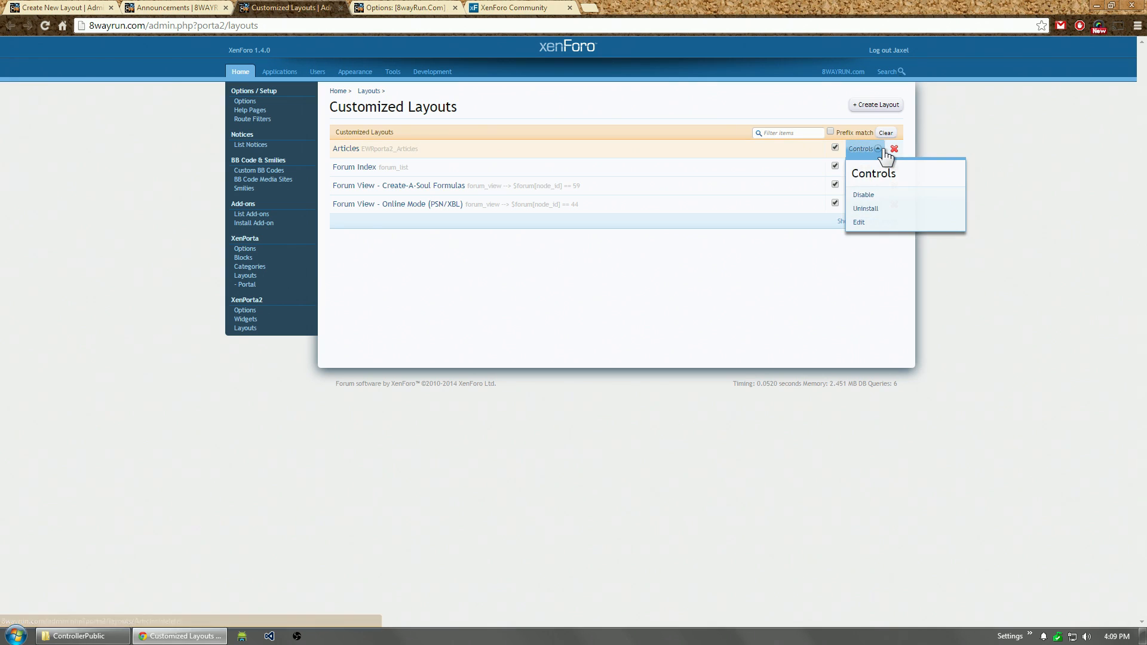
left_click(858, 223)
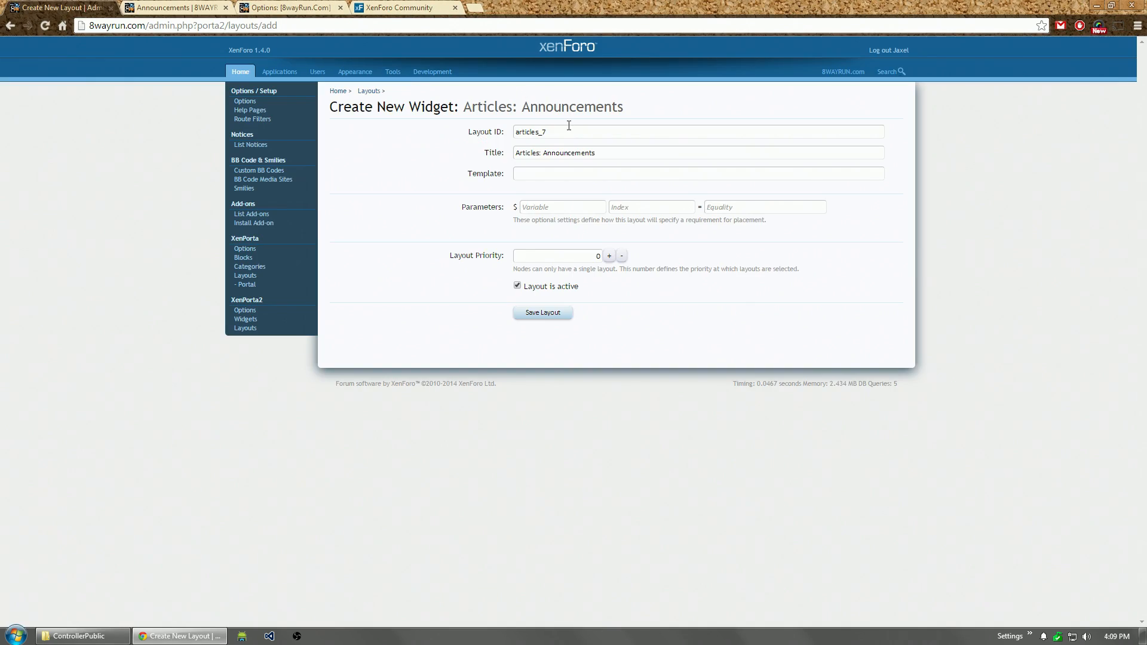
Step: Choose EWRporta2_Articles as the layout template
type("EWRporta2_Artic")
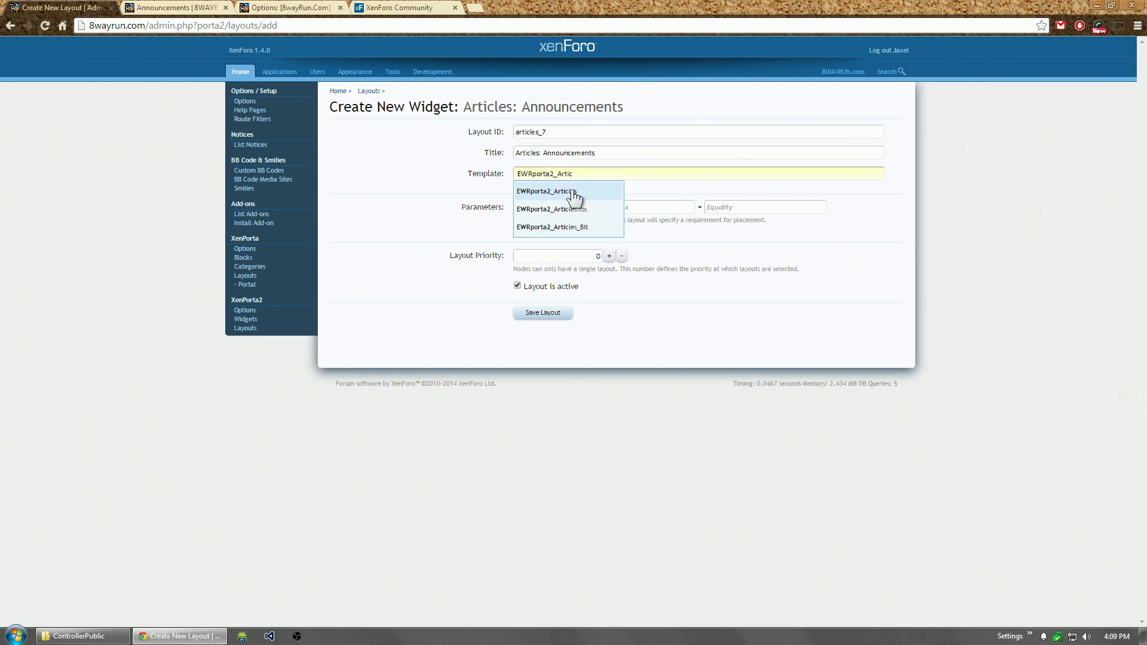
left_click(551, 191)
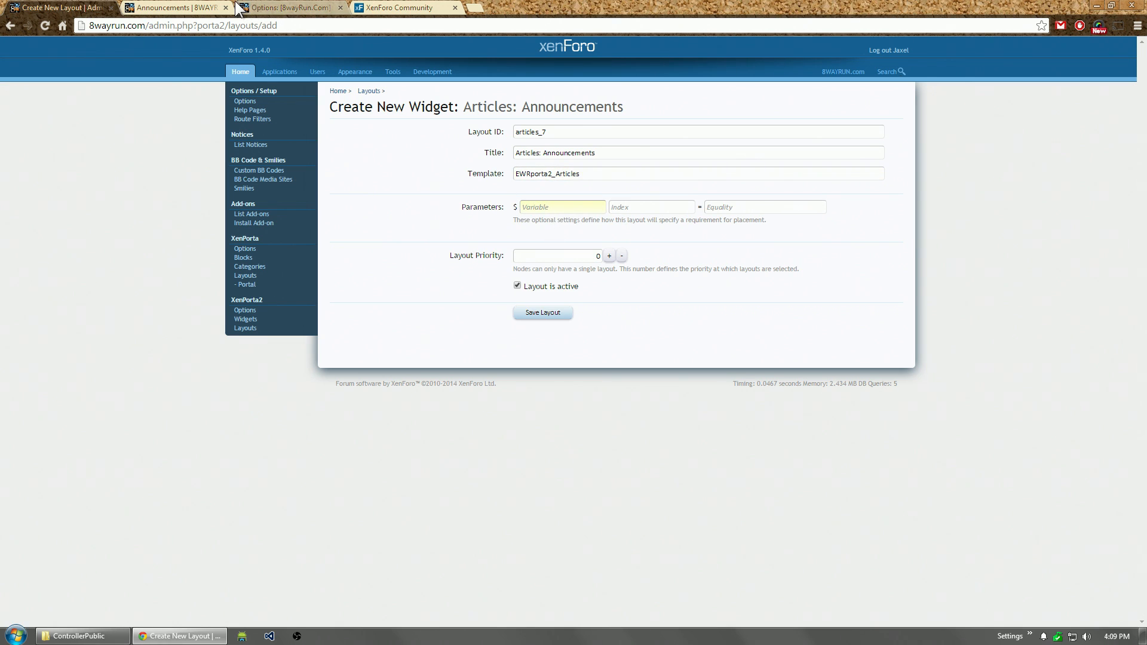
mouse_move(691, 151)
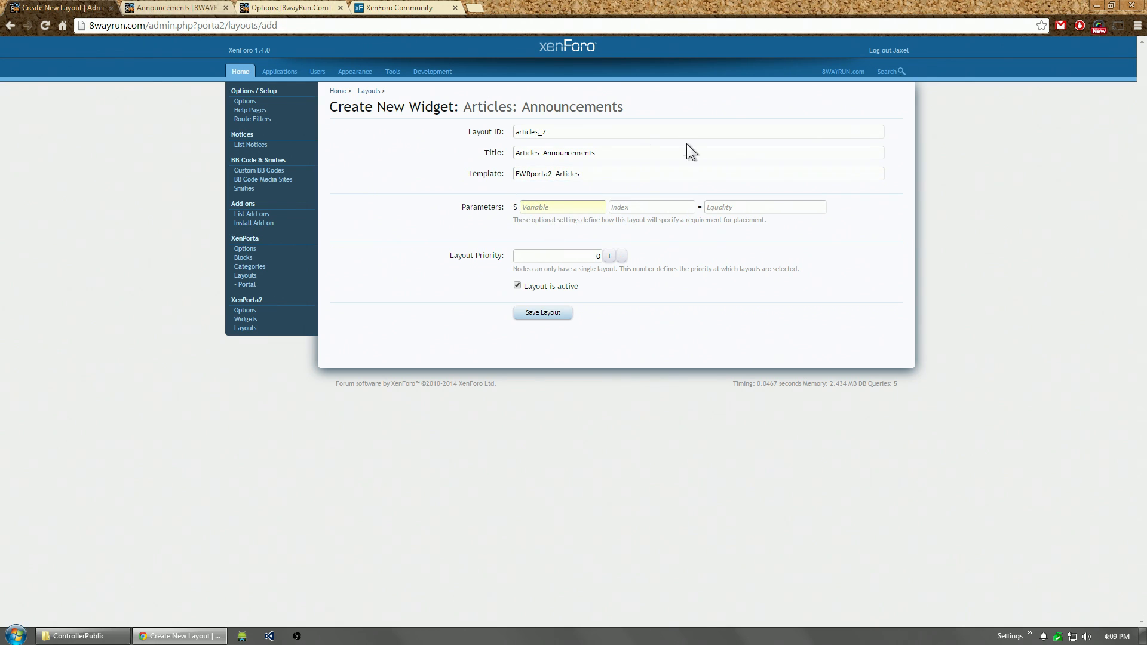
mouse_move(612, 169)
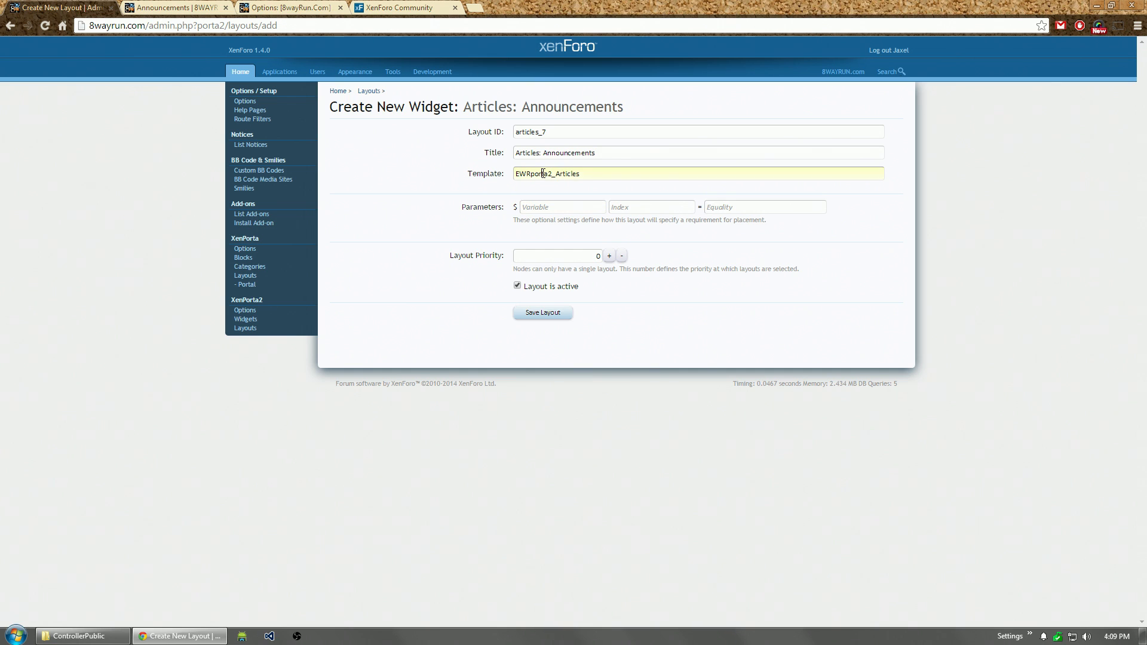
triple_click(547, 173)
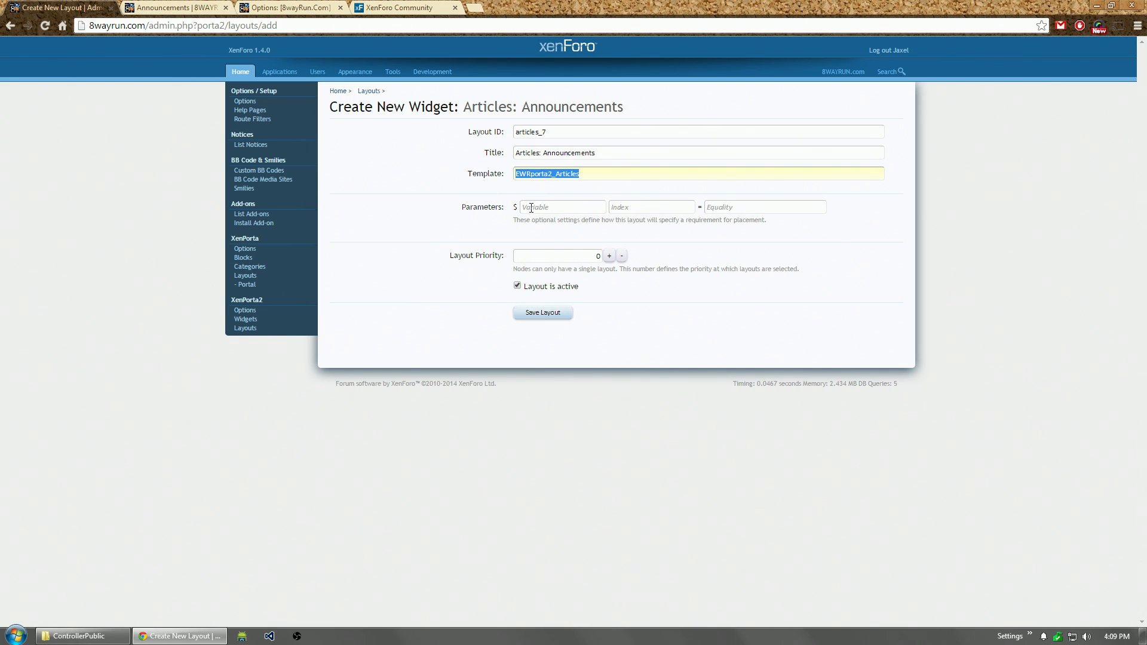
Step: Require parameter $category[category_id] = 7 and set the layout priority to 10
left_click(562, 206)
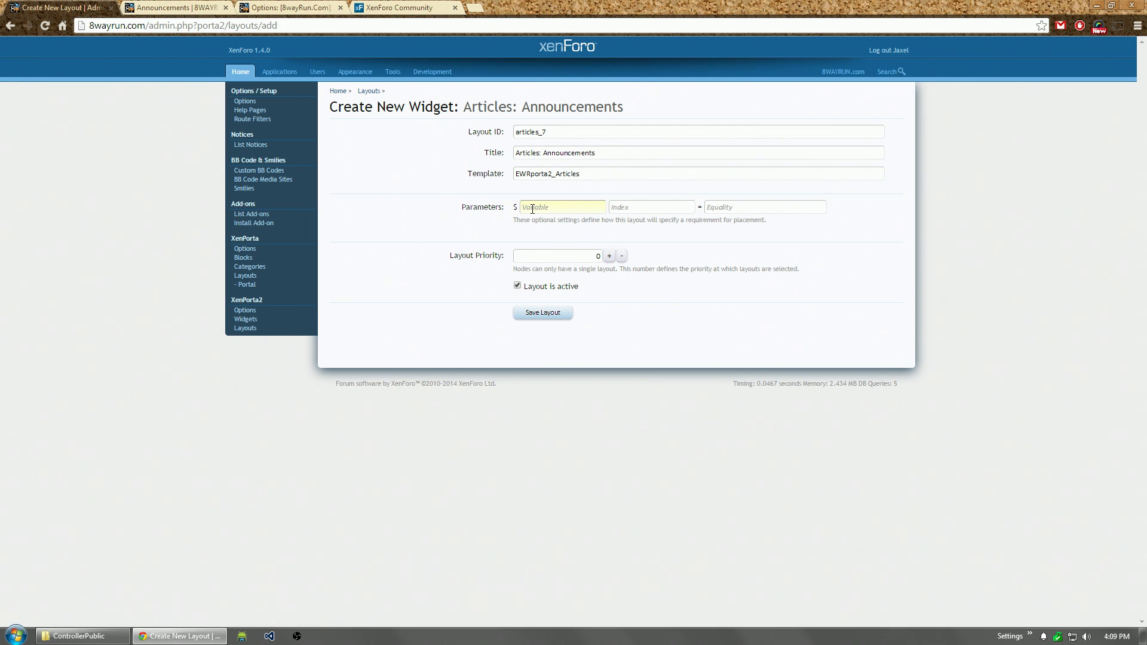
type("category")
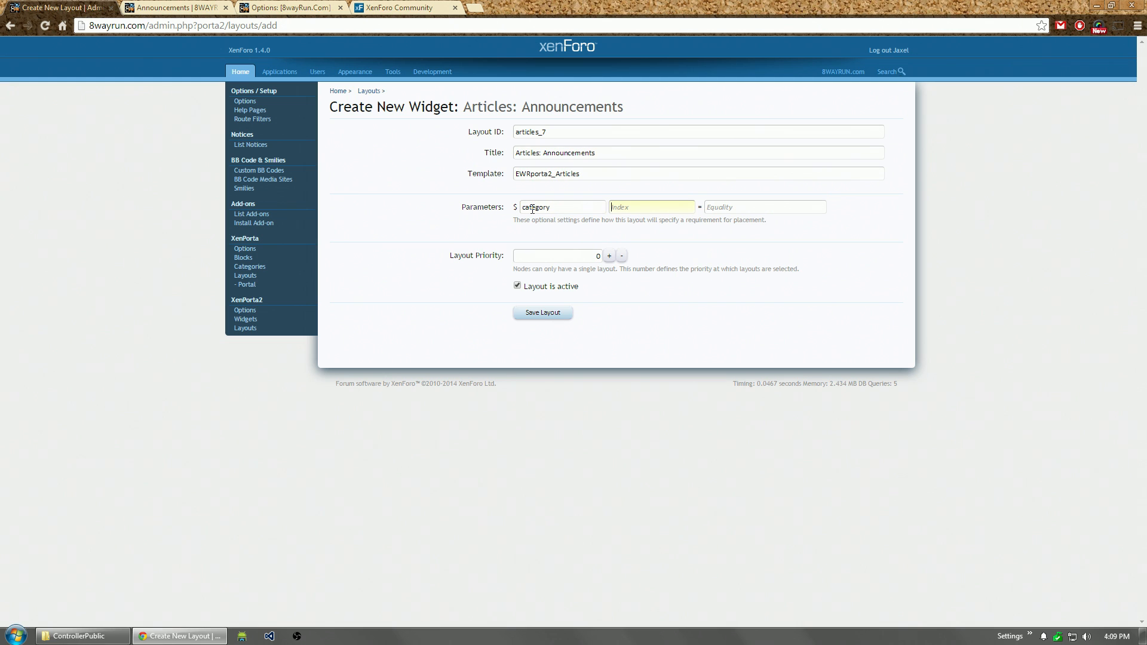
type("category_")
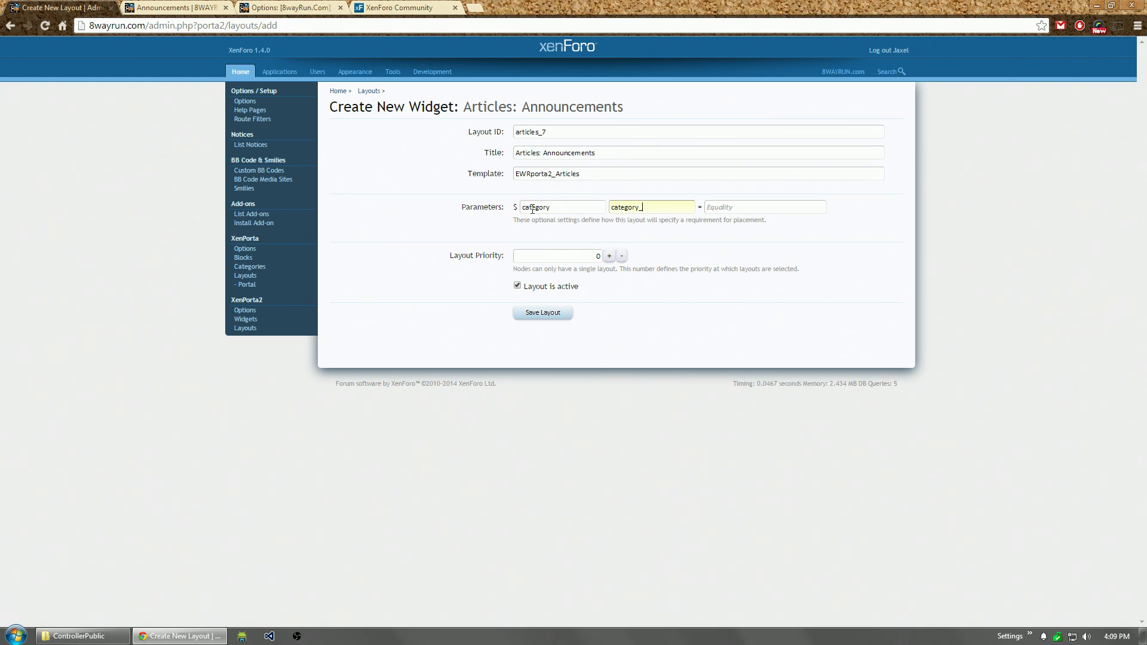
type("7")
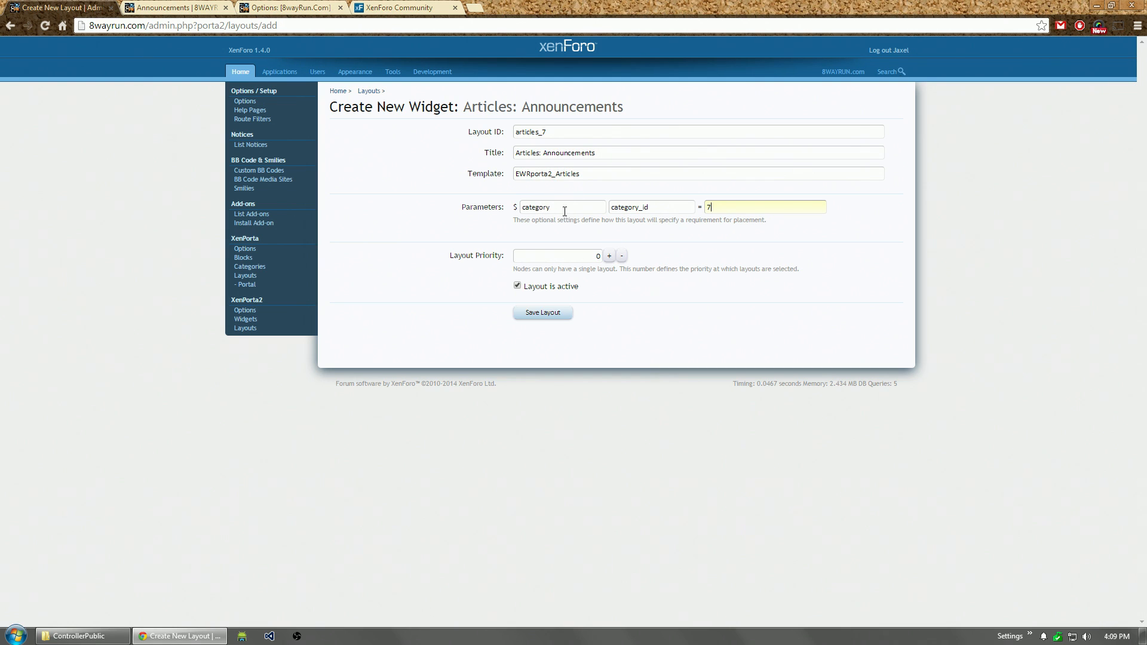
mouse_move(249, 397)
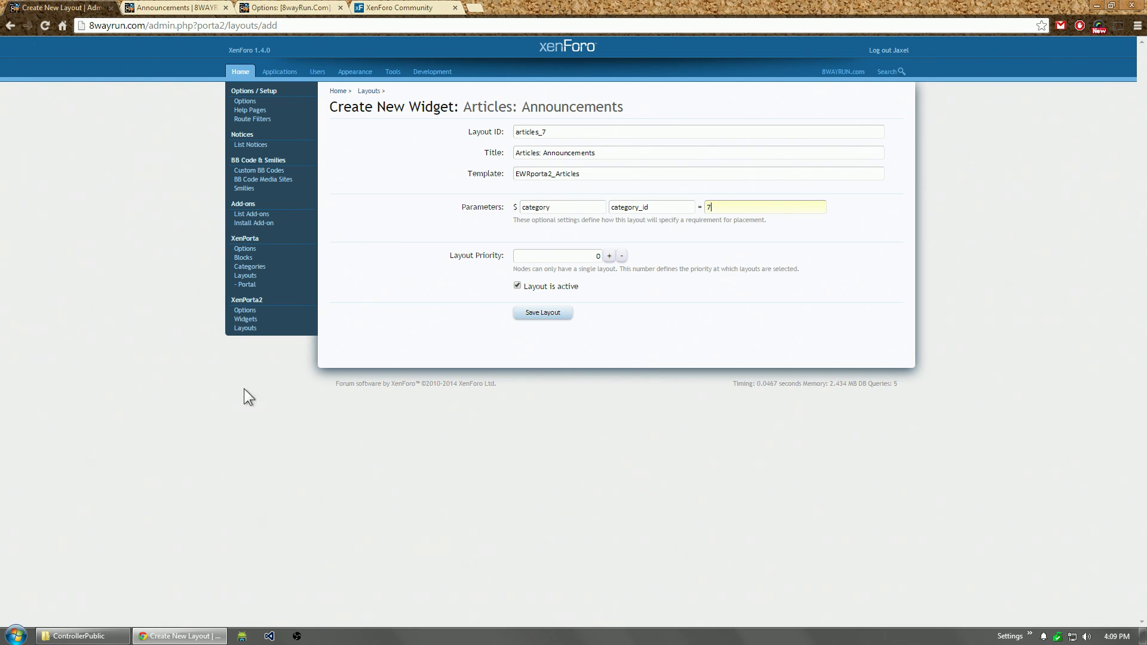
double_click(535, 208)
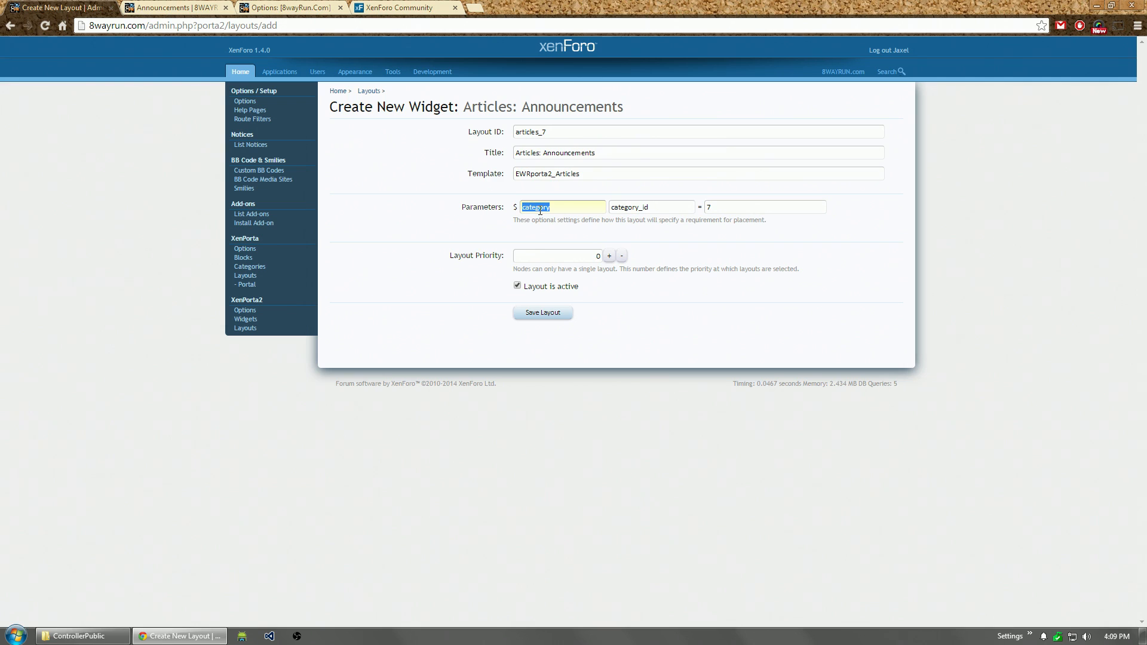
mouse_move(631, 220)
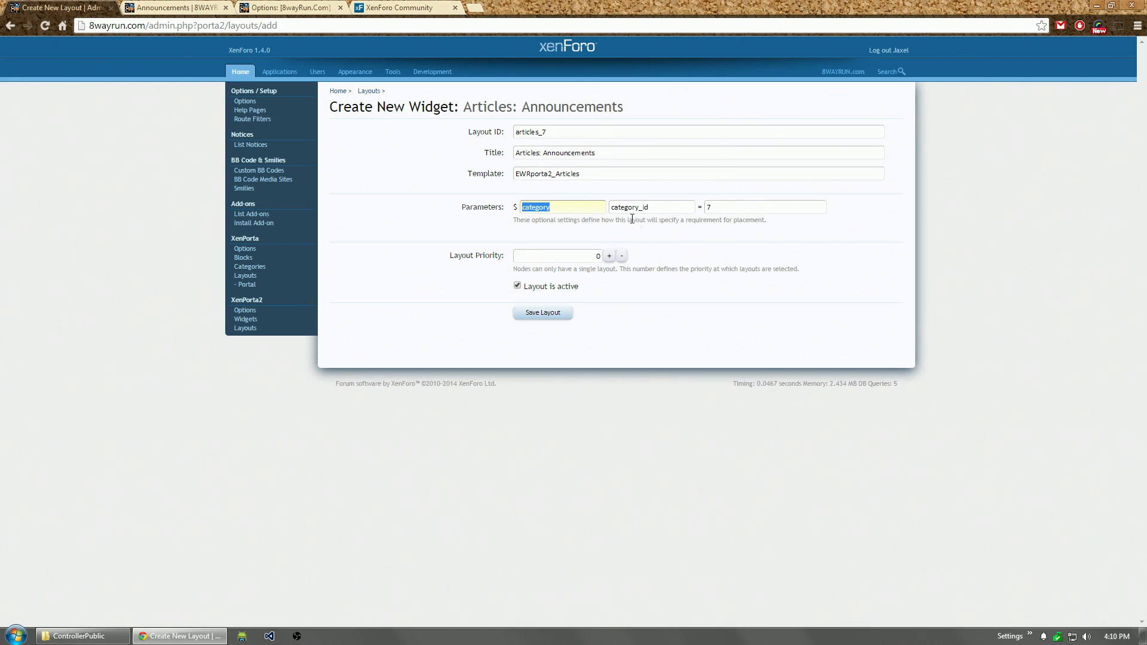
left_click(765, 206)
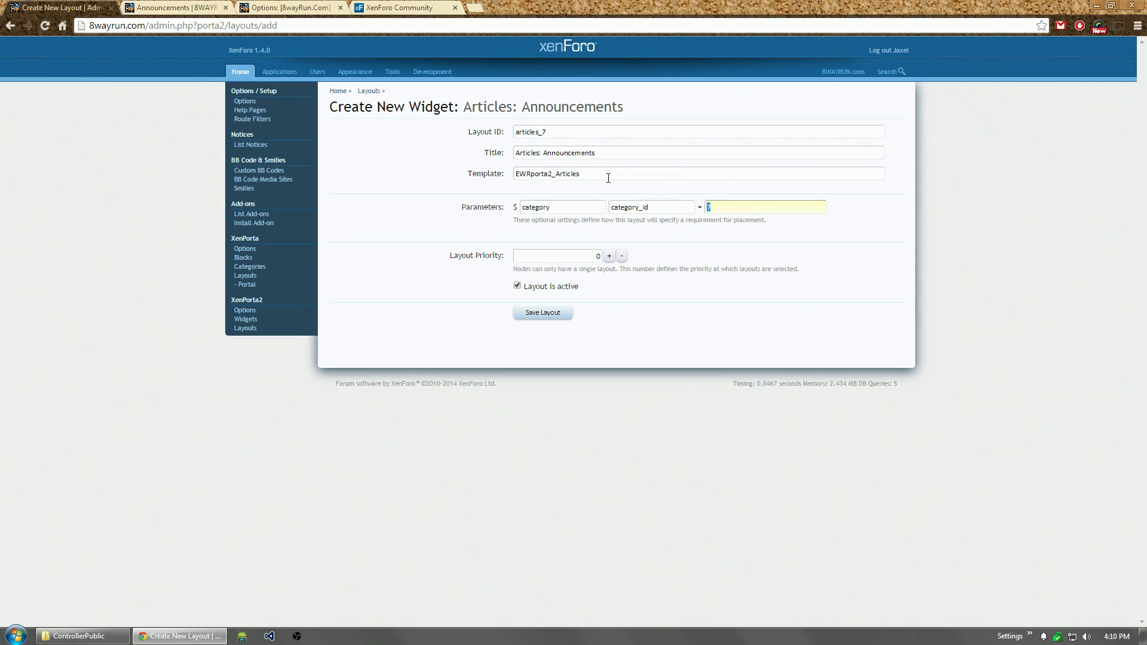
type("foru")
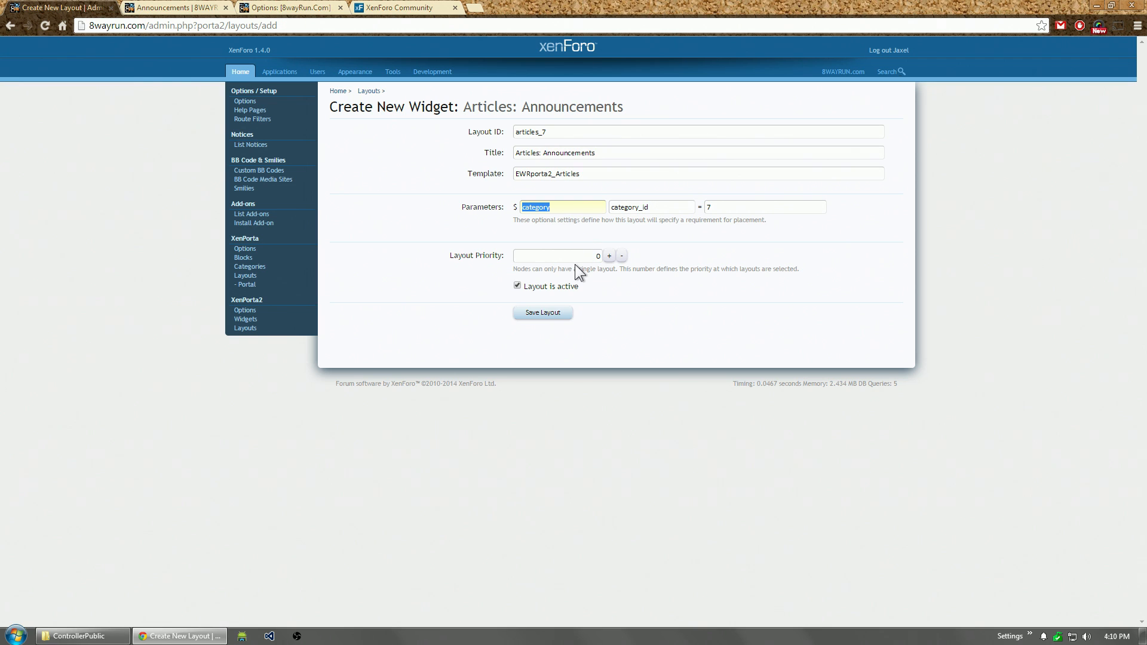
left_click(554, 256)
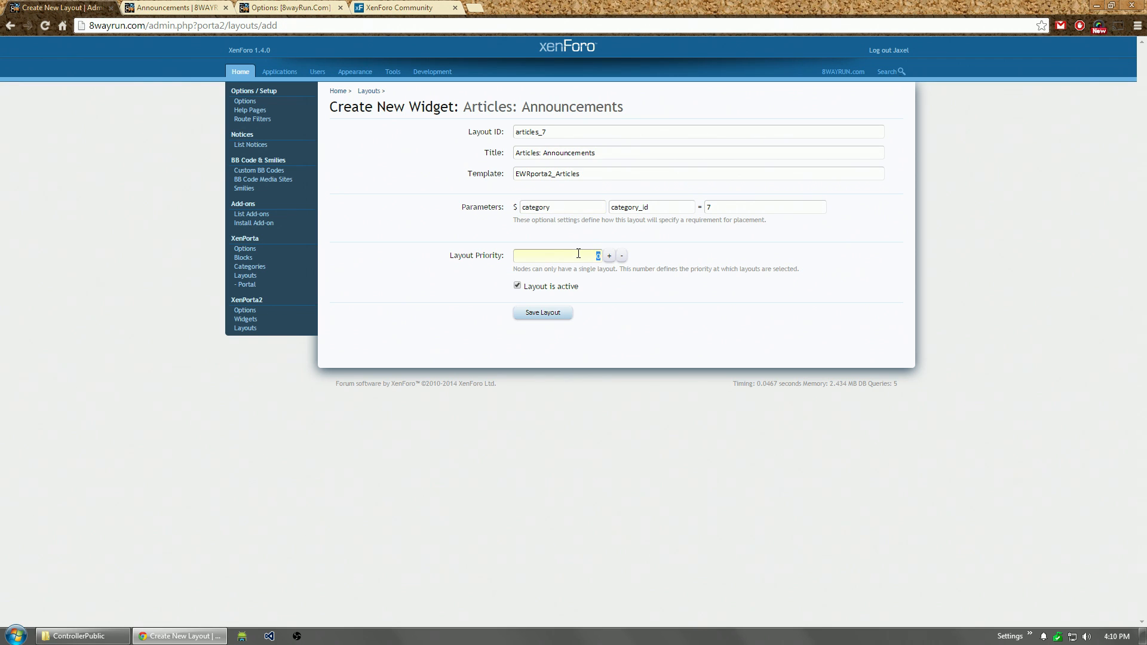
type("10")
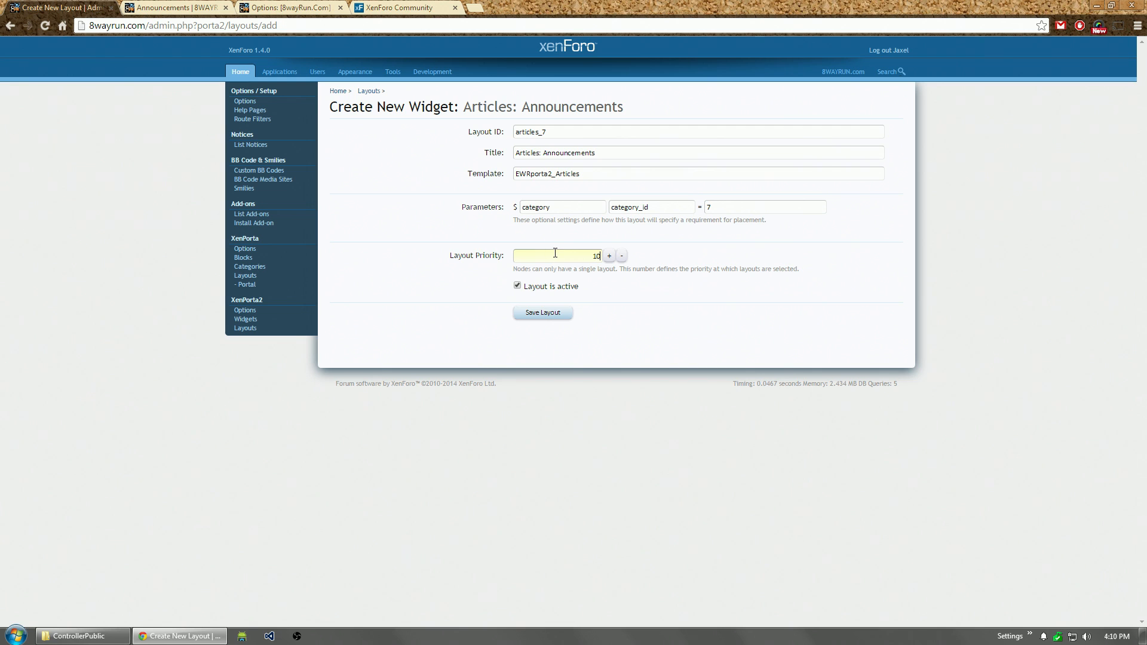
mouse_move(542, 313)
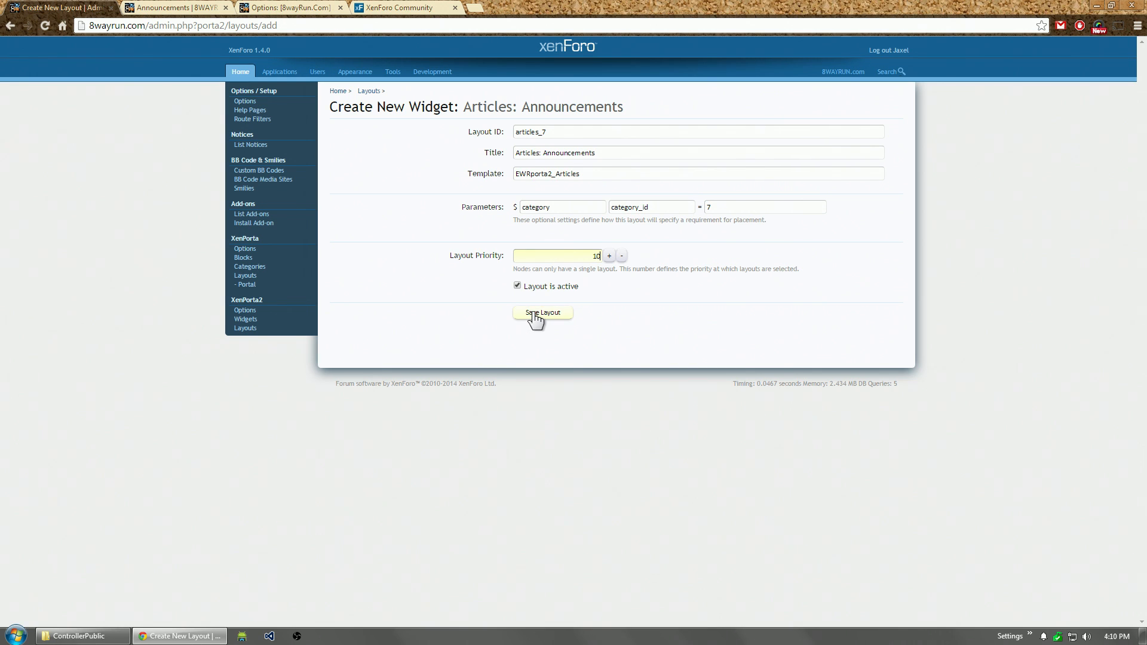
Step: Save the Articles: Announcements layout, inspect the Articles layout controls, and view the announcements page
left_click(542, 313)
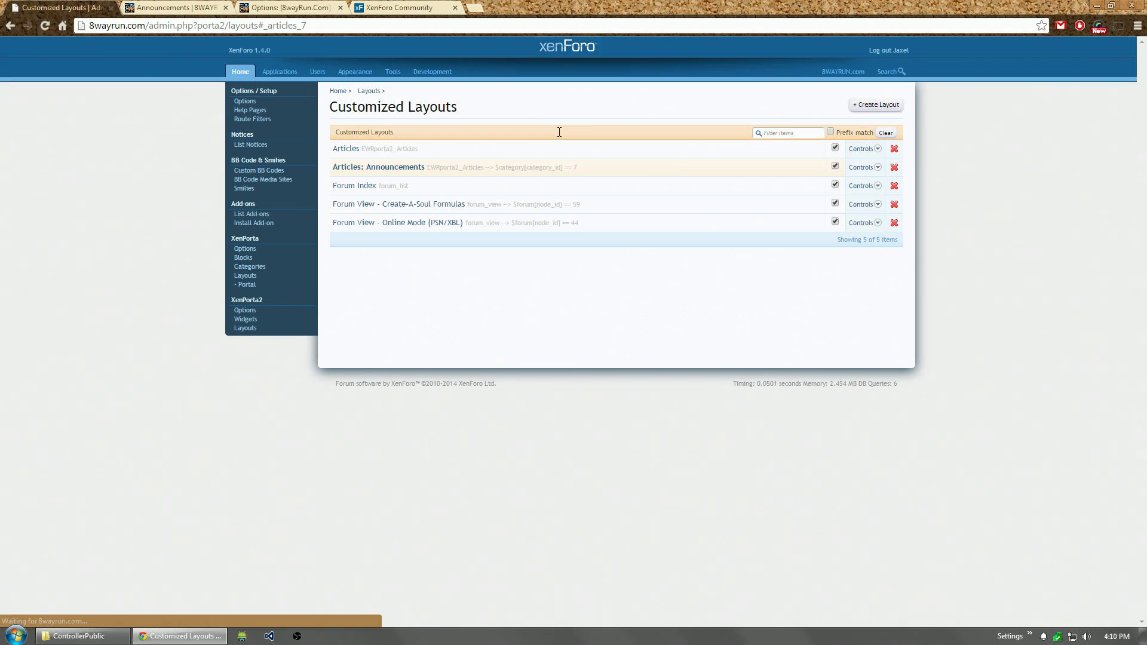
left_click(861, 149)
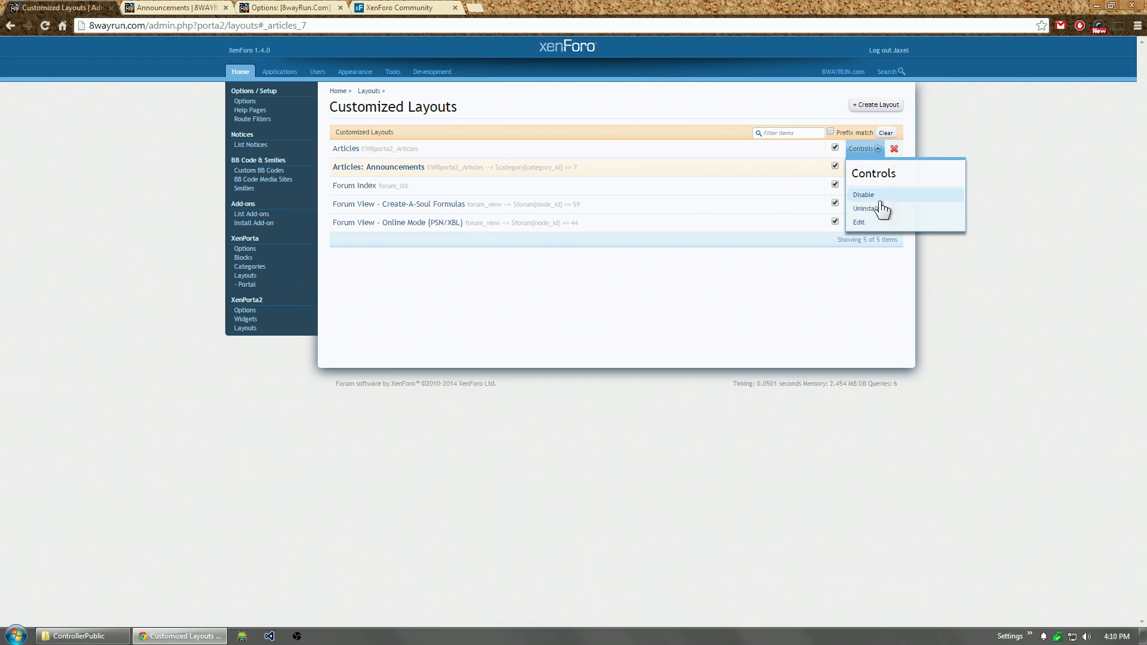
left_click(859, 221)
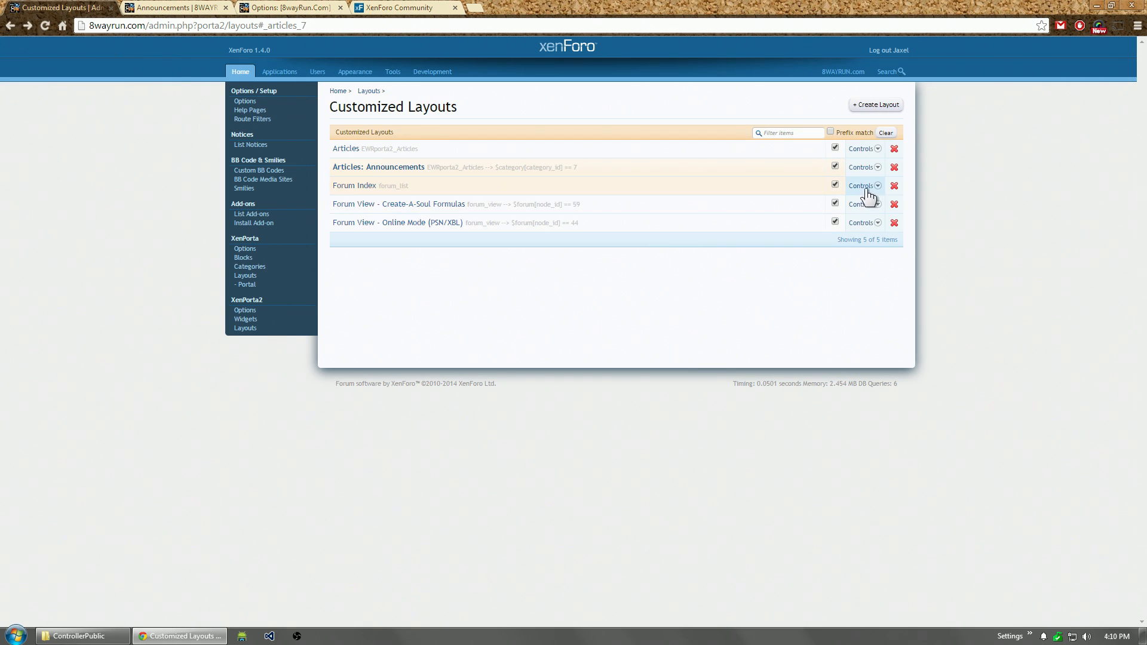
left_click(861, 204)
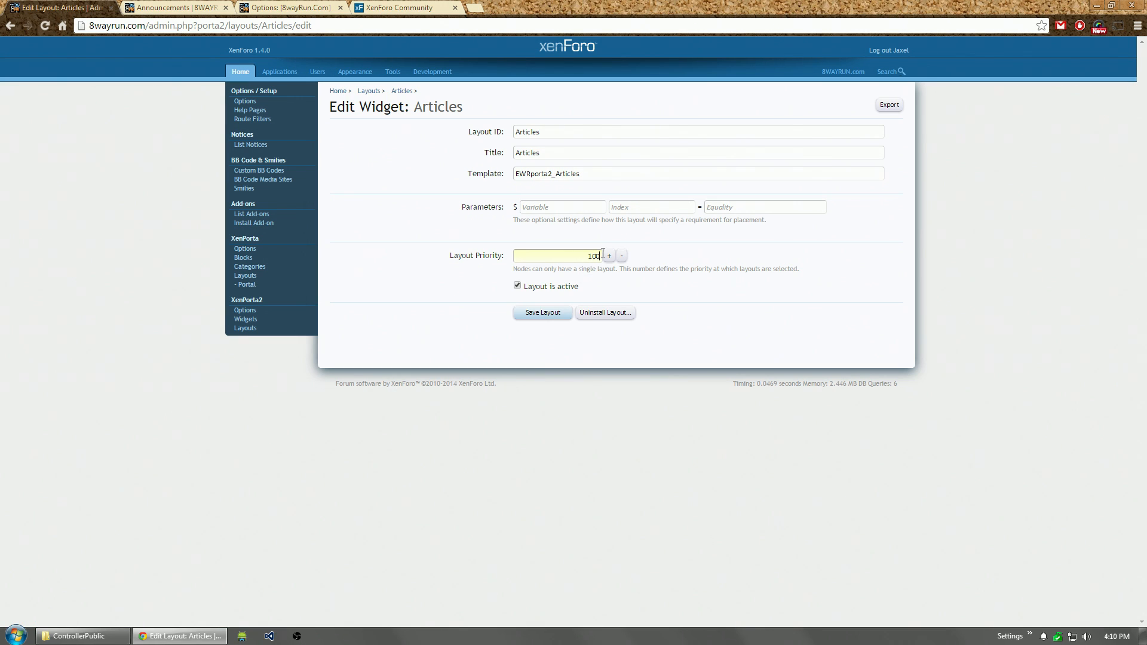
left_click(541, 313)
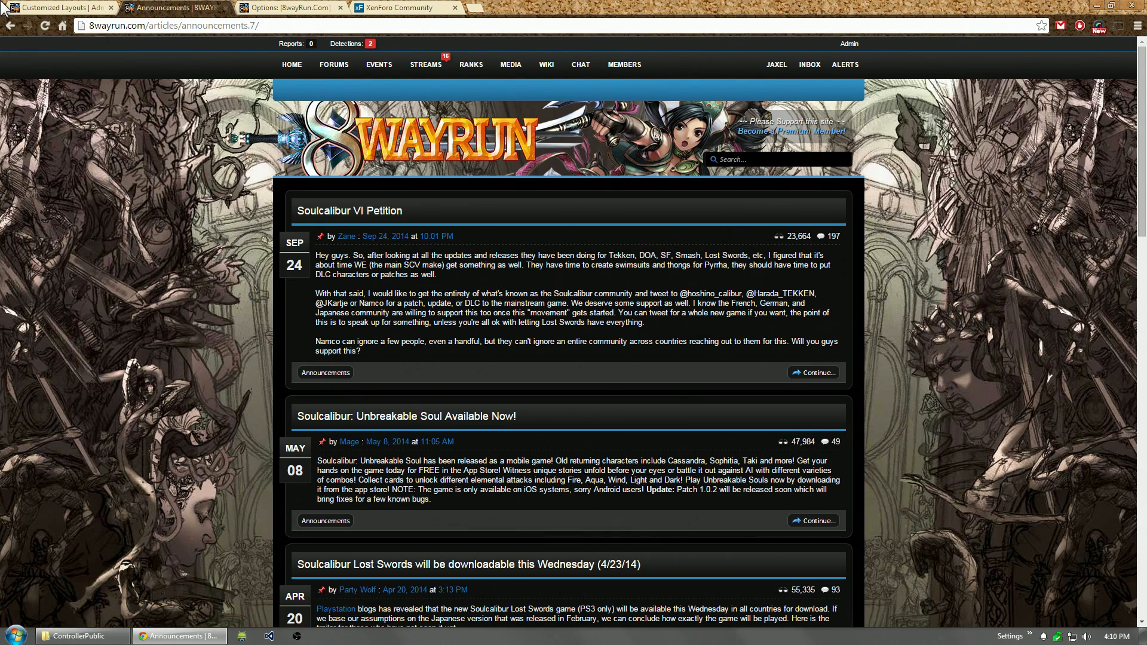
left_click(55, 7)
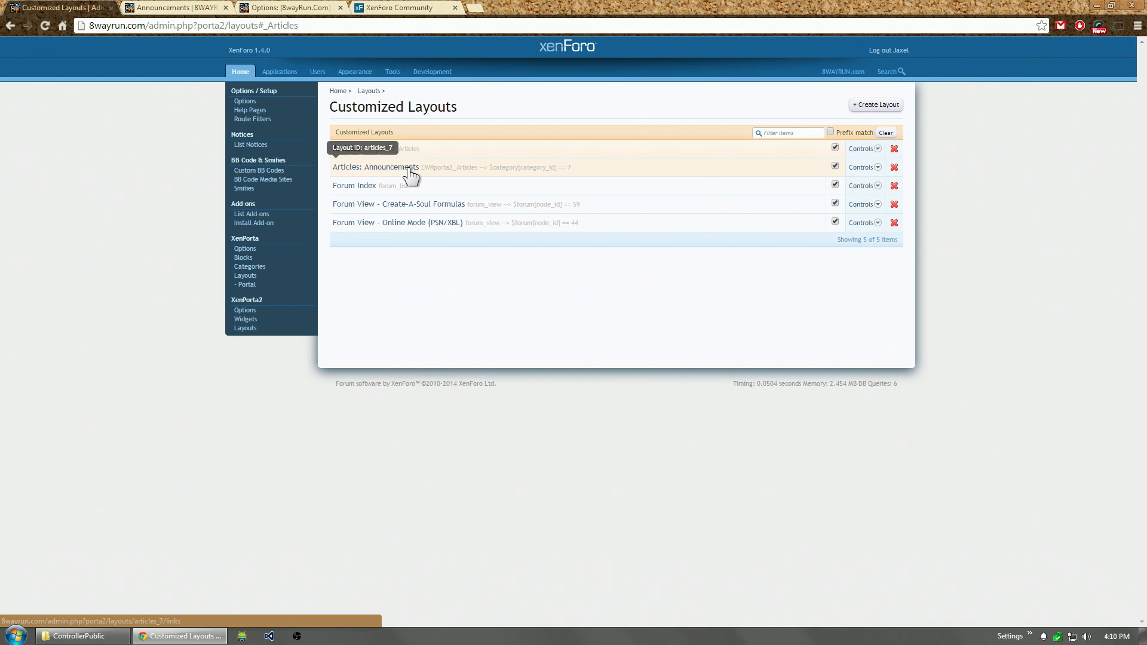
left_click(375, 166)
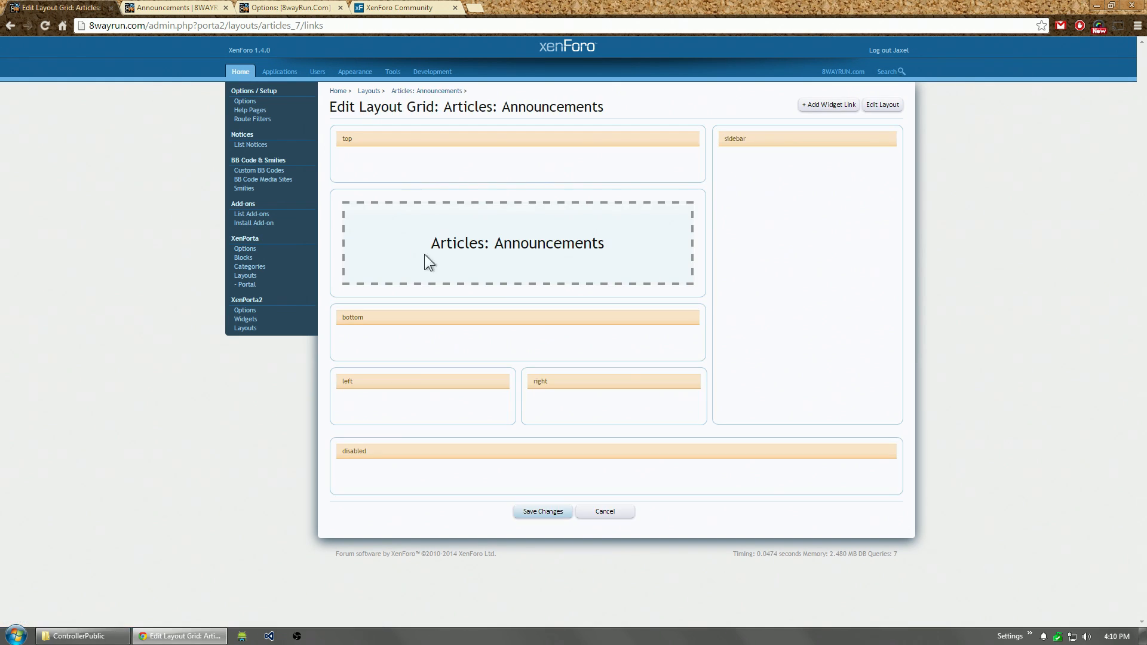
left_click(175, 7)
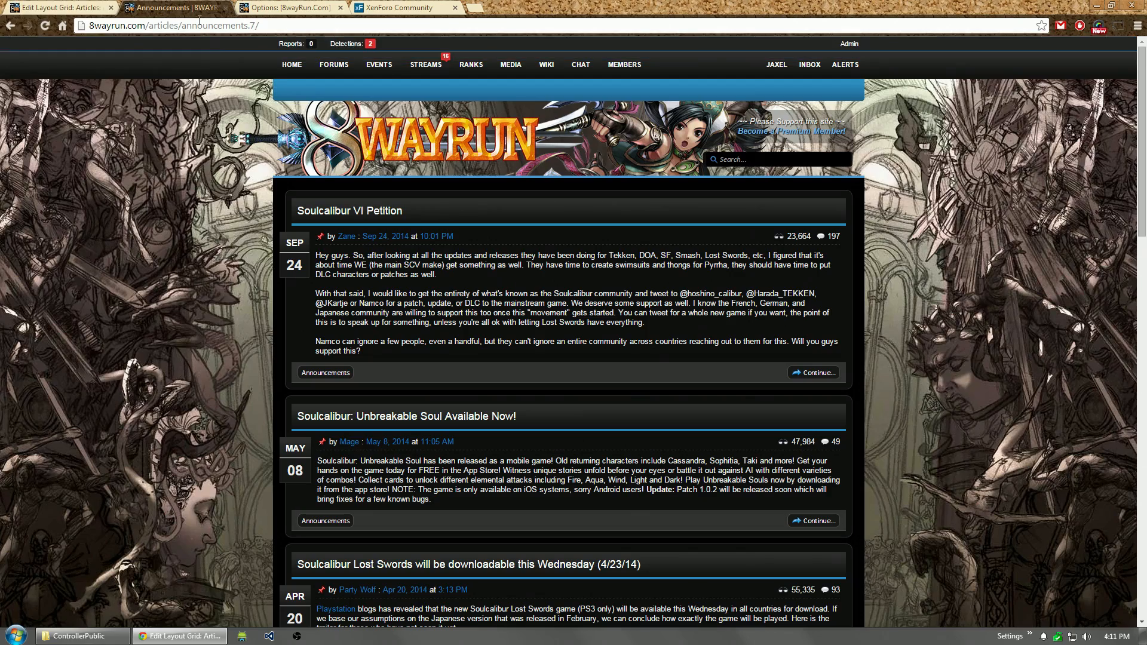
scroll("down", 3)
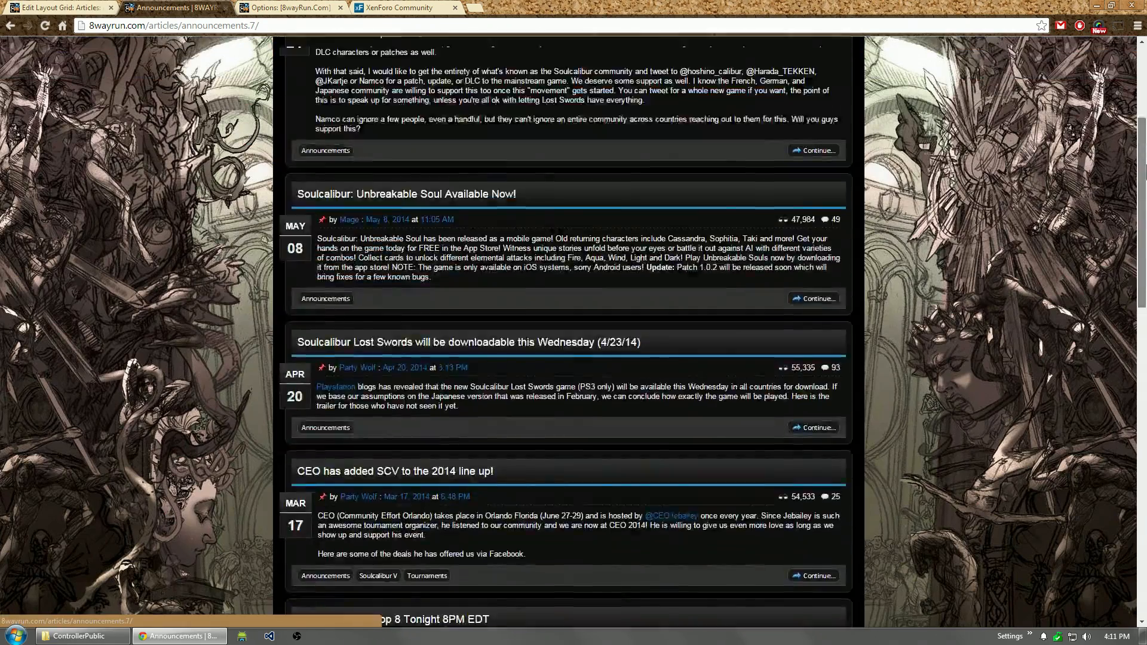
scroll("down", 3)
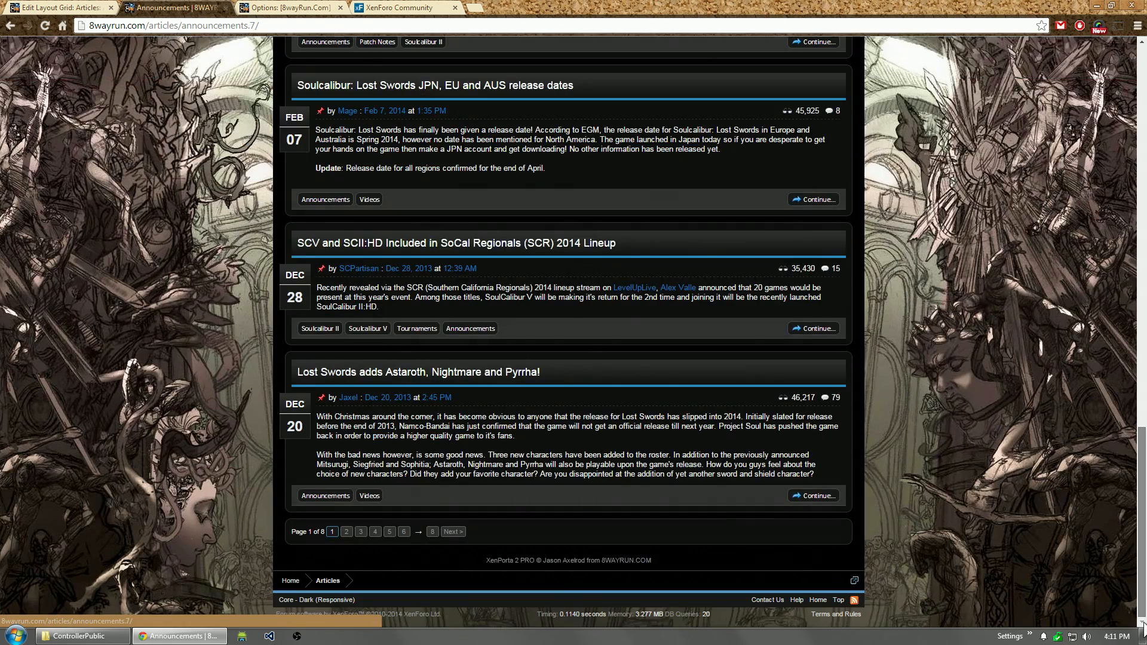
scroll("up", 3)
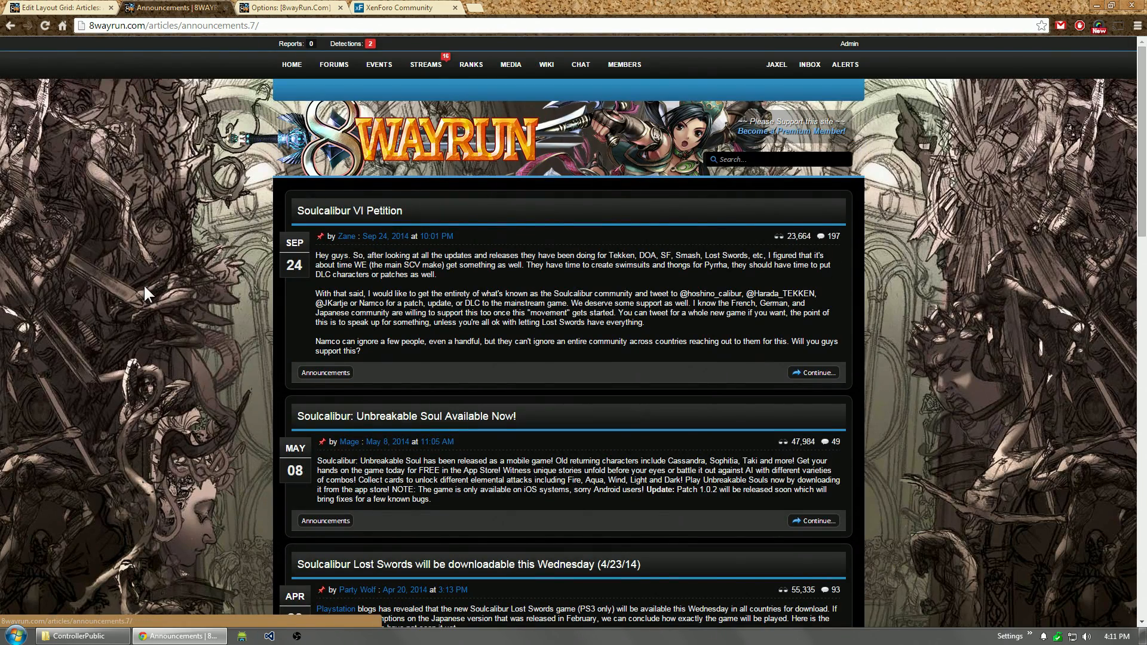
left_click(58, 7)
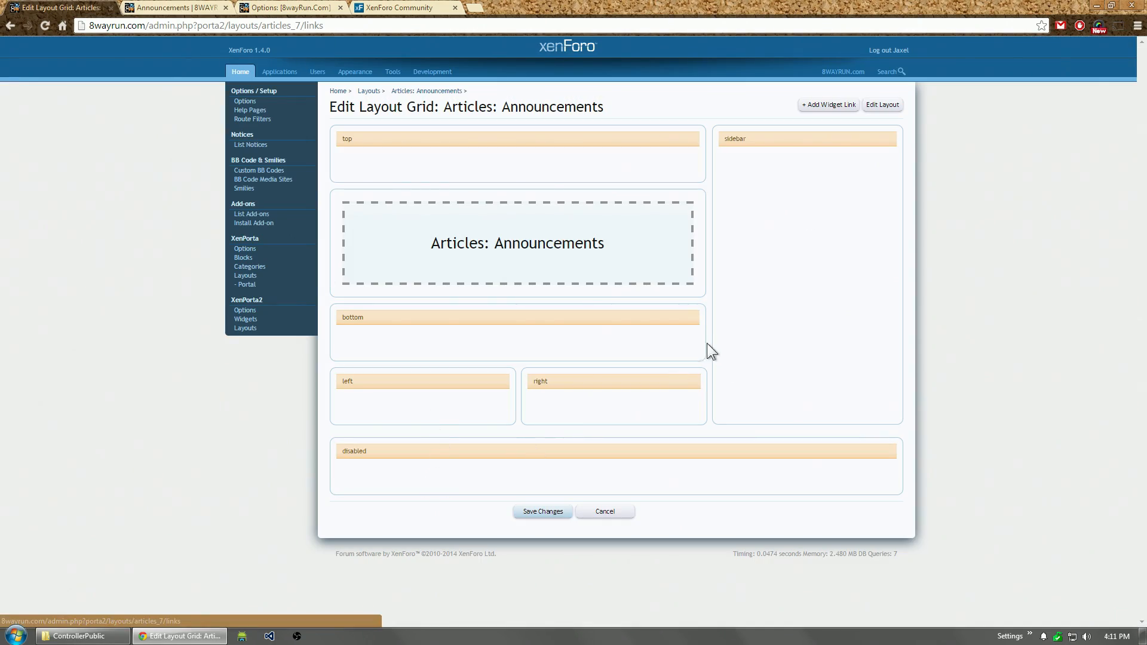
mouse_move(395, 490)
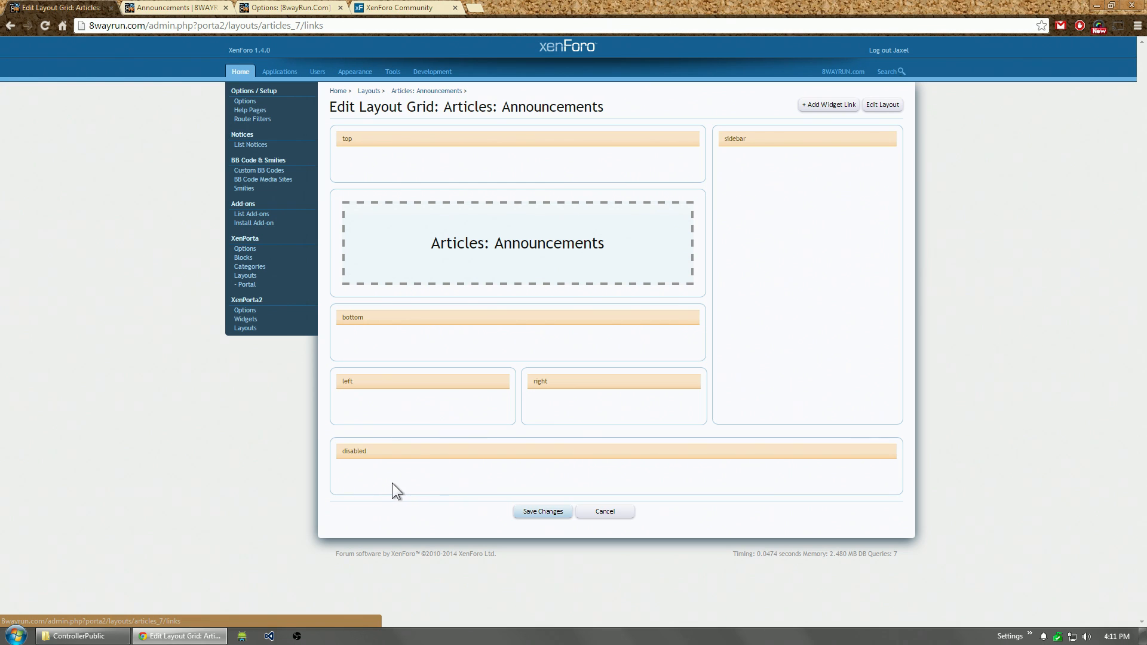
mouse_move(870, 489)
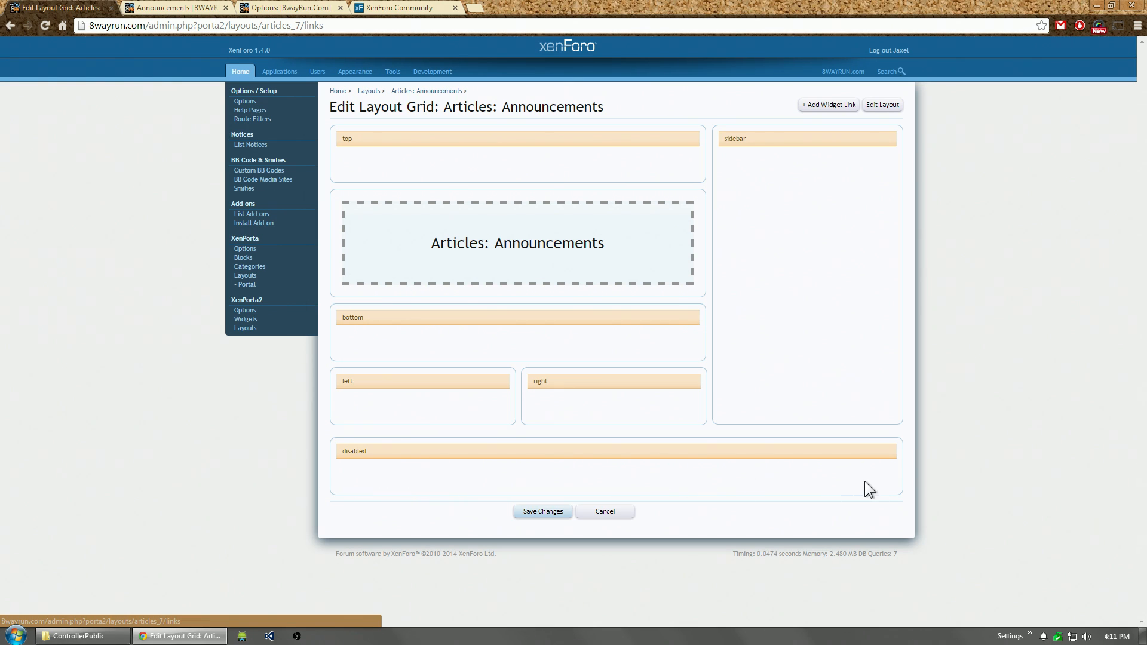
mouse_move(796, 508)
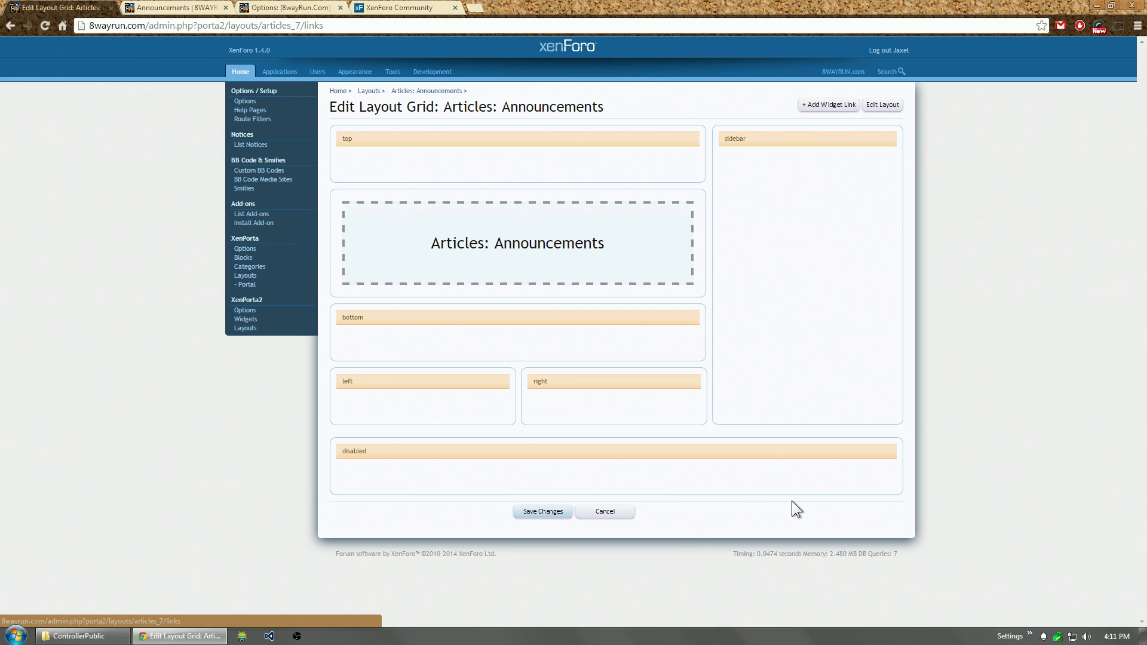
mouse_move(773, 501)
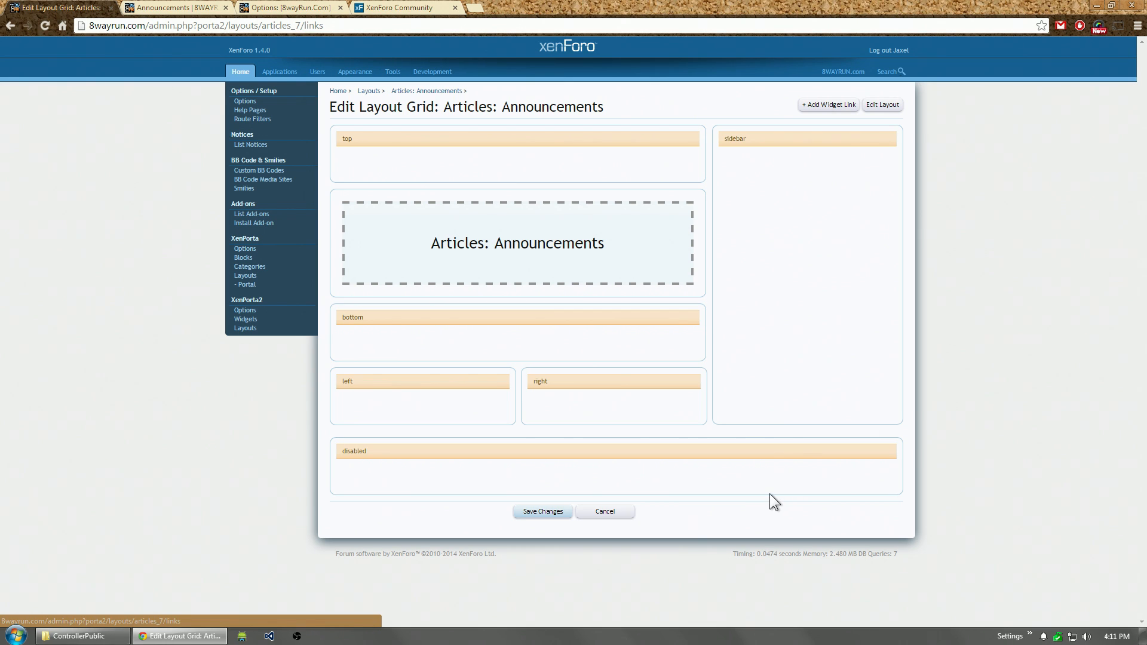
mouse_move(828, 105)
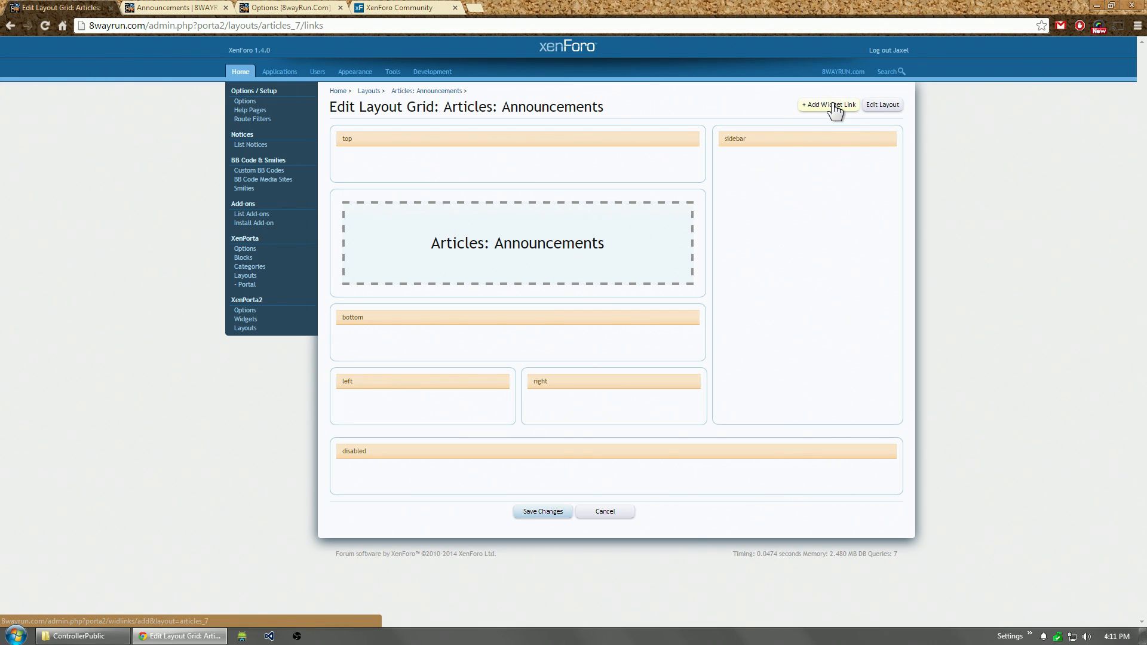
Step: Create a new widget link using the Raw HTML widget and save it
left_click(827, 104)
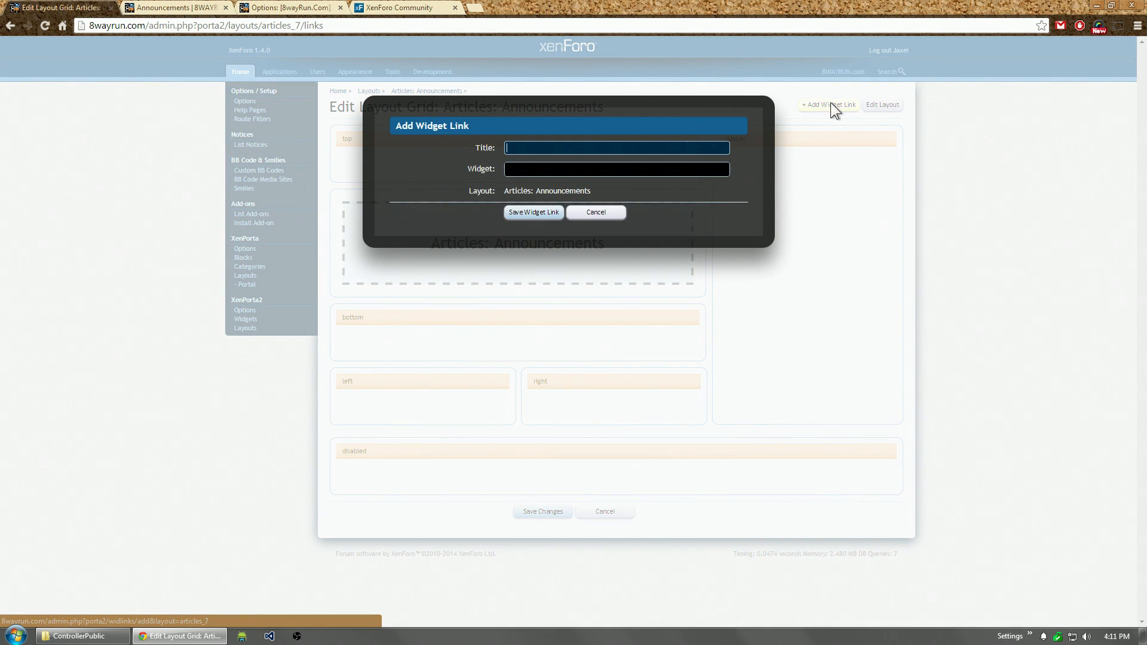
mouse_move(562, 149)
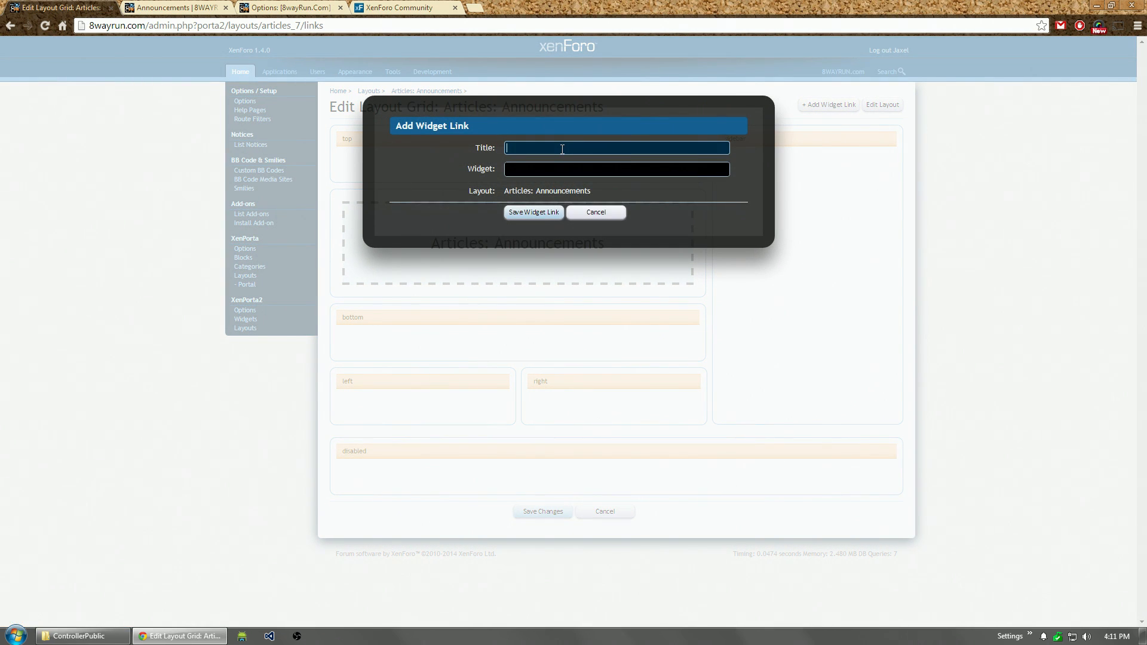
type("Cha")
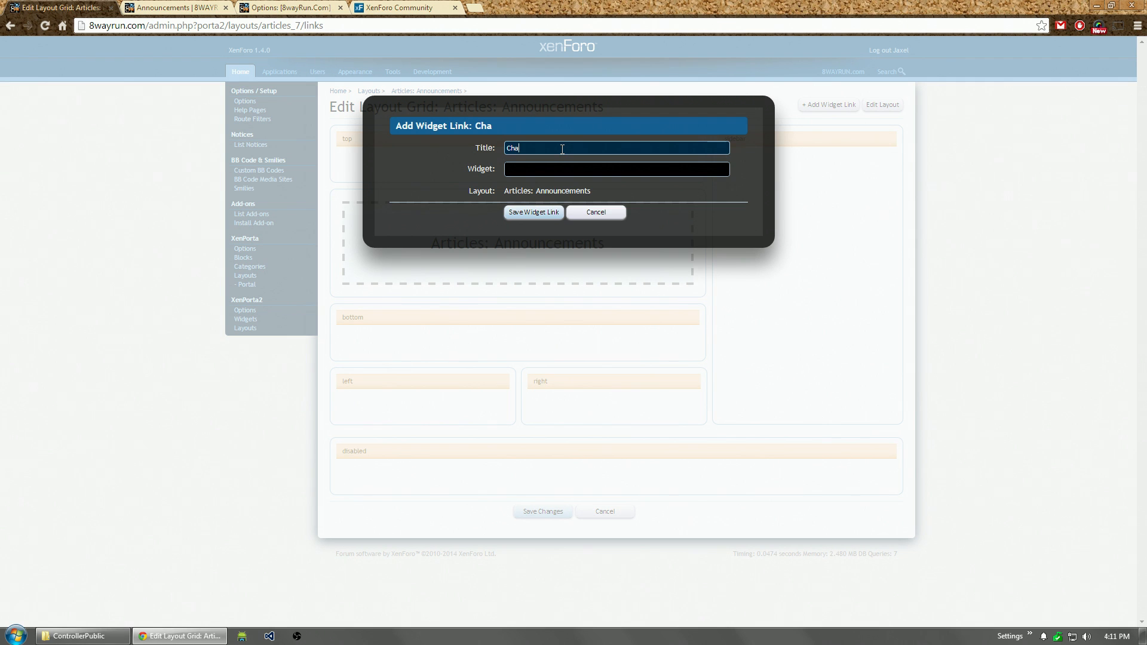
type("ract")
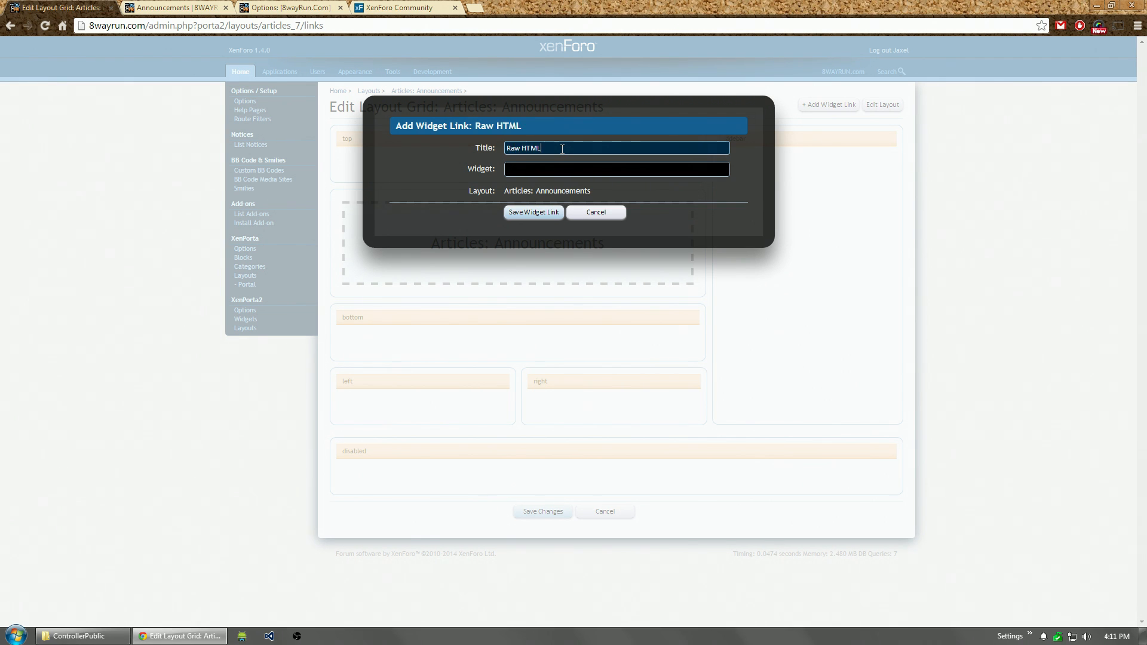
left_click(615, 169)
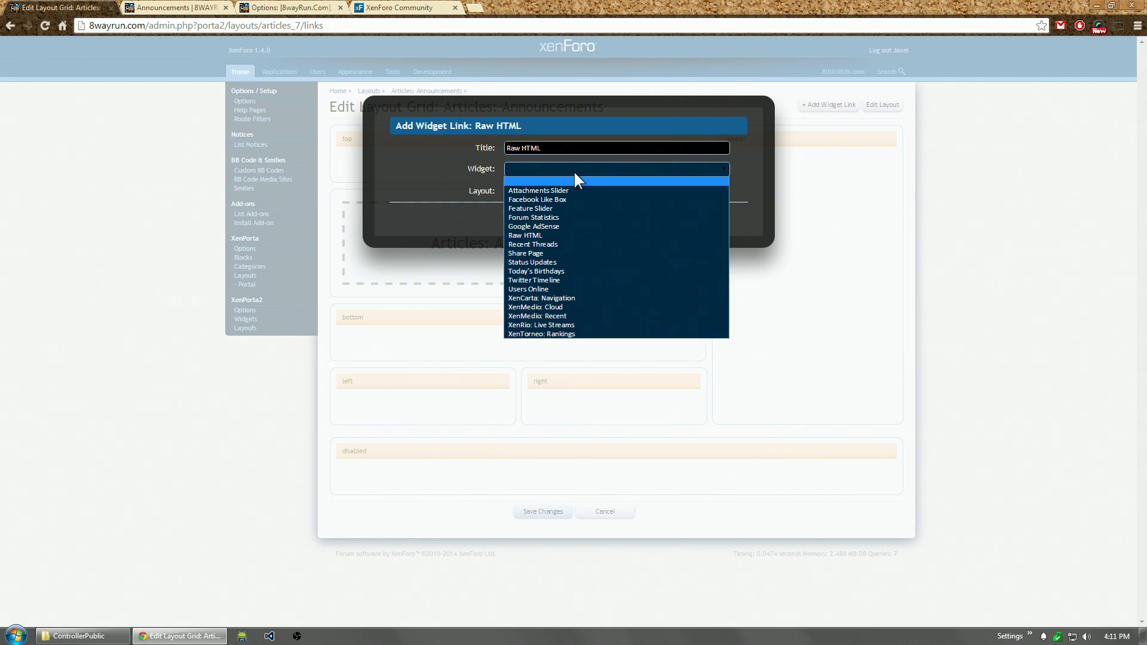
left_click(526, 235)
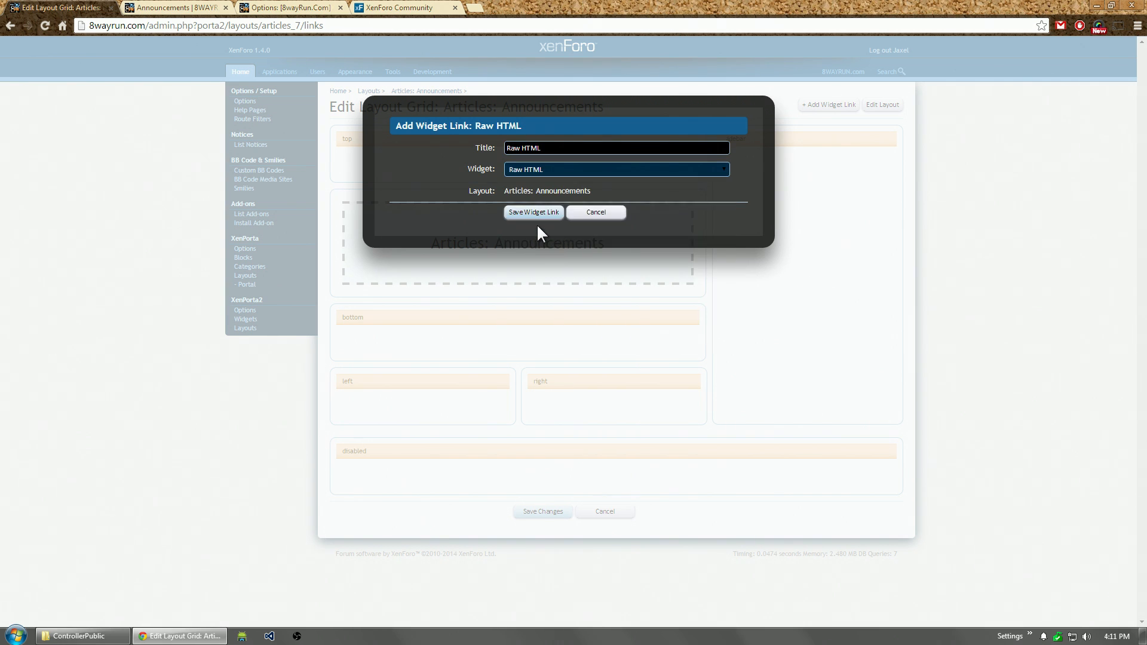
left_click(534, 212)
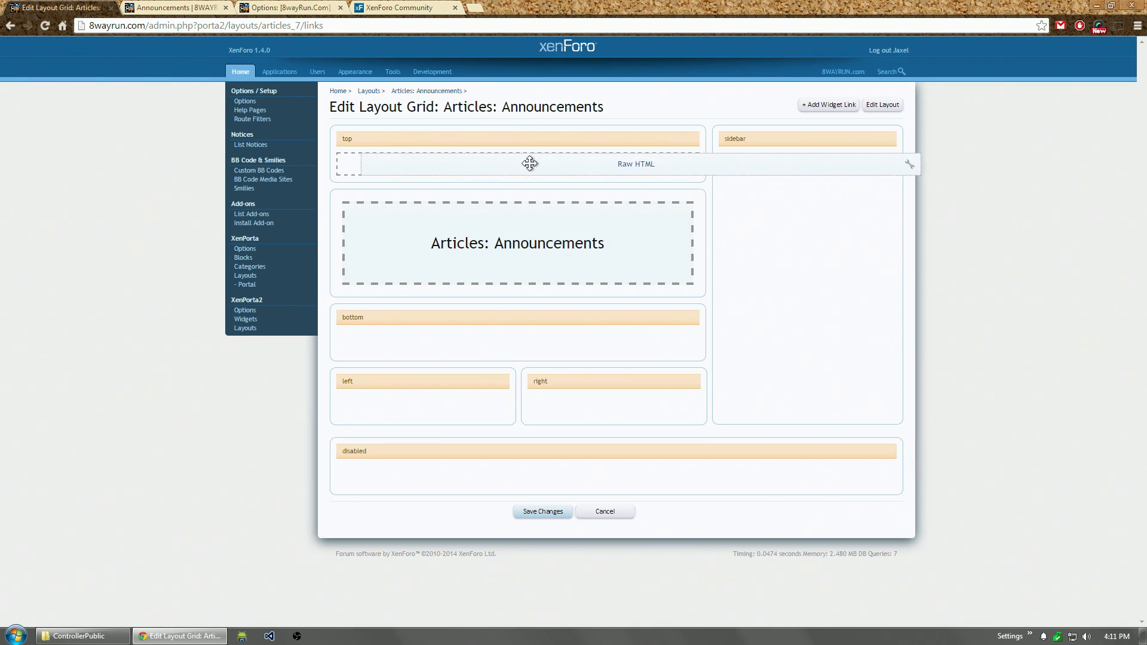
Step: Place the Raw HTML widget in the top area and check it on the live page
left_click(542, 511)
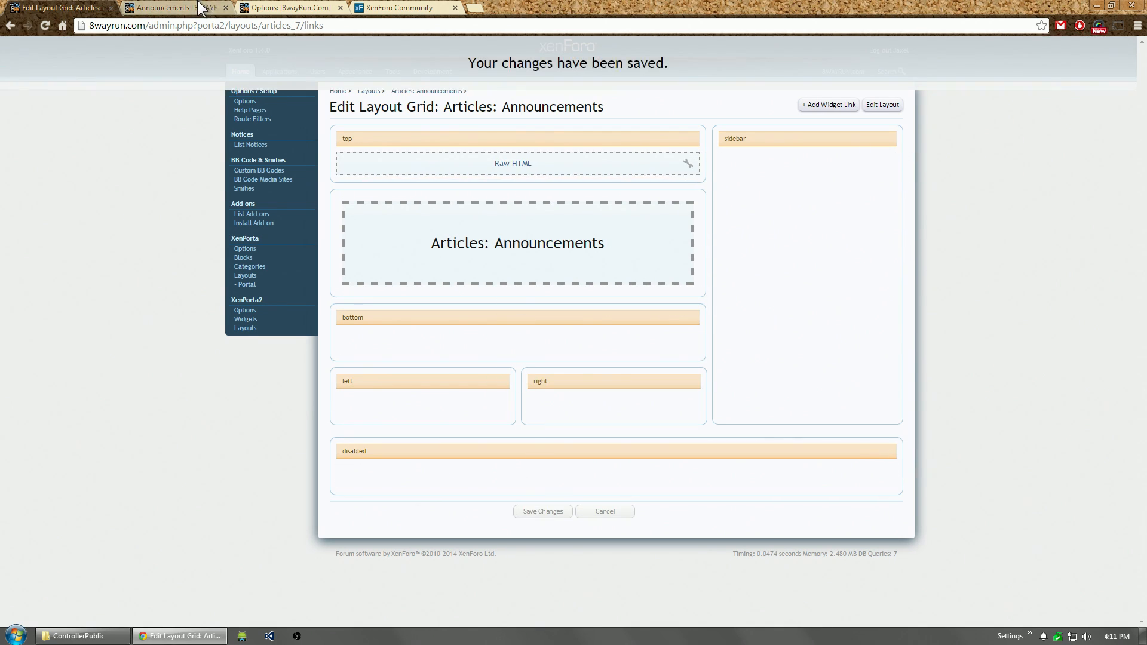
left_click(169, 7)
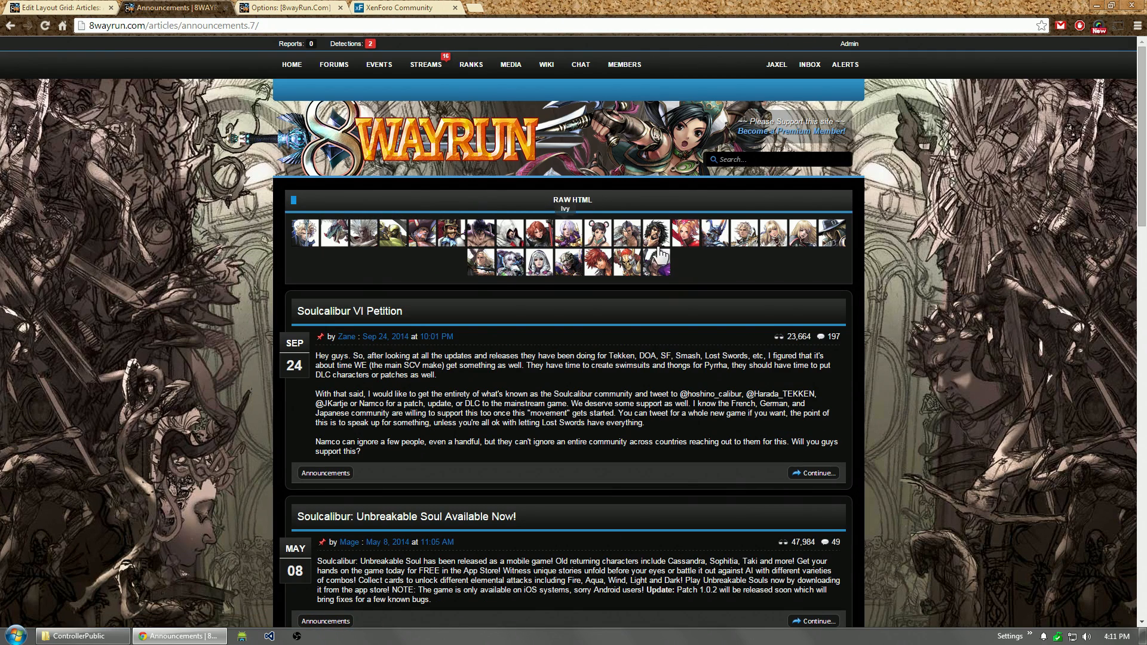
mouse_move(538, 261)
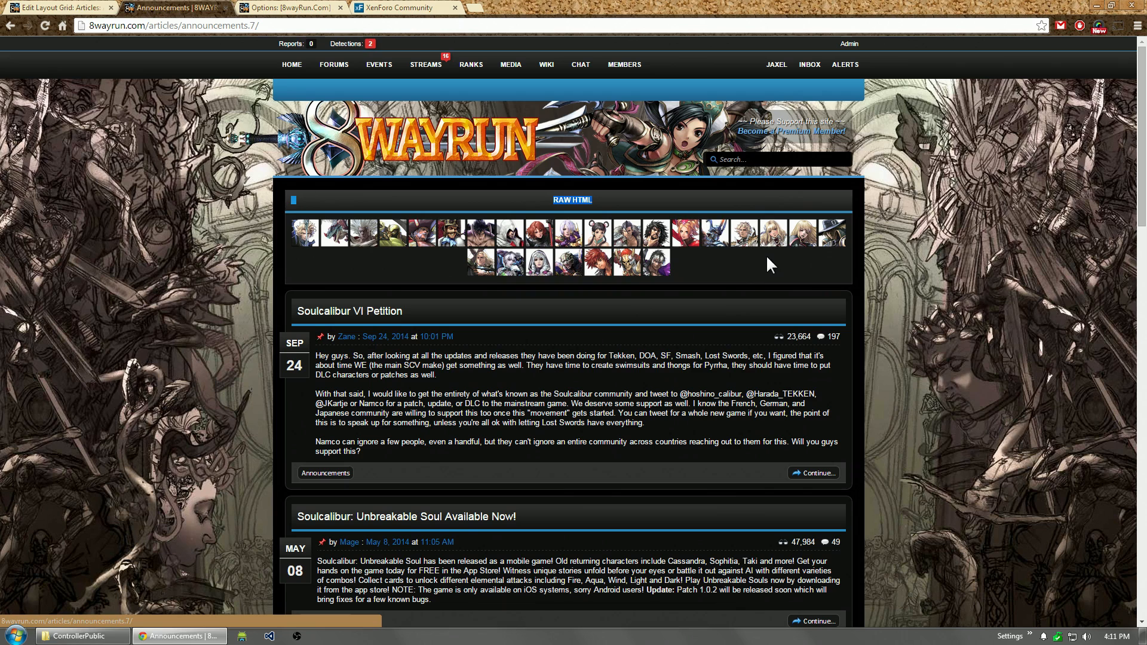
left_click(58, 7)
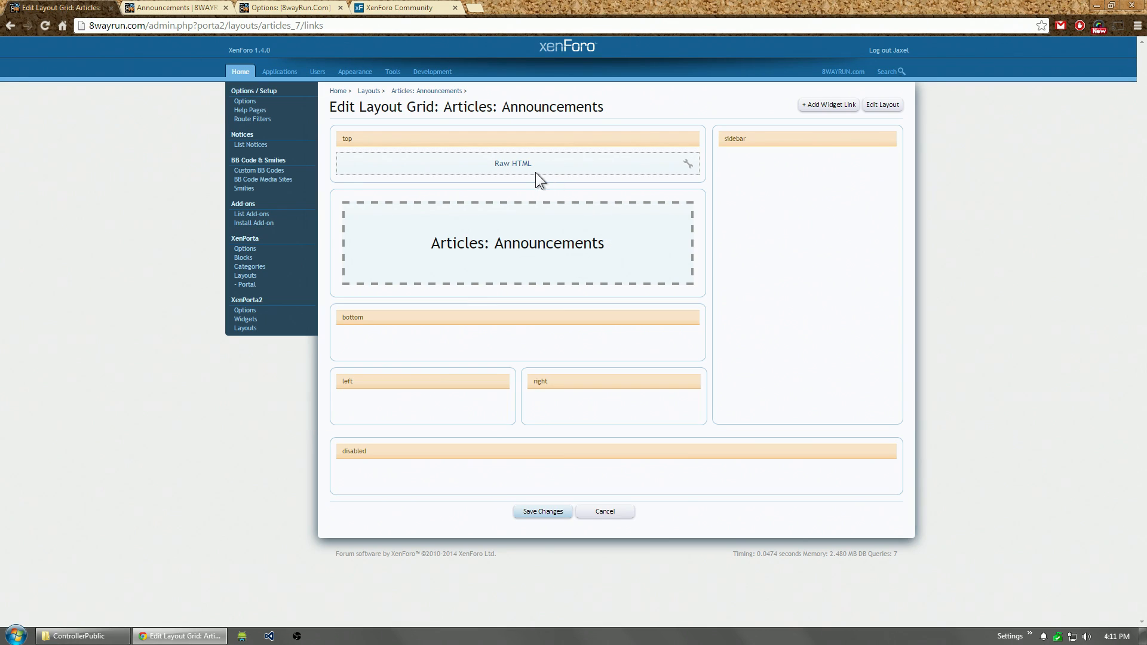
Step: Retitle the top widget link 'Character Soul Arenas' and confirm the heading on the live page
left_click(686, 163)
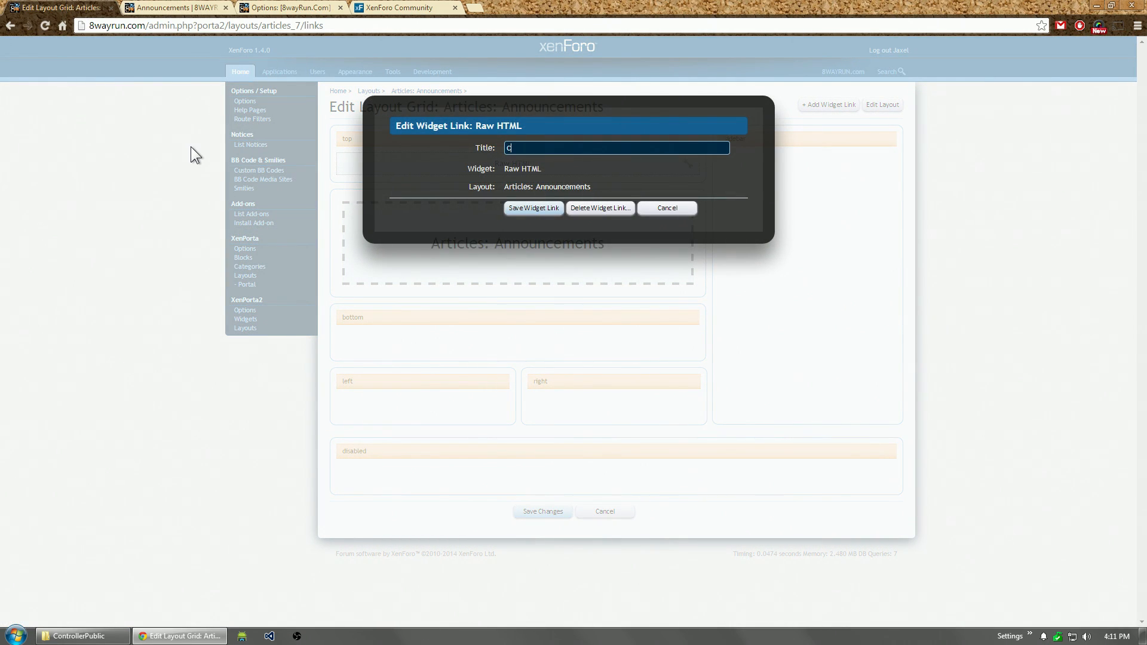
type("haracter Soul")
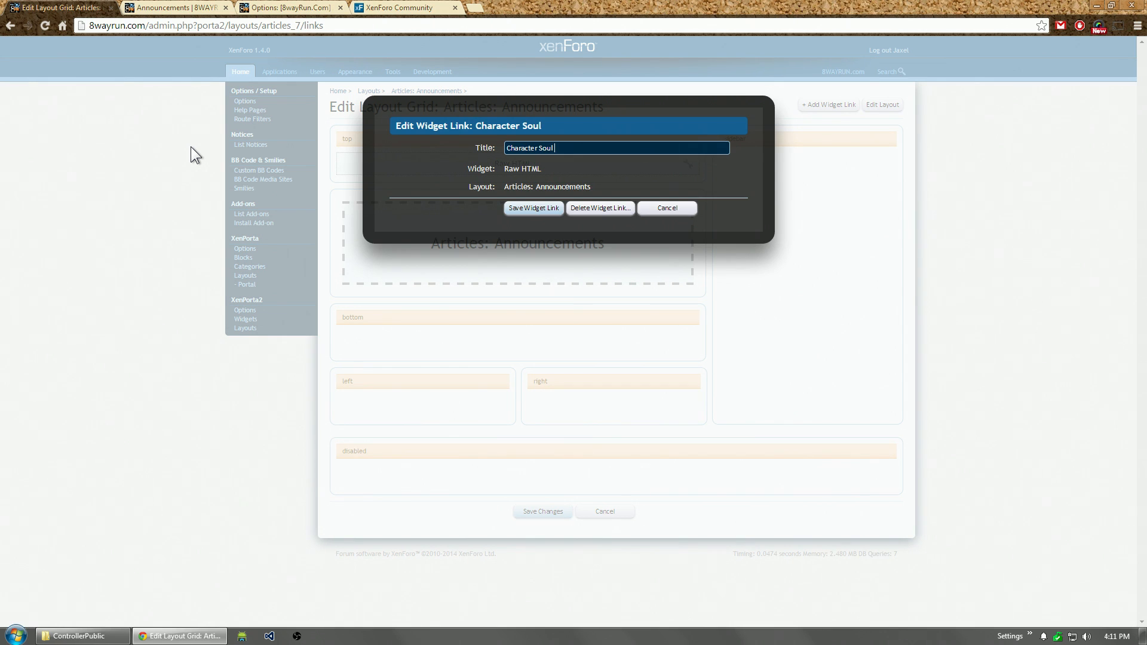
left_click(533, 208)
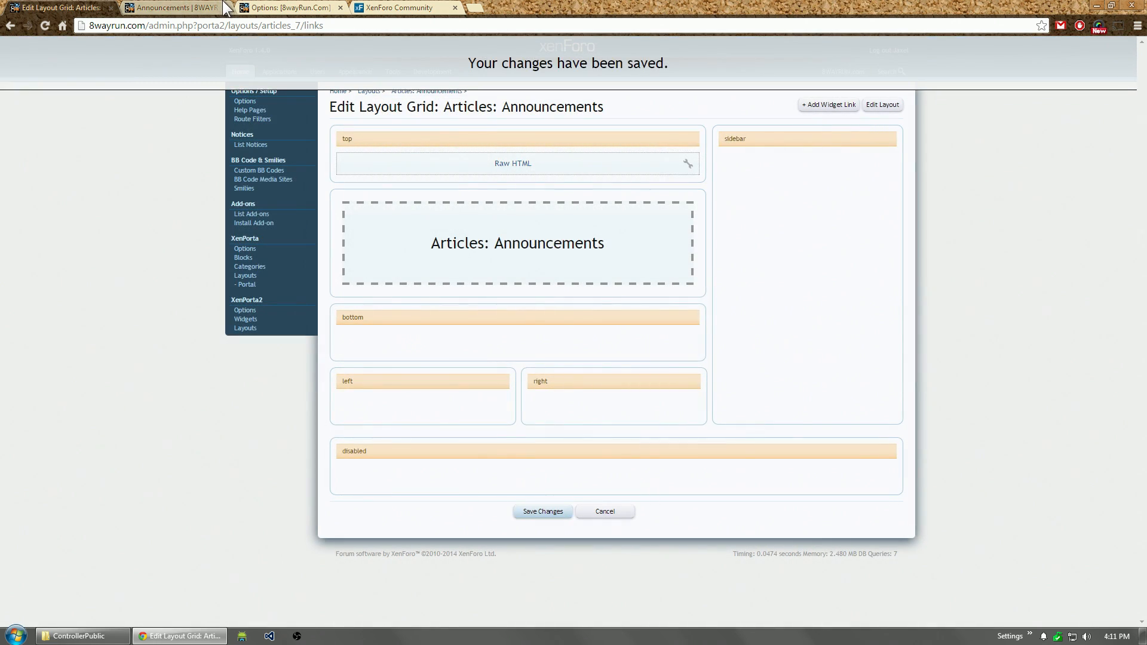
left_click(169, 8)
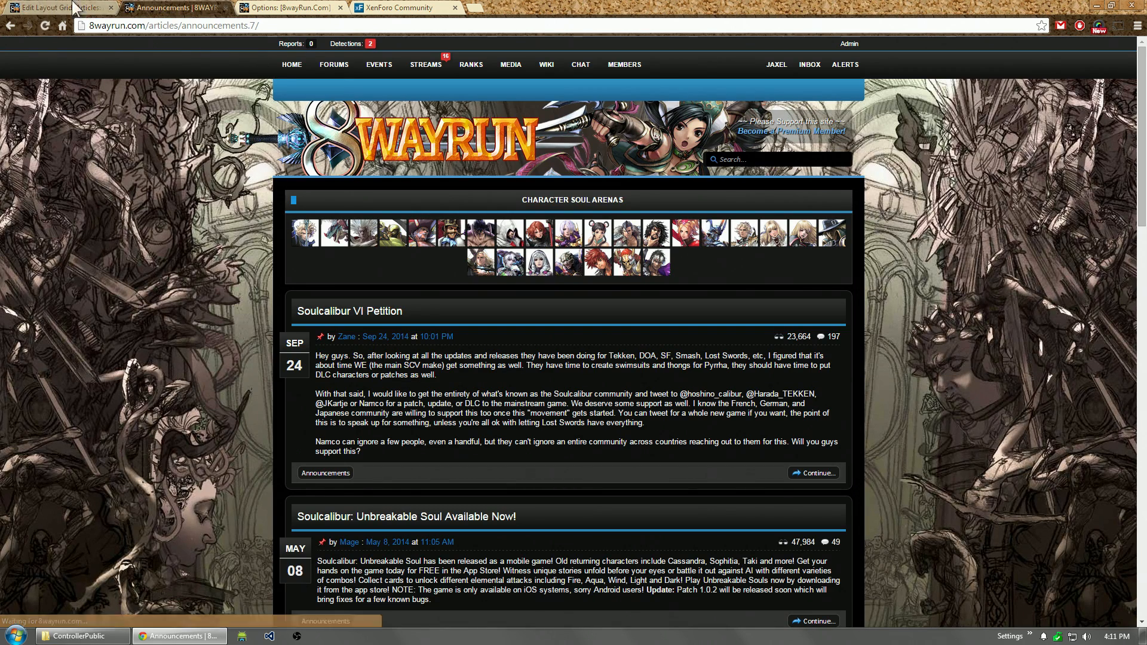
left_click(58, 7)
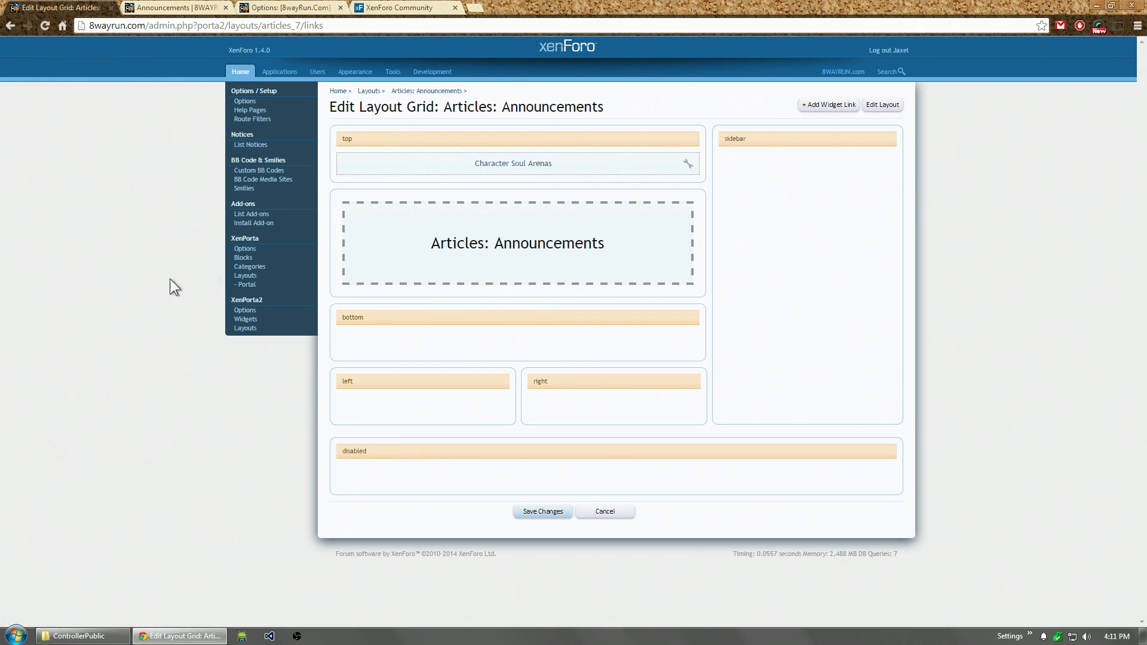
left_click(176, 7)
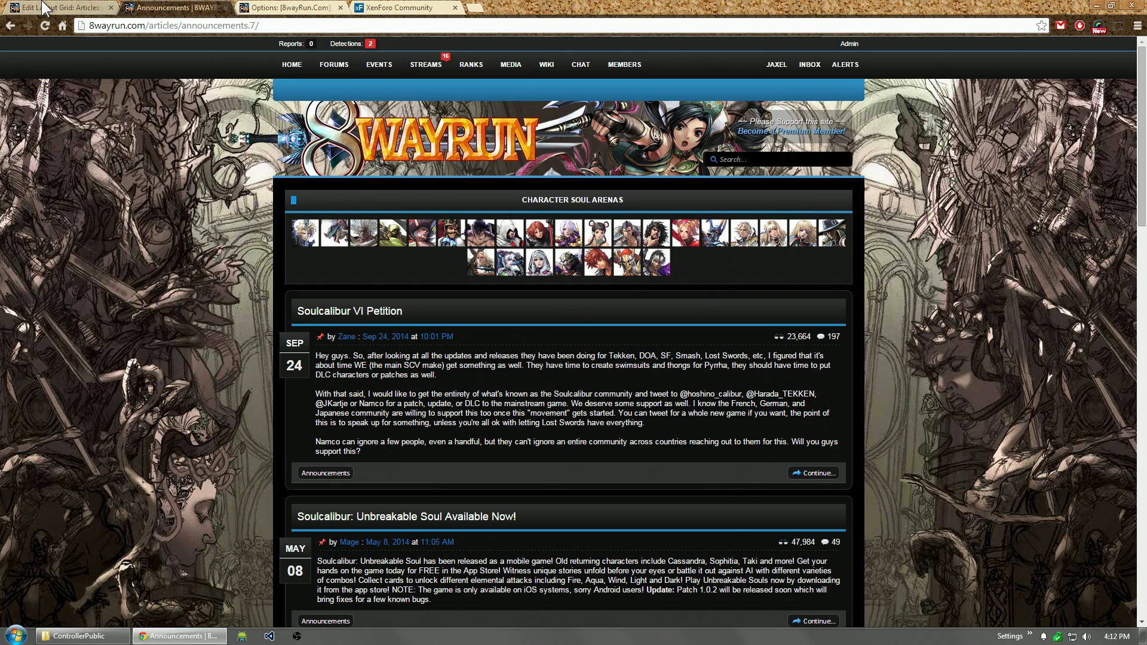
left_click(58, 7)
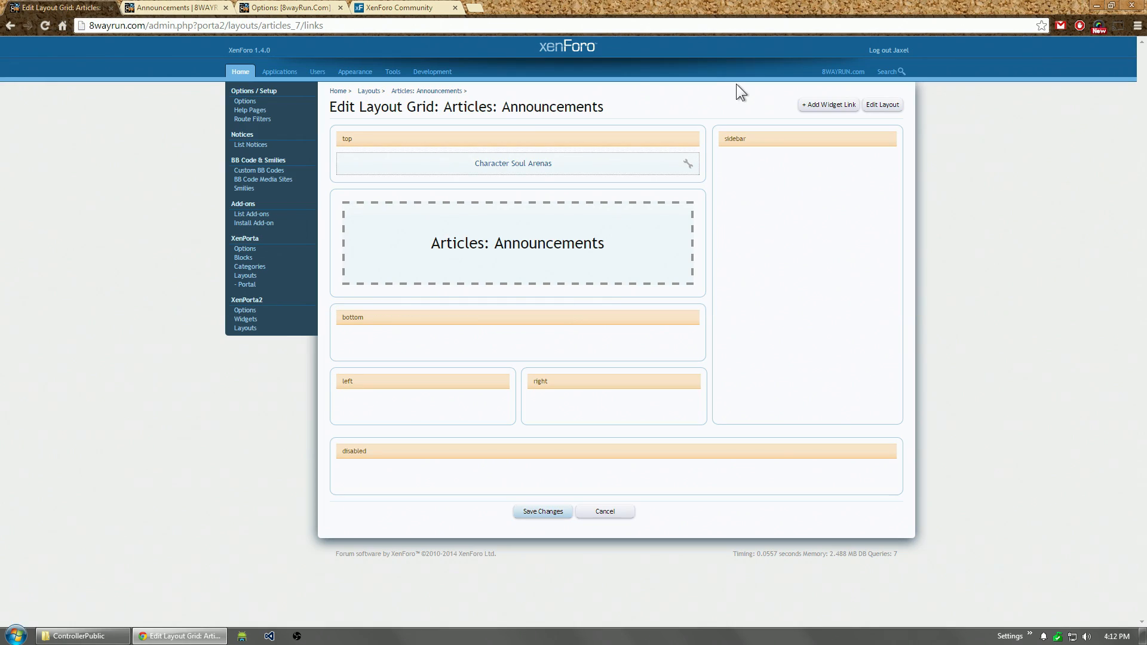
mouse_move(732, 113)
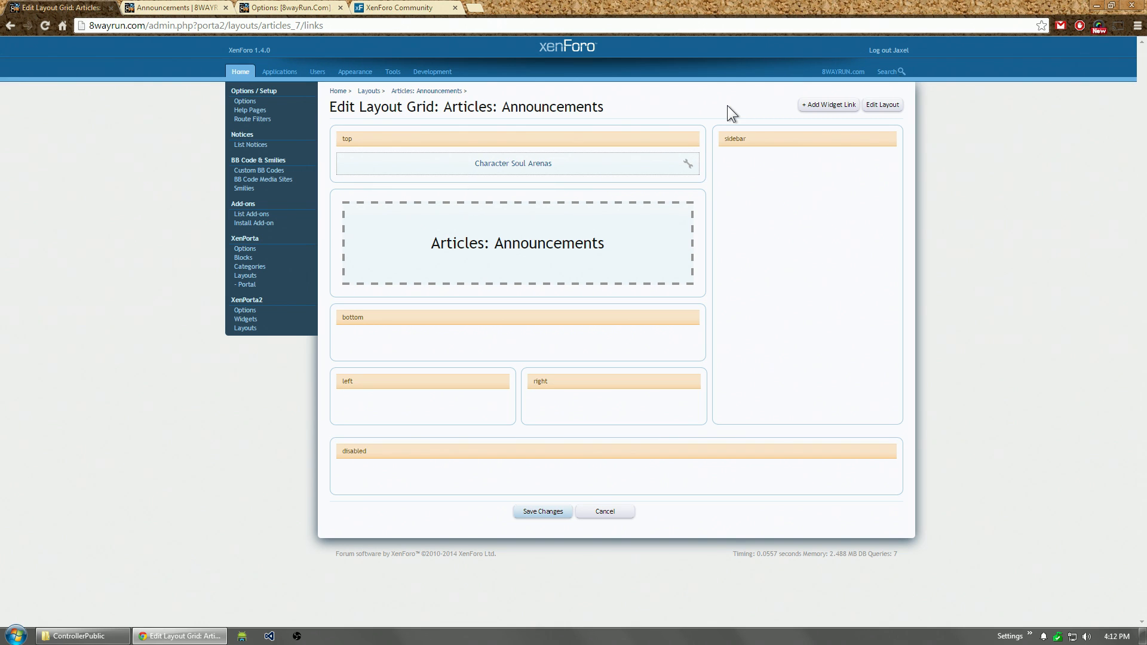
mouse_move(247, 285)
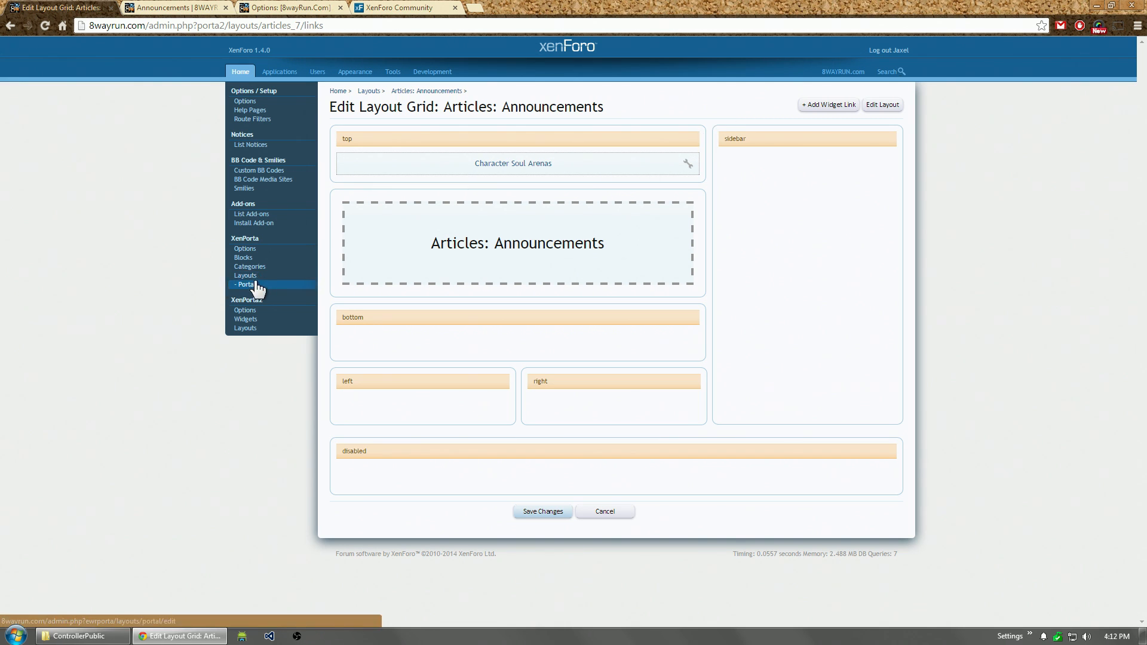
mouse_move(251, 266)
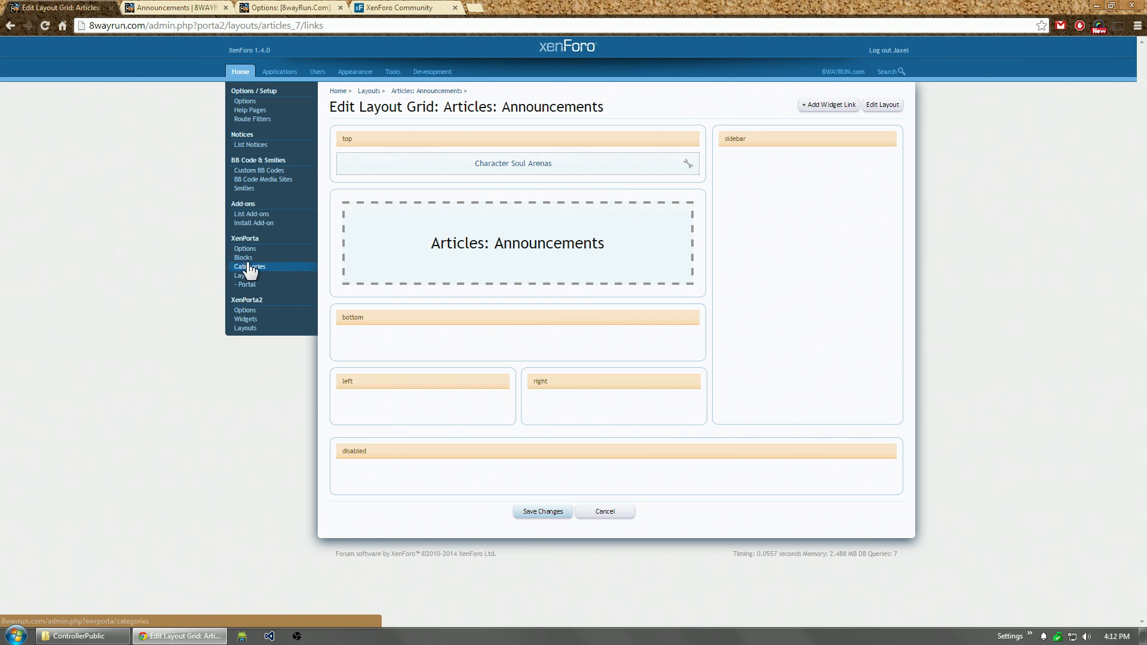
Step: Review the 22 installed XenPorta blocks, then return to the XenPorta 2 area
left_click(243, 257)
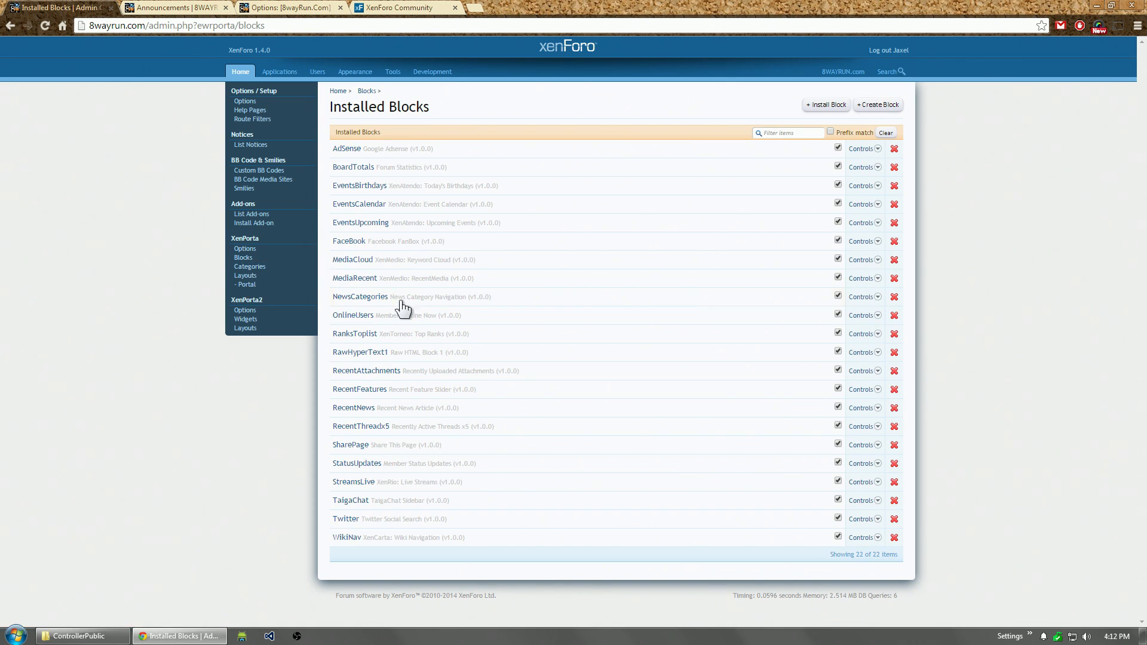
mouse_move(359, 352)
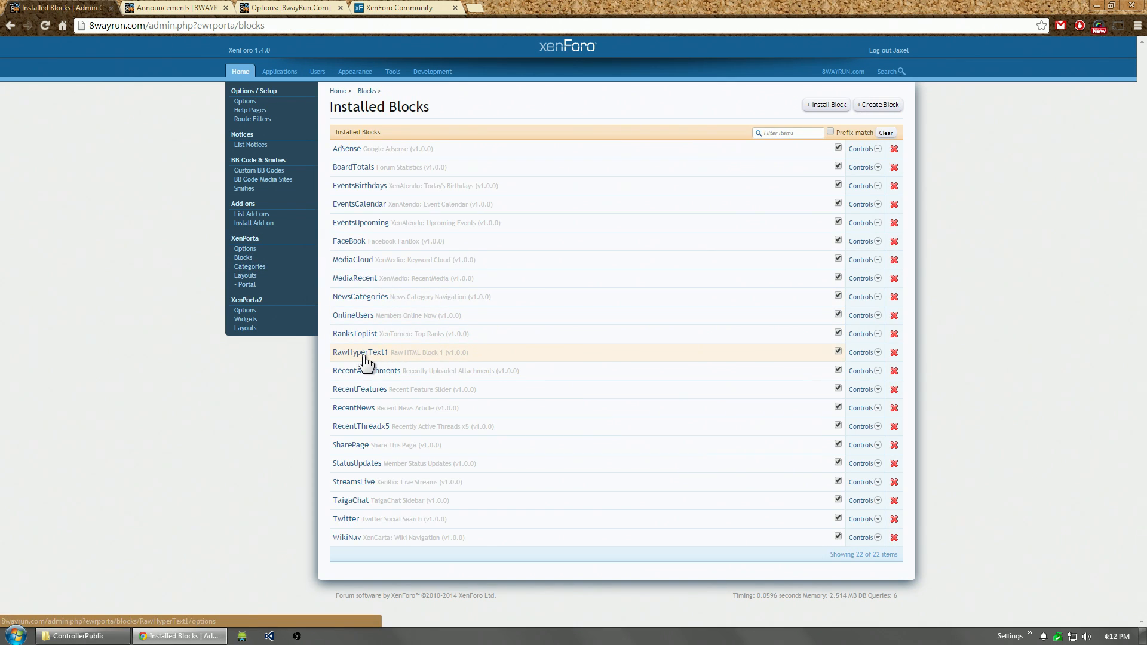
mouse_move(394, 364)
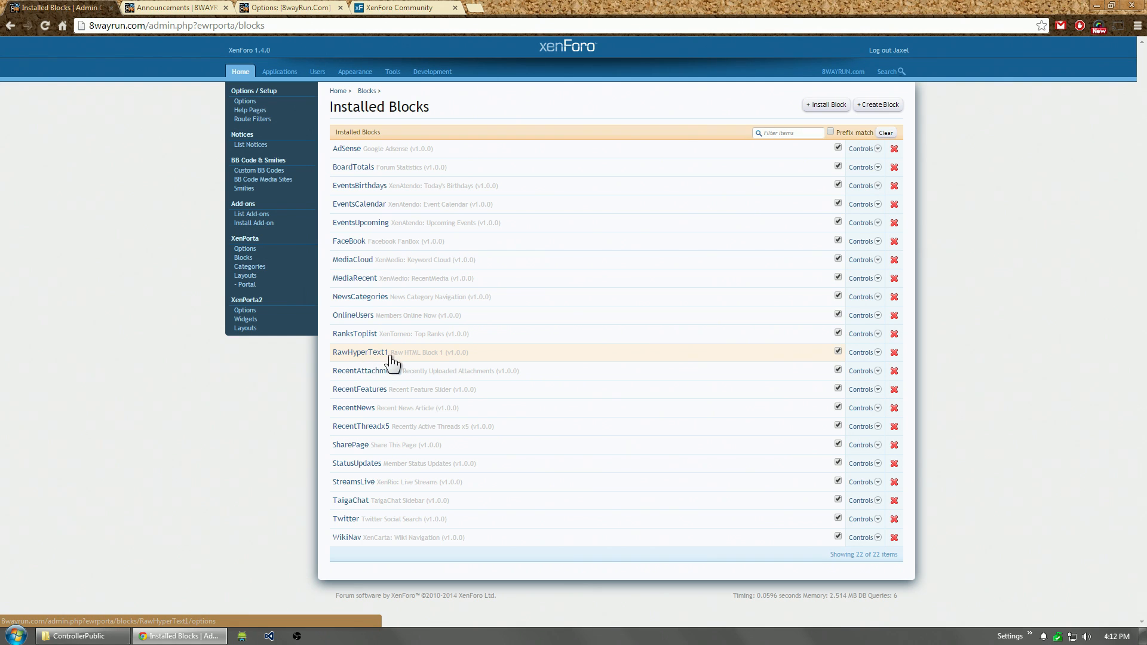
mouse_move(439, 364)
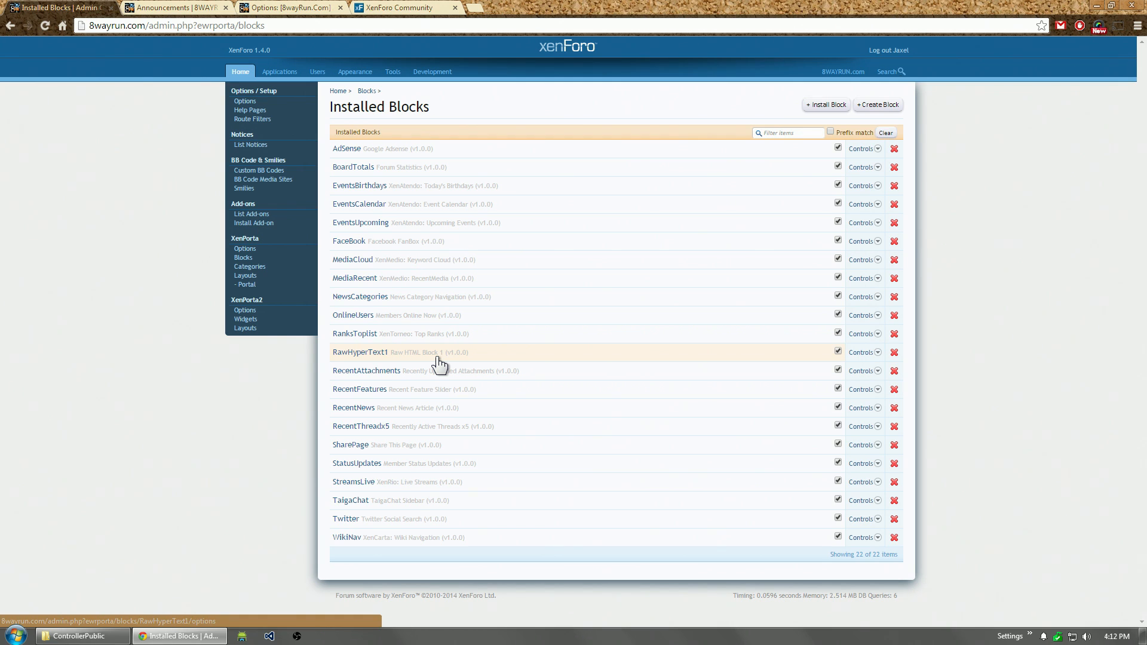
mouse_move(367, 371)
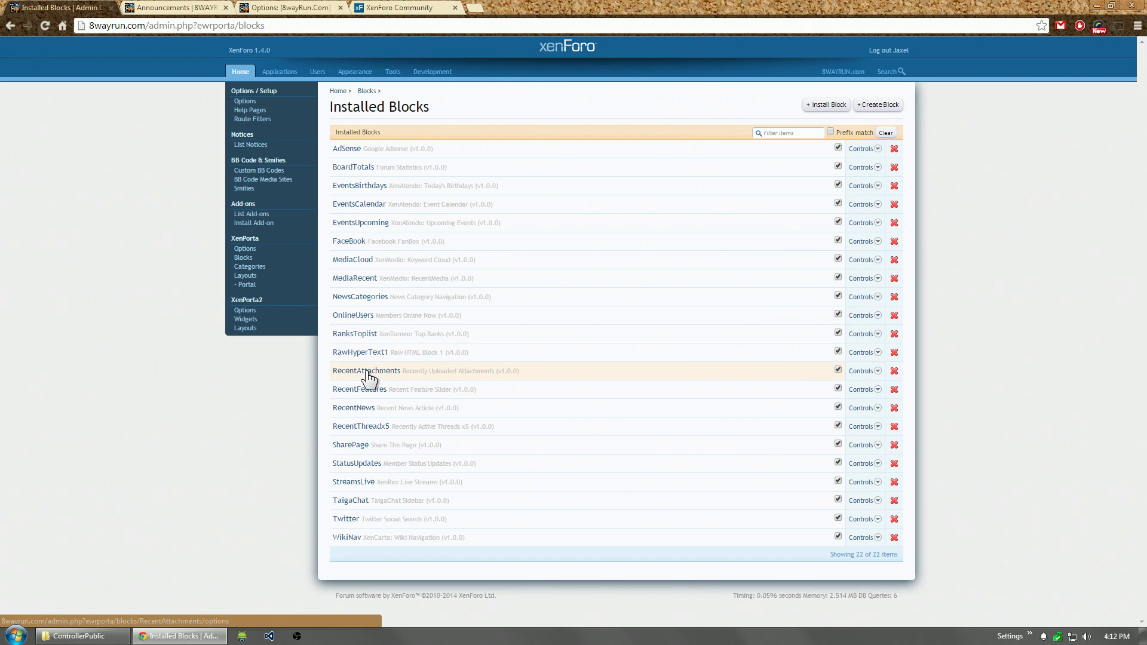
mouse_move(375, 352)
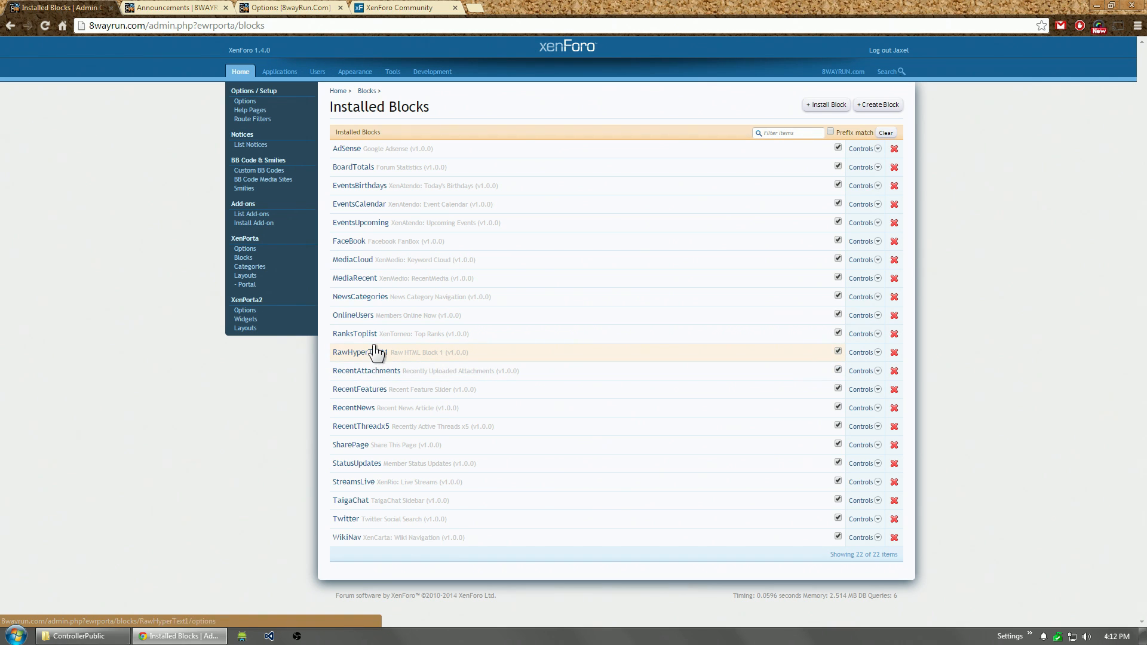
mouse_move(245, 319)
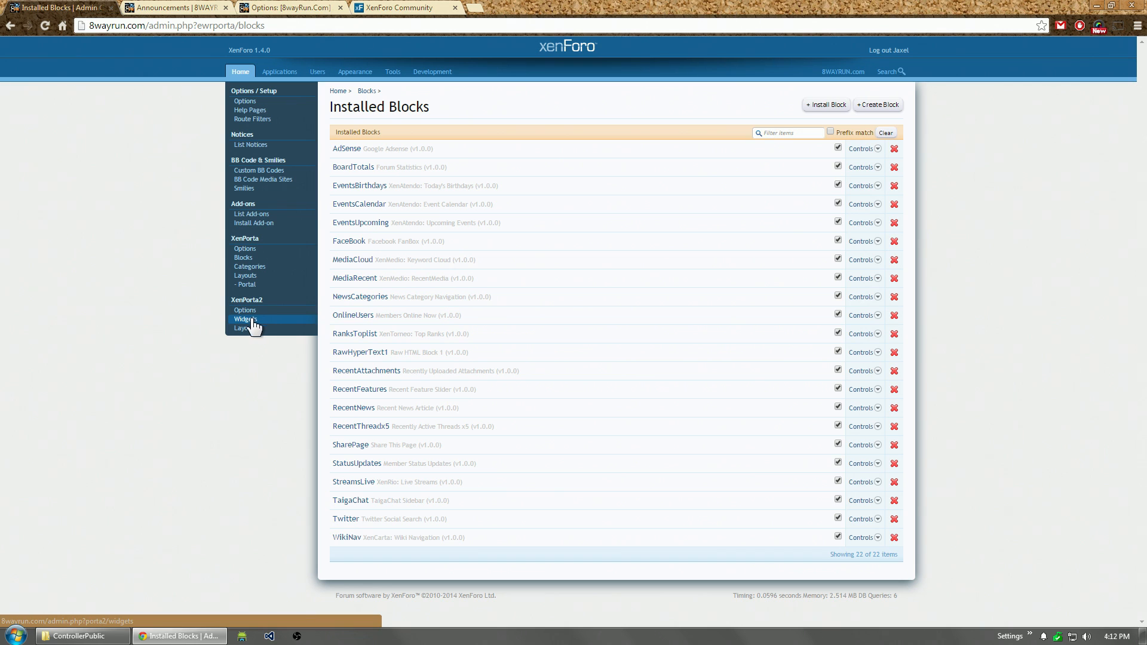
left_click(245, 328)
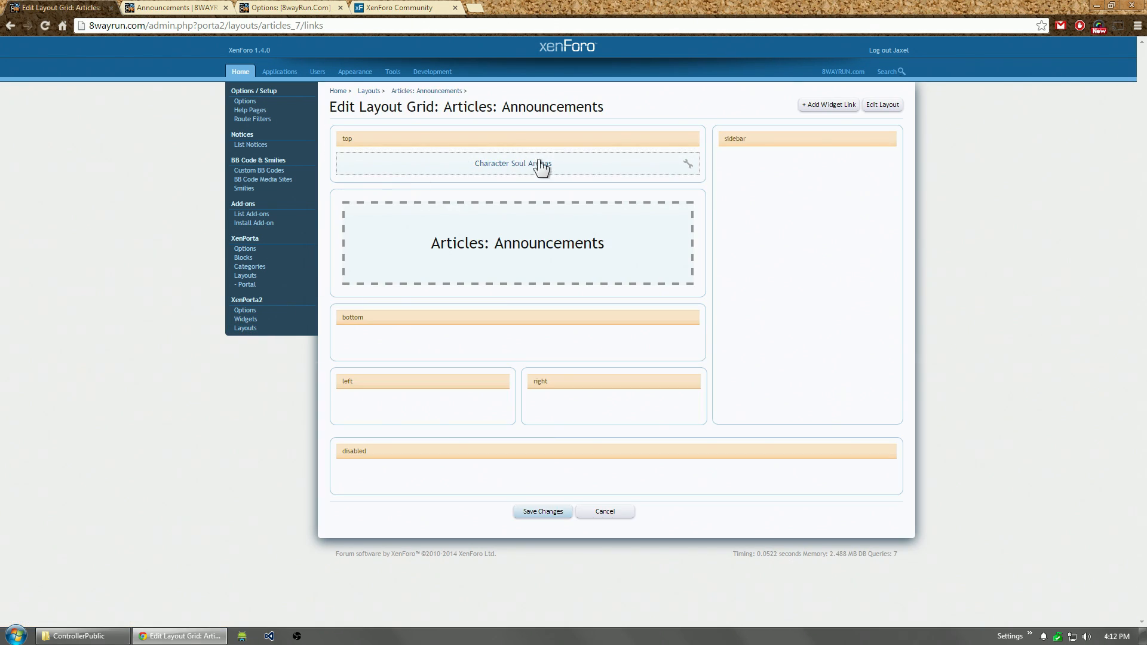
mouse_move(498, 165)
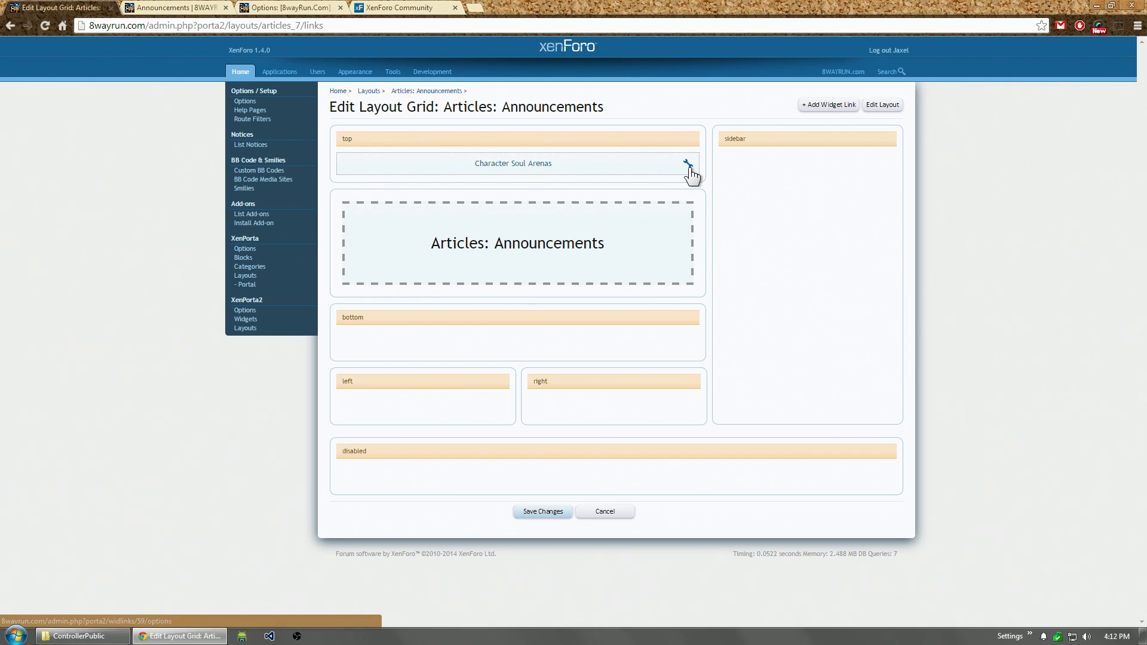
mouse_move(770, 123)
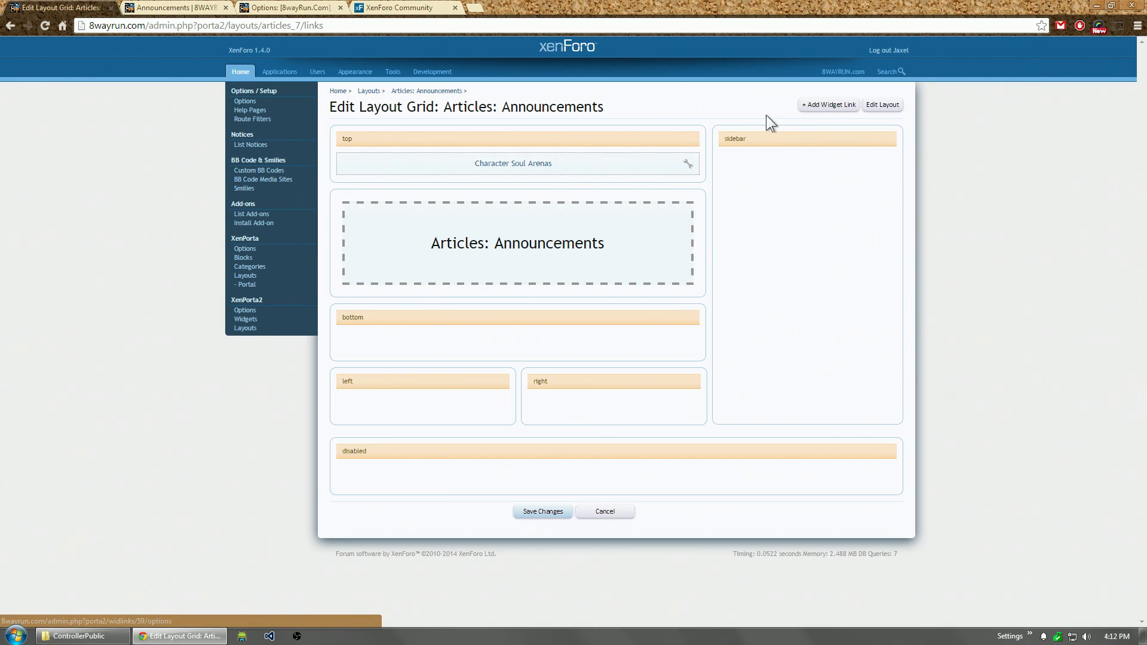
Step: Add a 'Raw Html' widget link to Announcements and preview it live
left_click(827, 104)
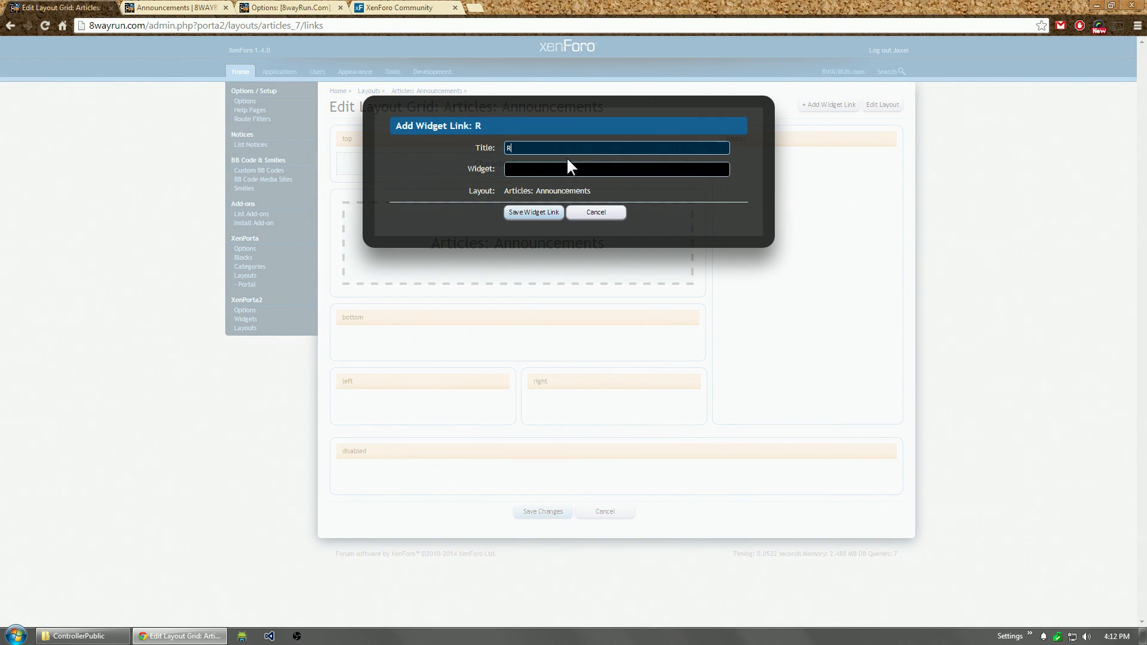
type("aw Html")
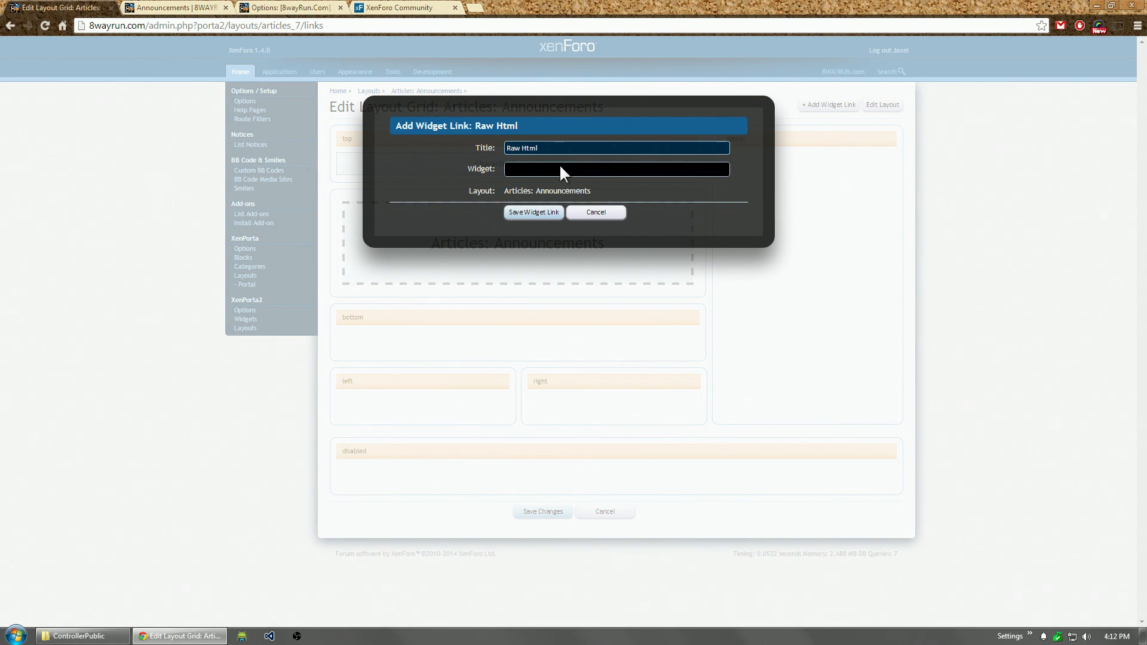
left_click(533, 212)
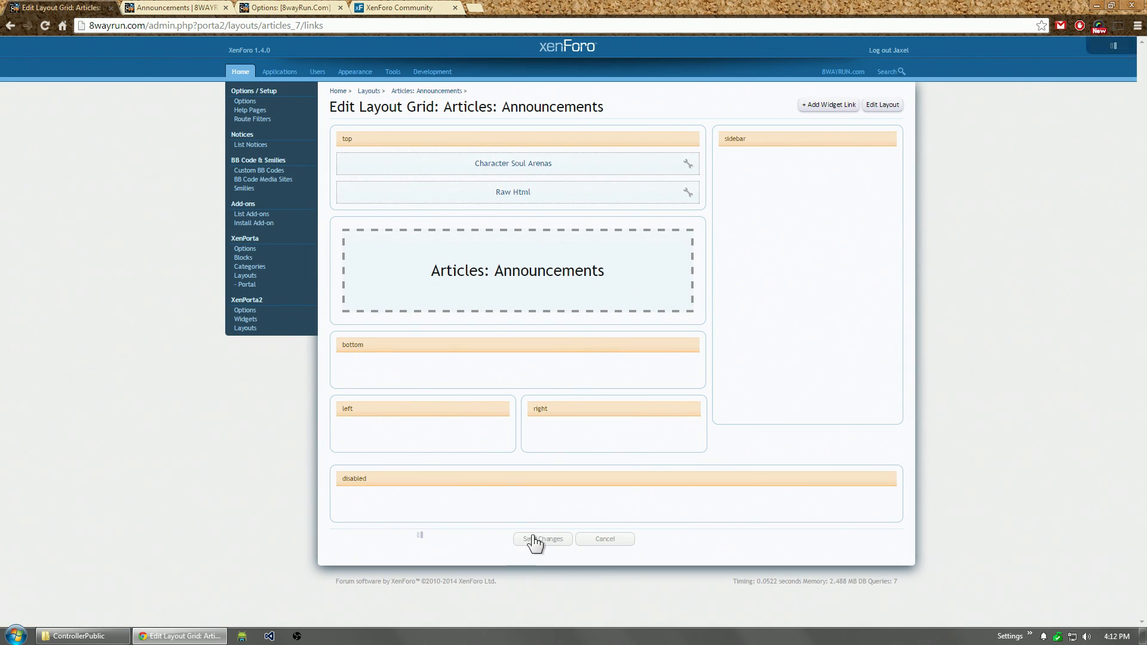
mouse_move(175, 7)
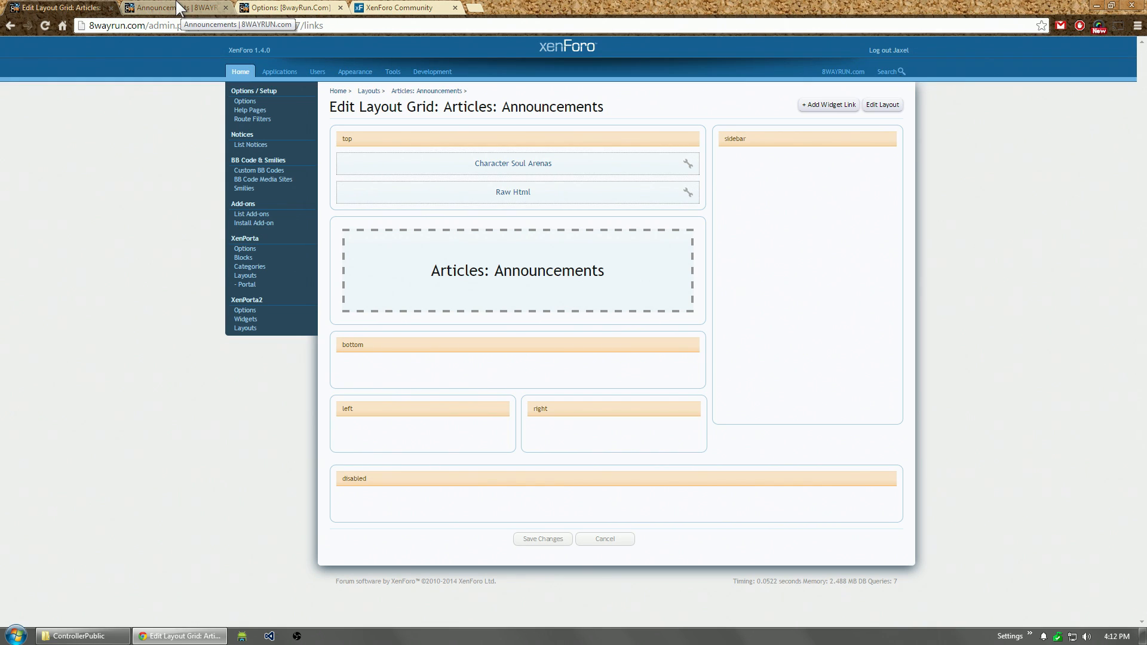
left_click(175, 7)
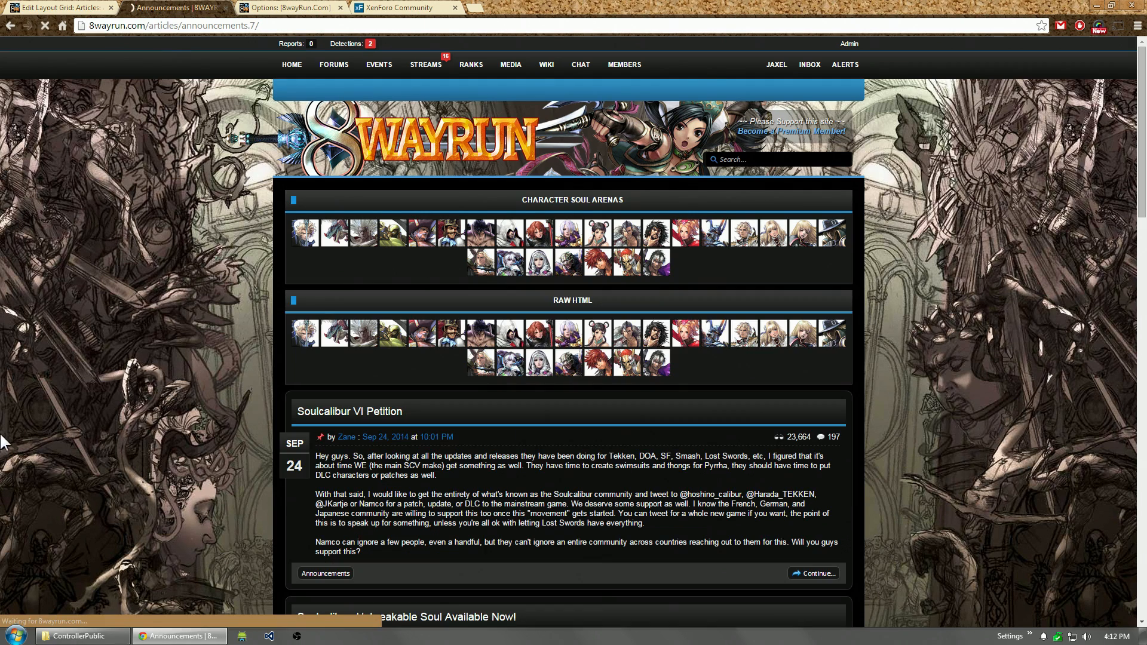
mouse_move(531, 352)
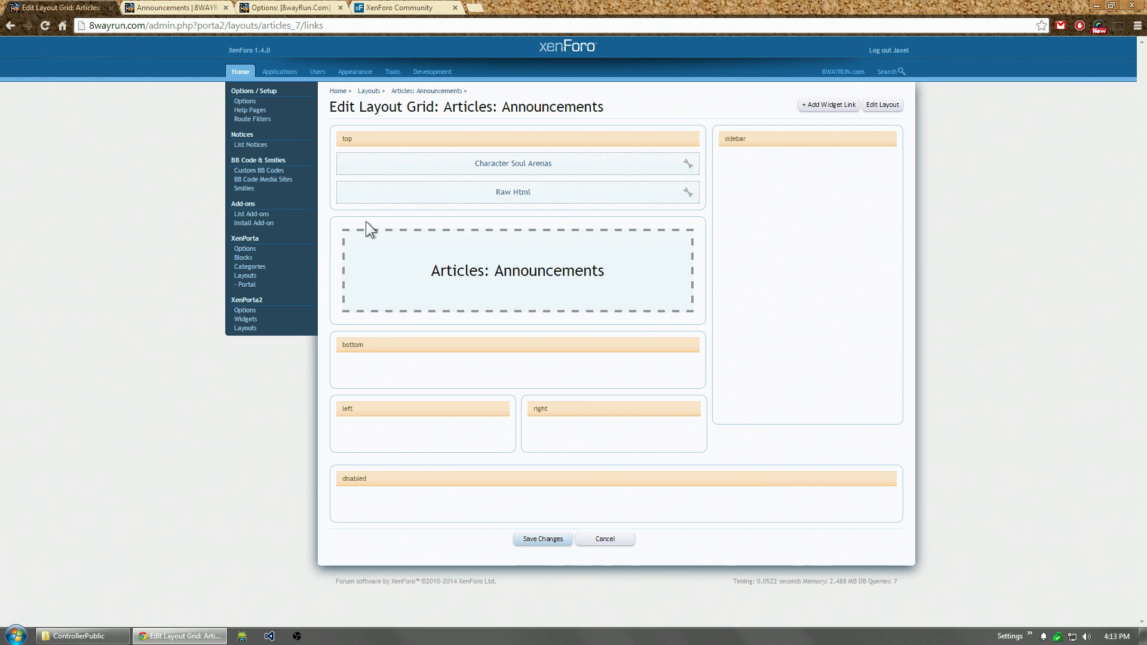
left_click(246, 319)
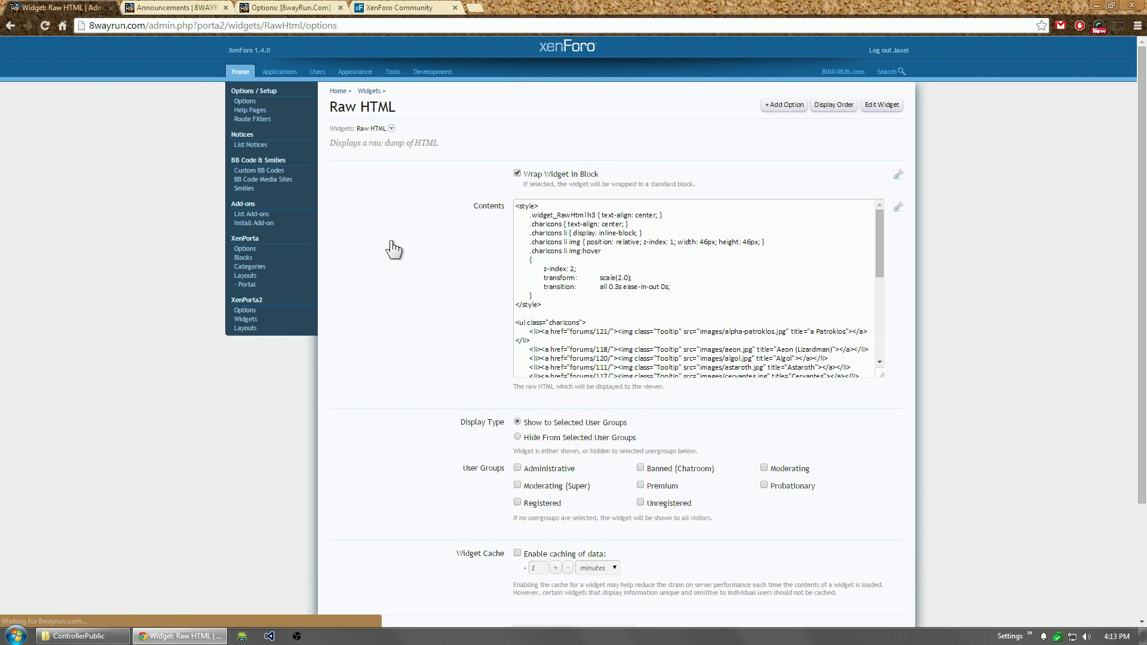
scroll("down", 3)
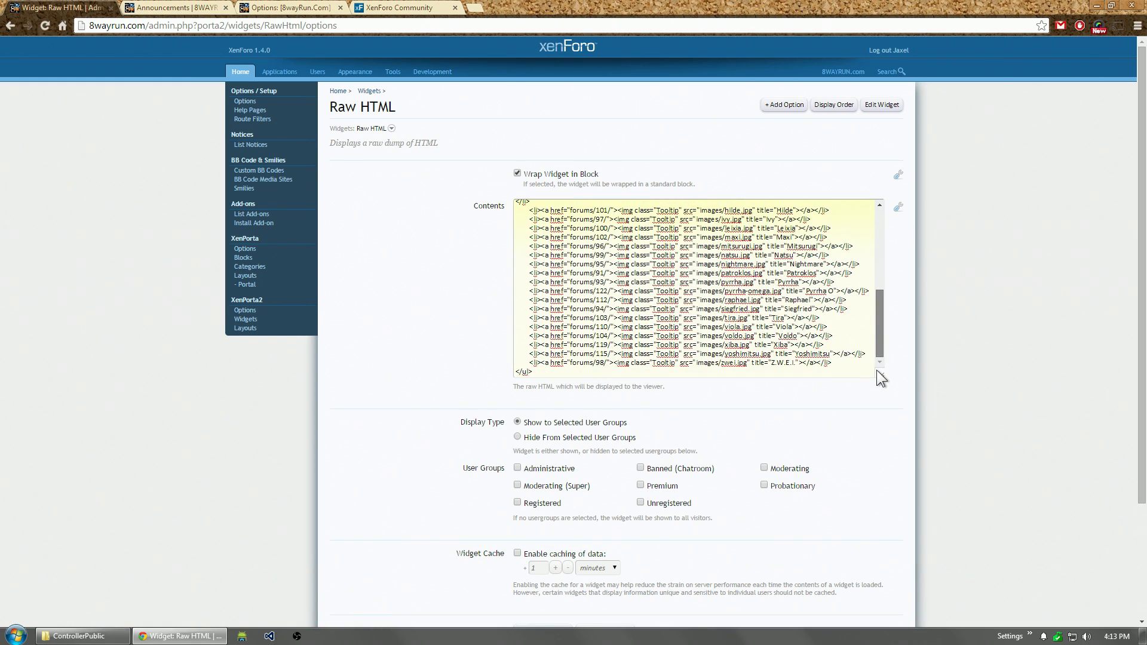
scroll("up", 3)
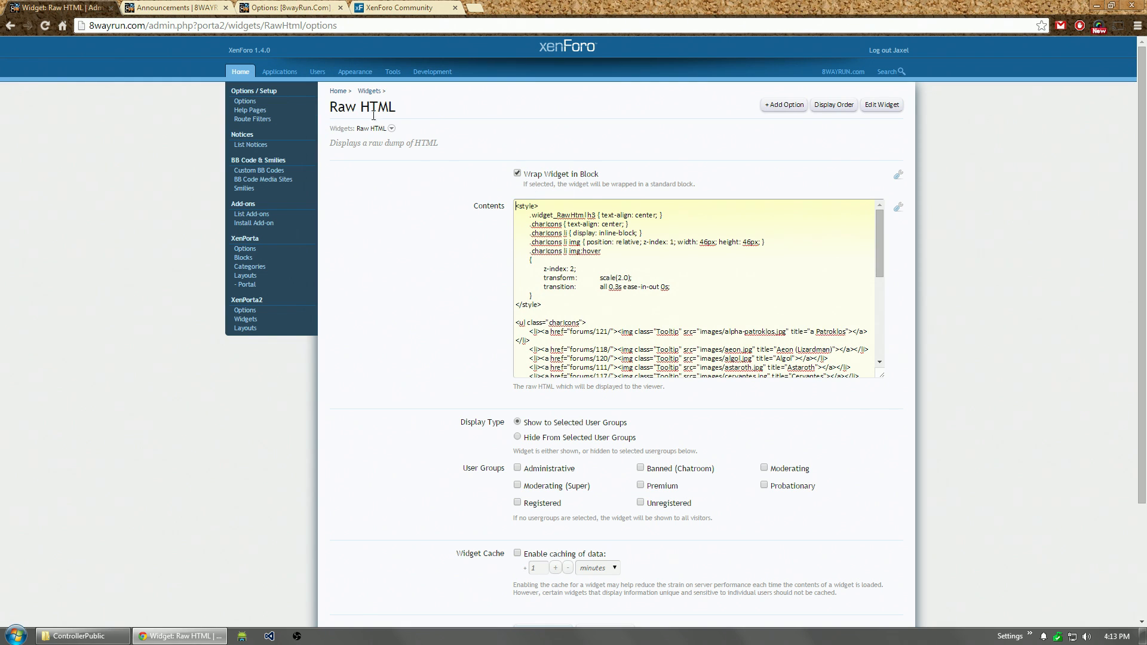
left_click(245, 328)
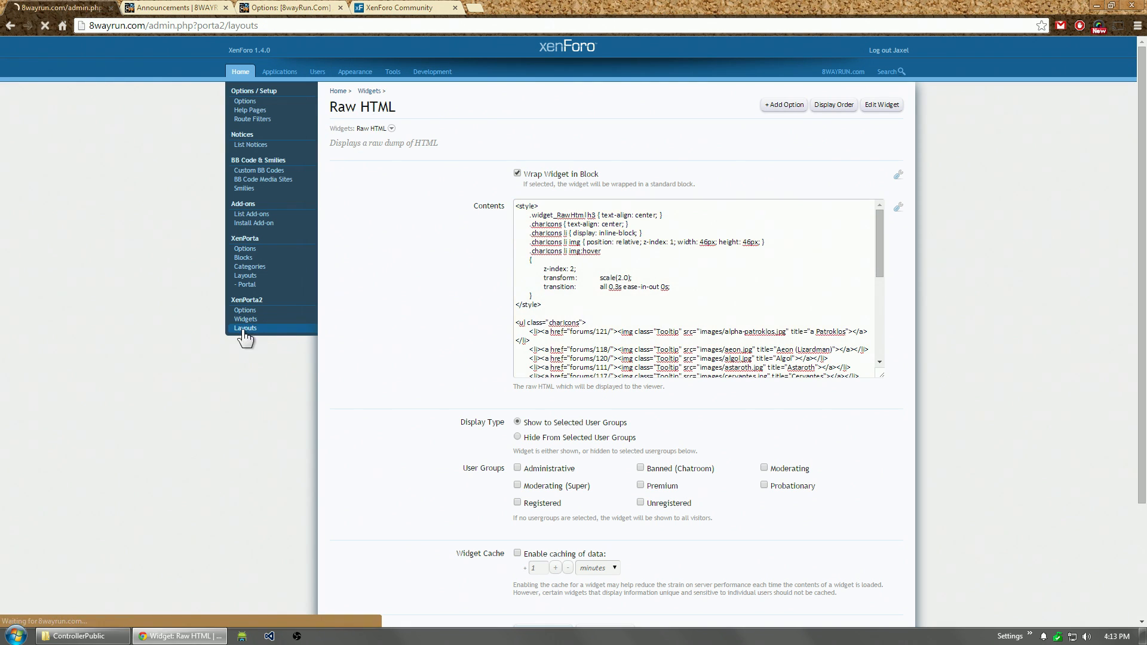
left_click(245, 328)
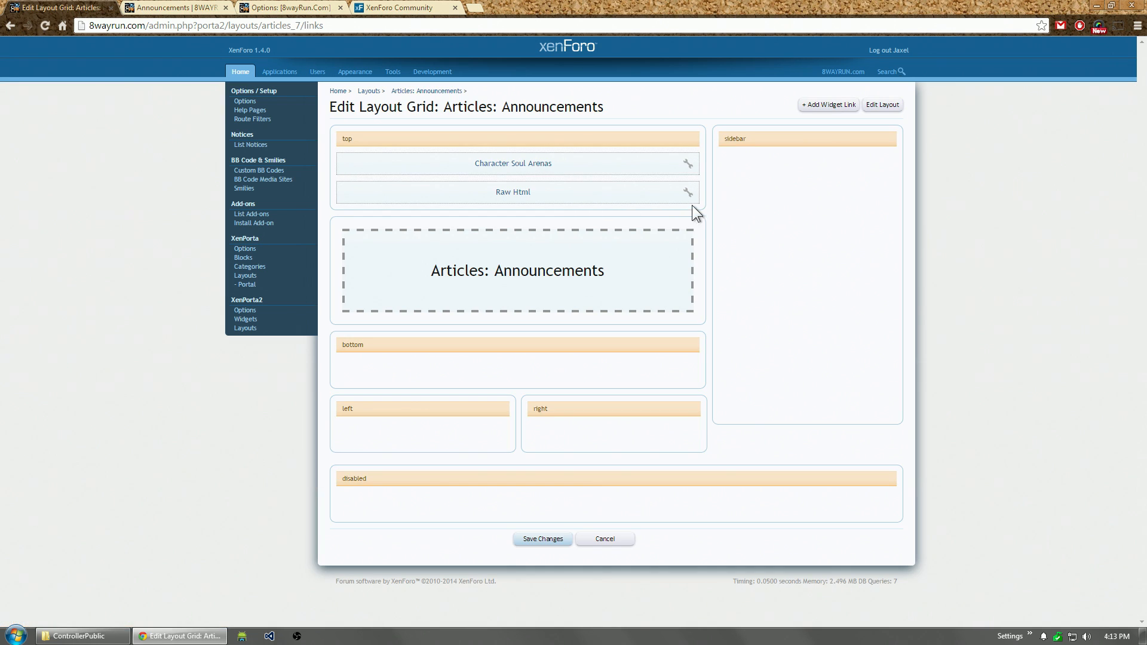
mouse_move(688, 196)
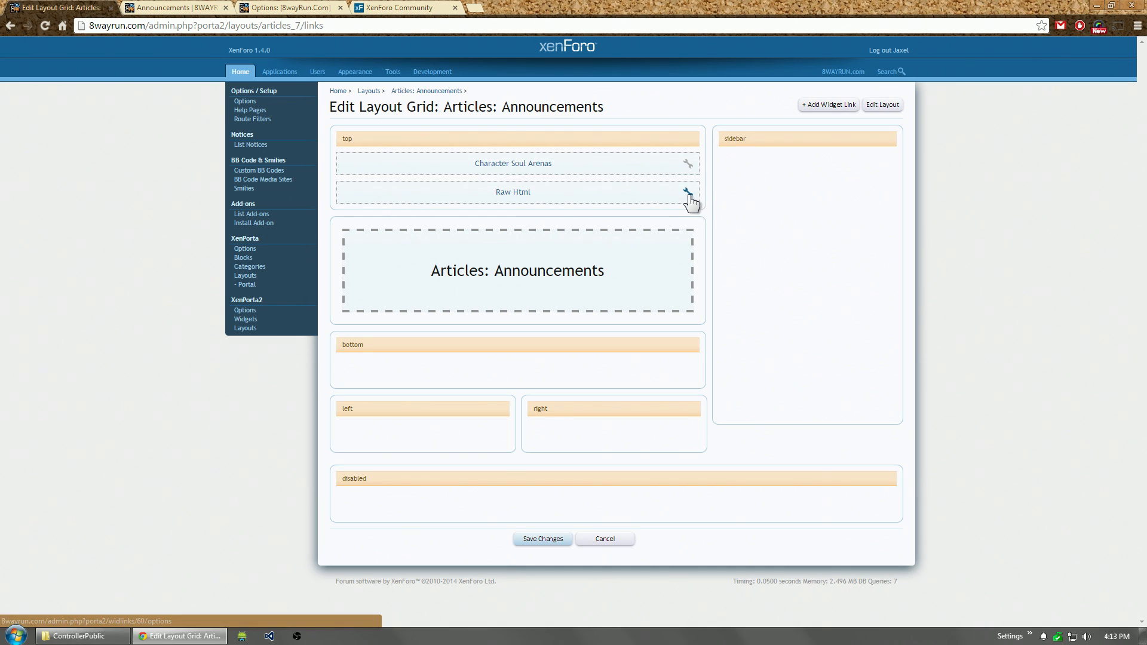
Step: Switch the Raw Html link to custom options with contents 'SOME NEW TEXT' and save
left_click(687, 196)
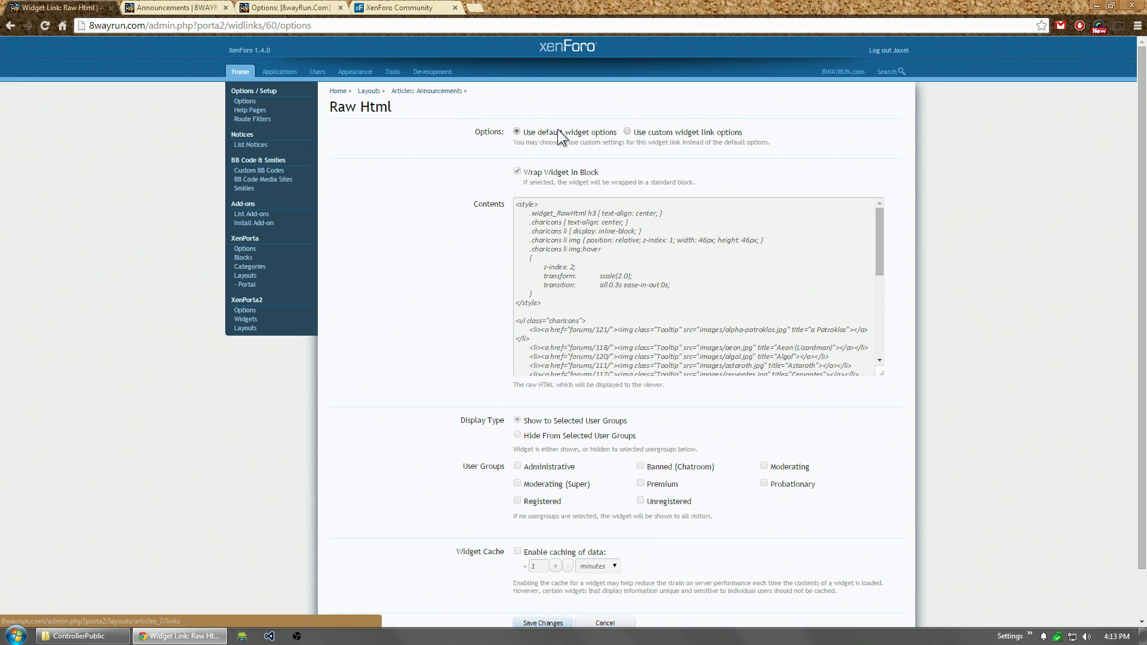
mouse_move(587, 137)
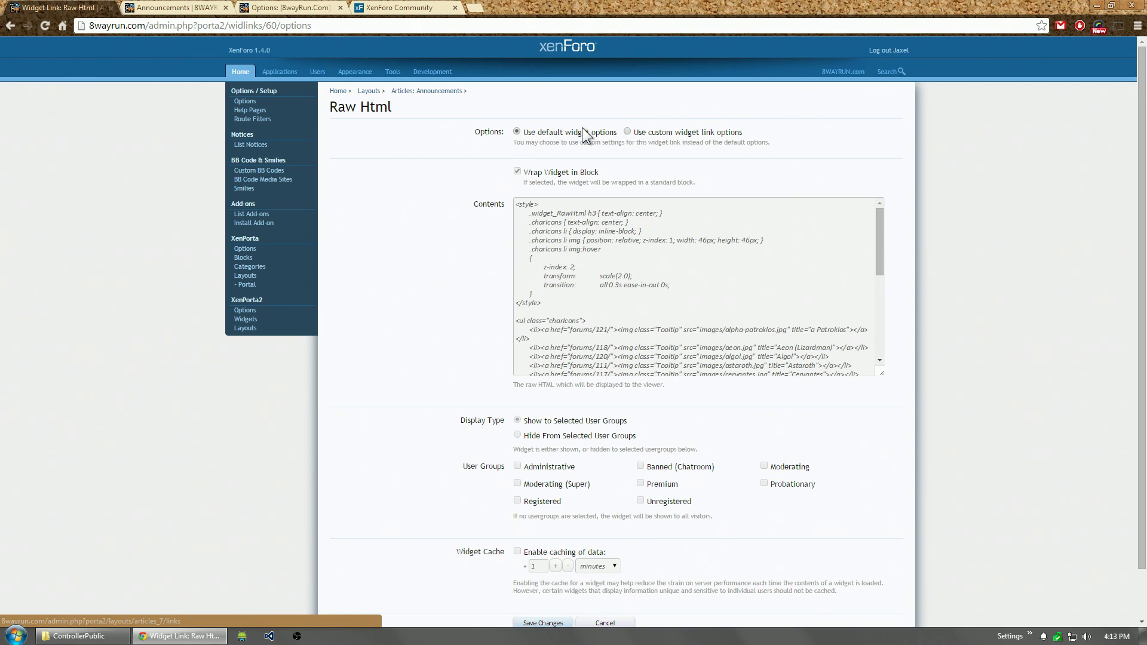
left_click(628, 131)
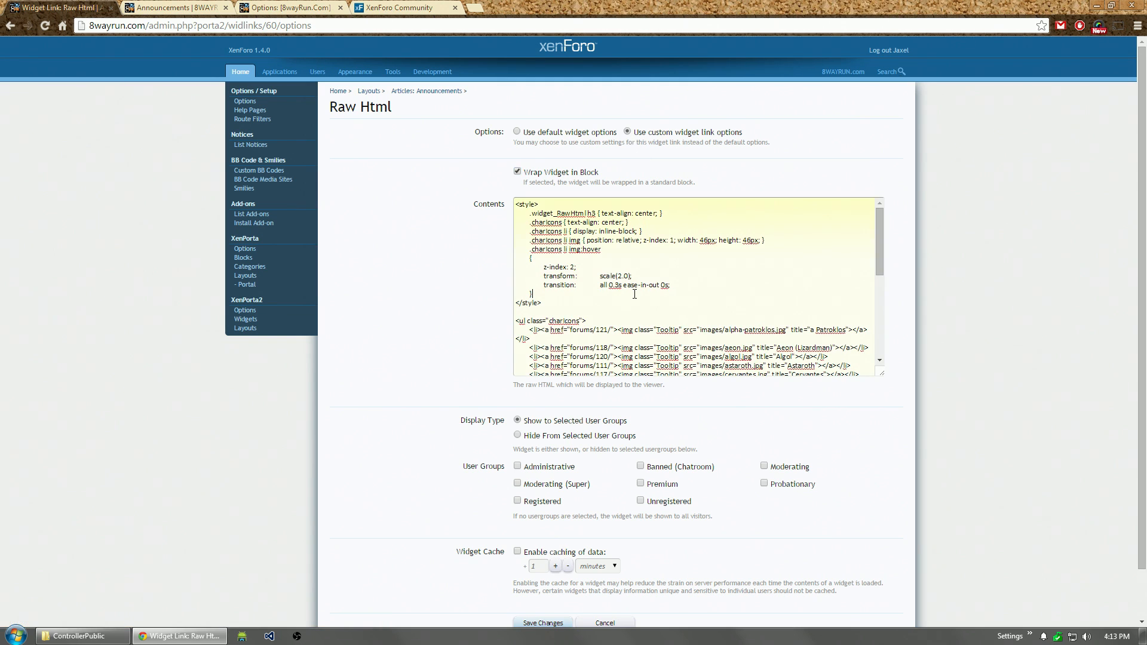
type("RE")
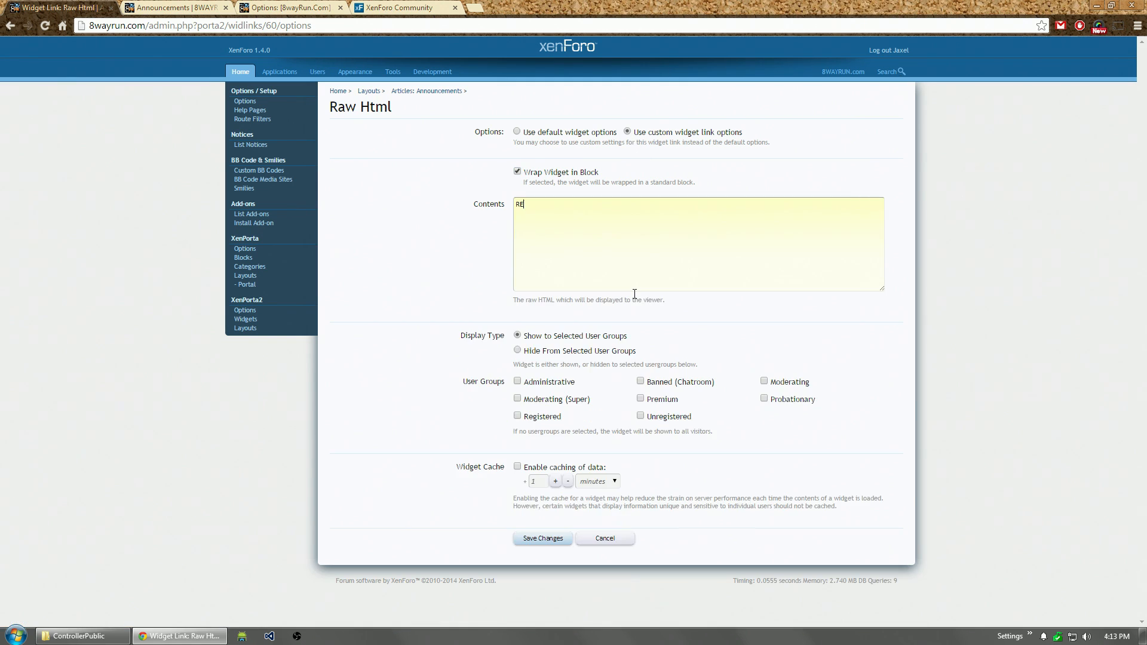
type("SOM")
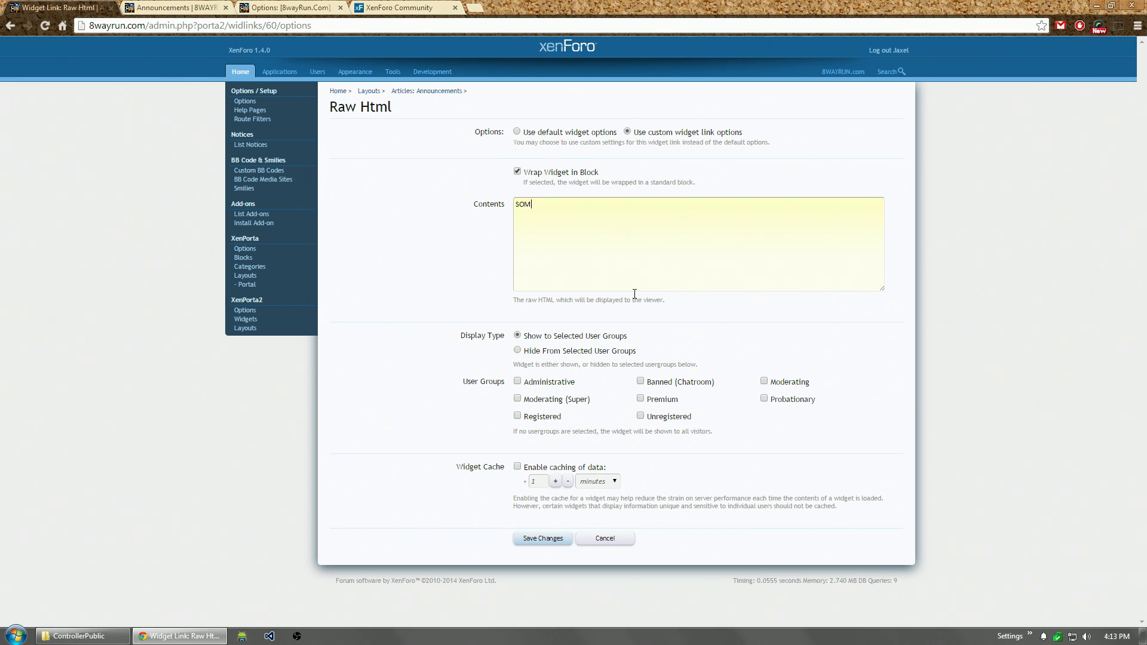
type("E NEW TEXT")
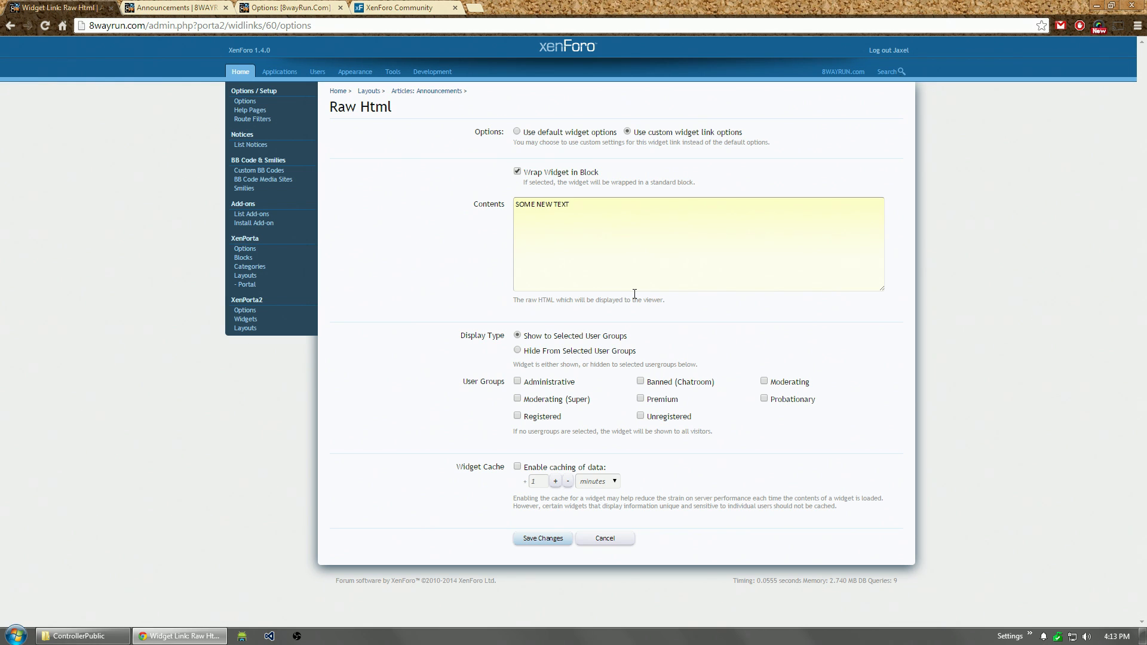
left_click(571, 204)
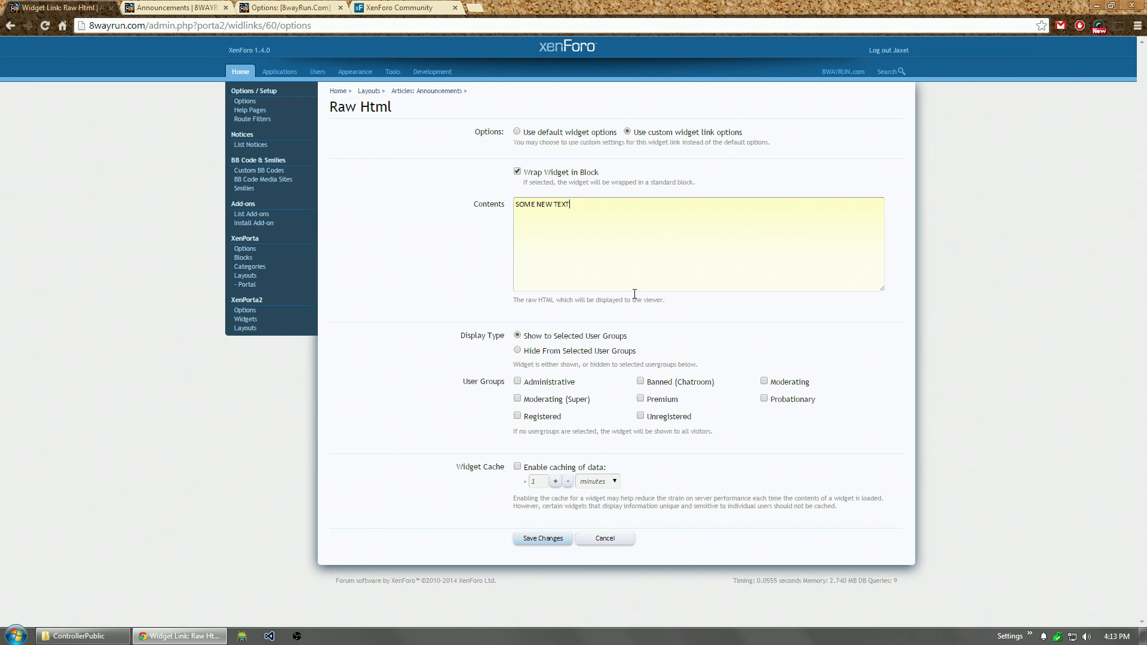
mouse_move(939, 306)
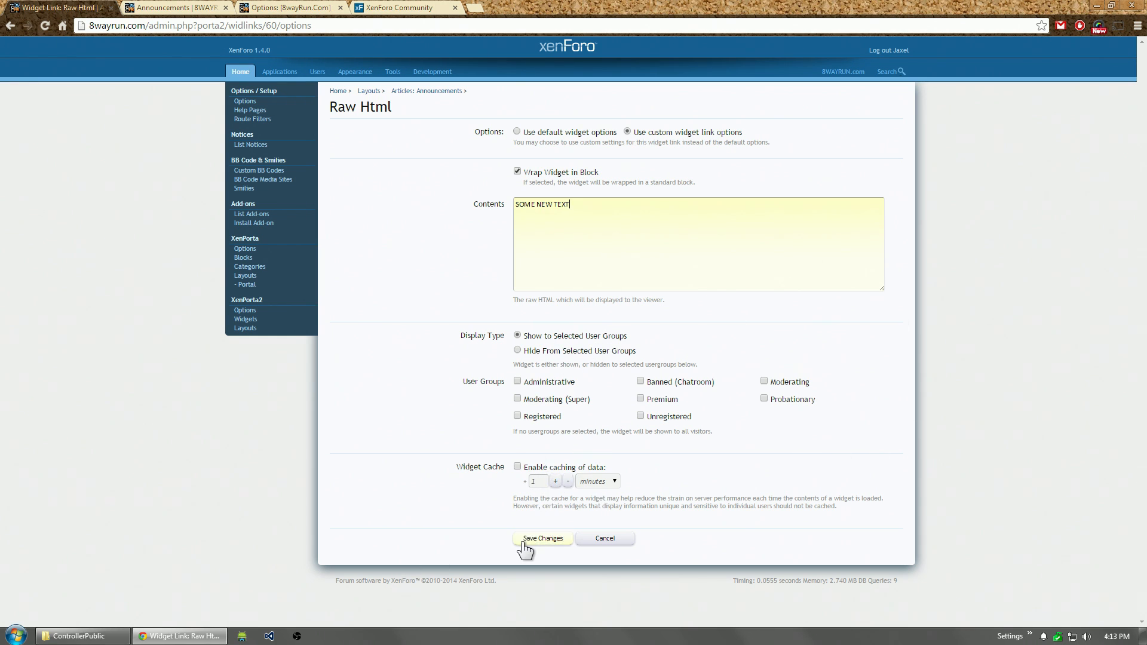
left_click(542, 538)
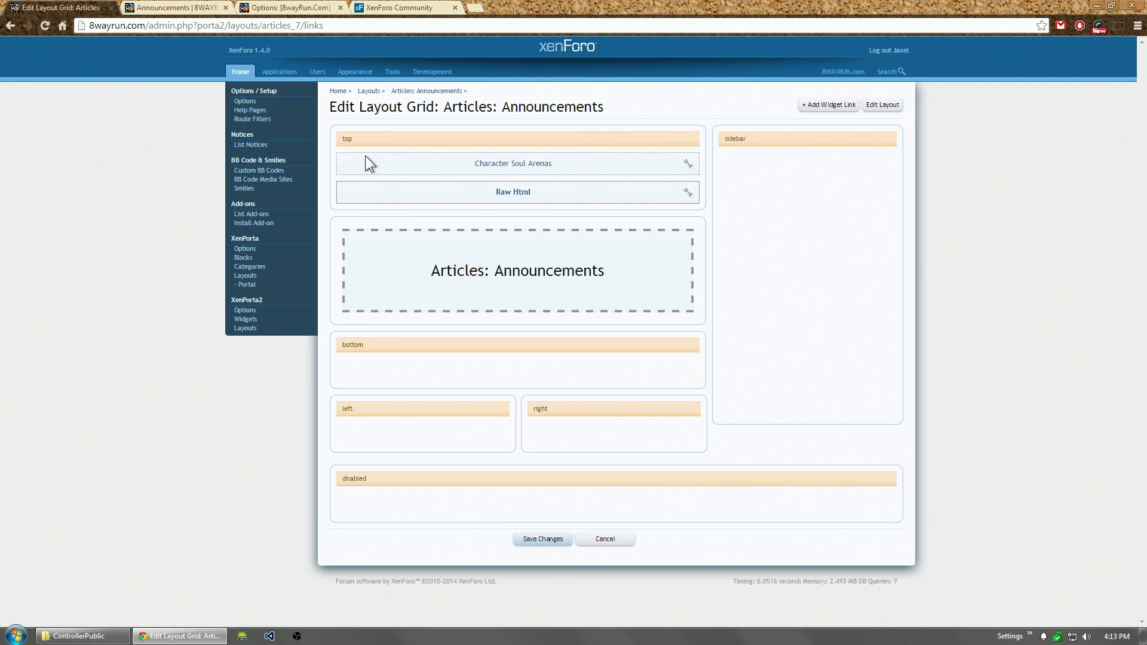
mouse_move(469, 195)
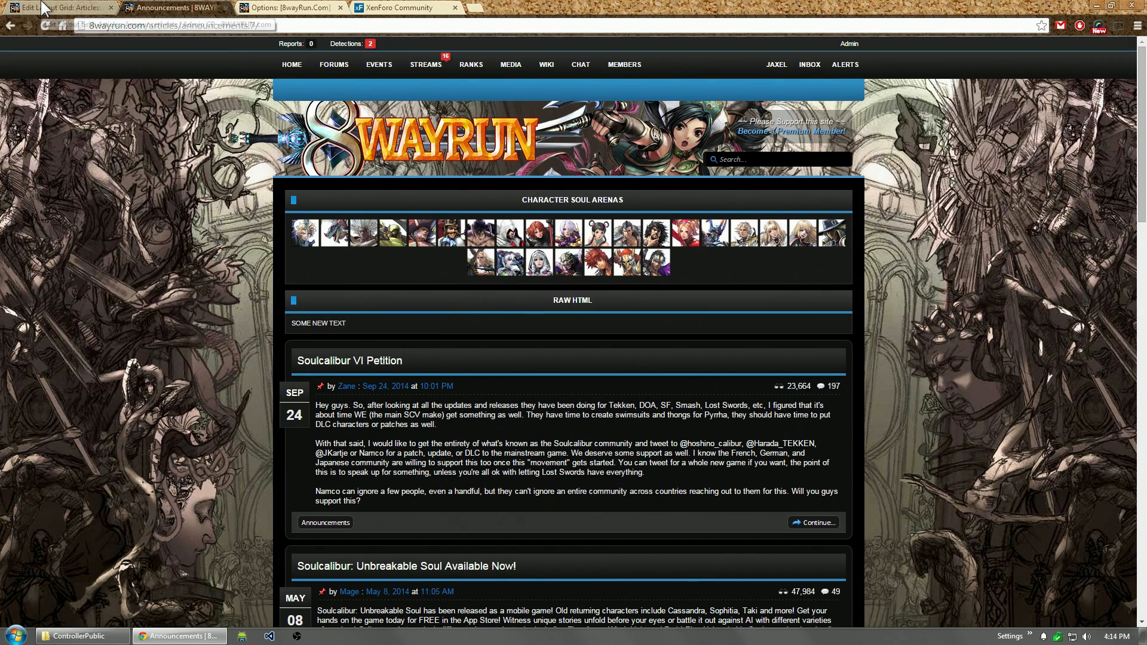
Step: Return to the Announcements layout grid, dismissing an unused Add Widget Link form
left_click(58, 7)
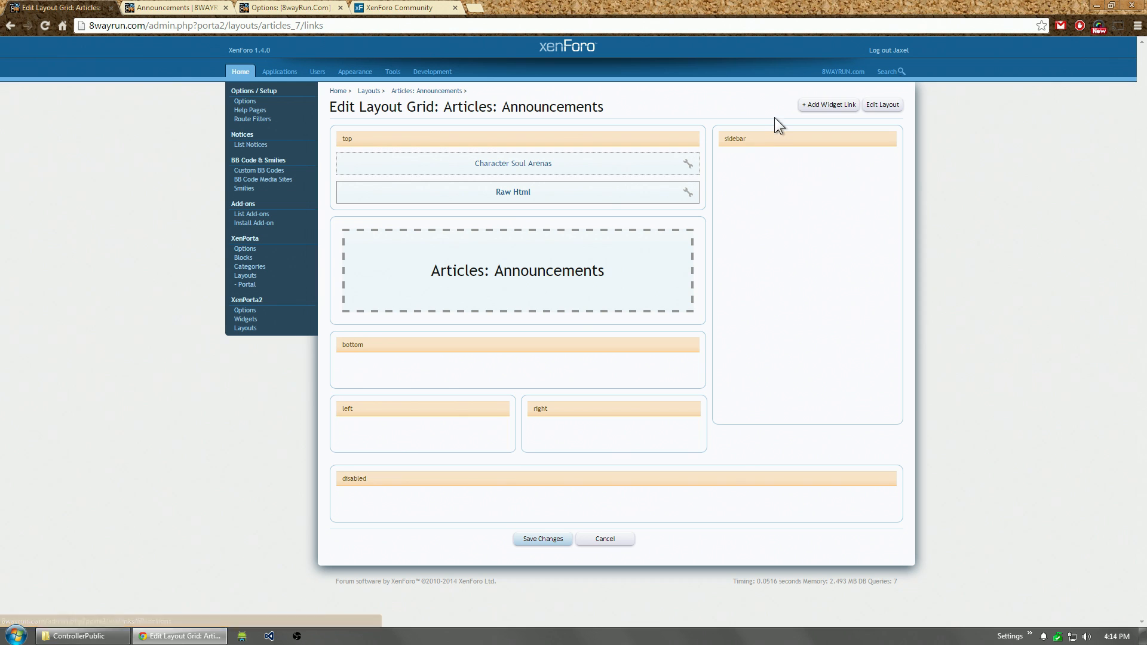
left_click(827, 104)
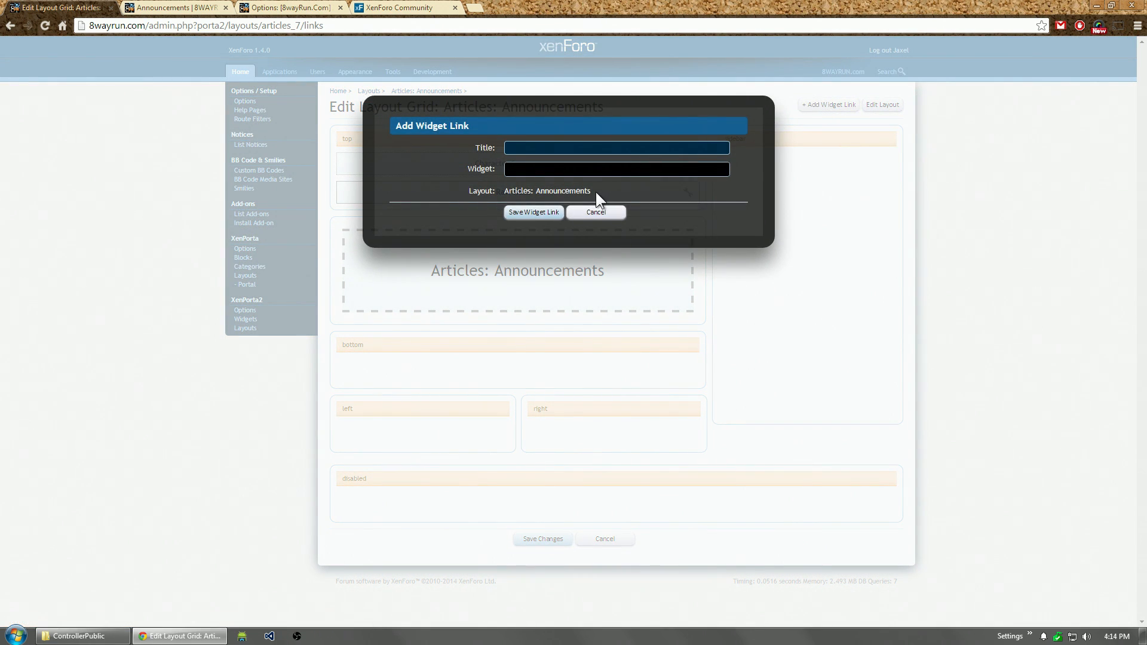
left_click(615, 169)
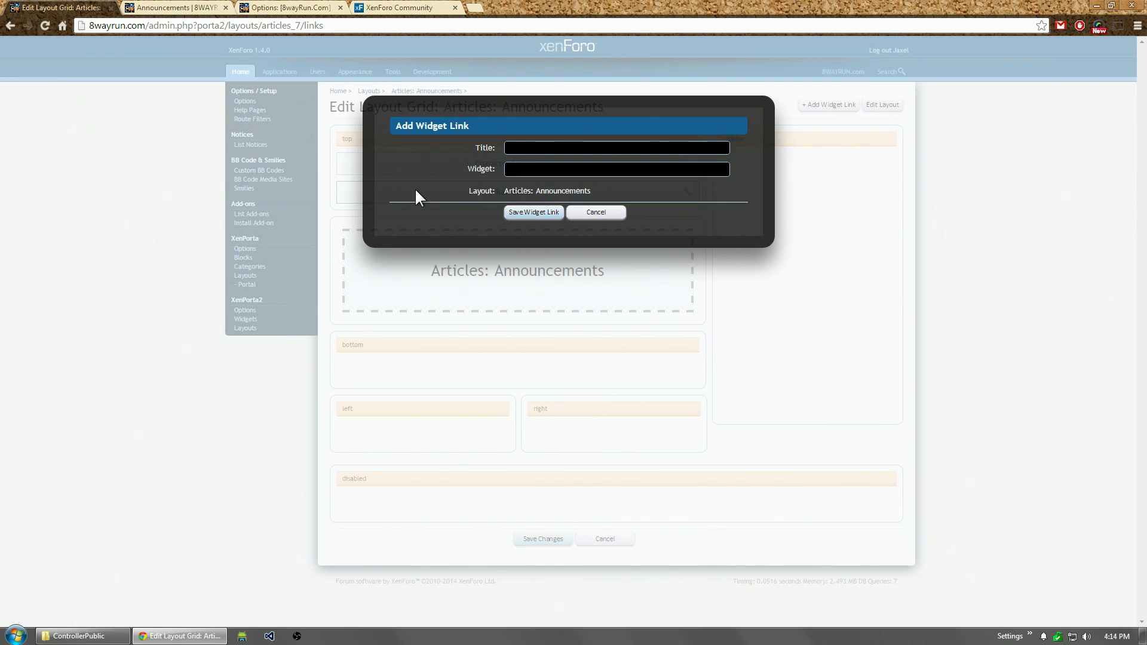
left_click(595, 213)
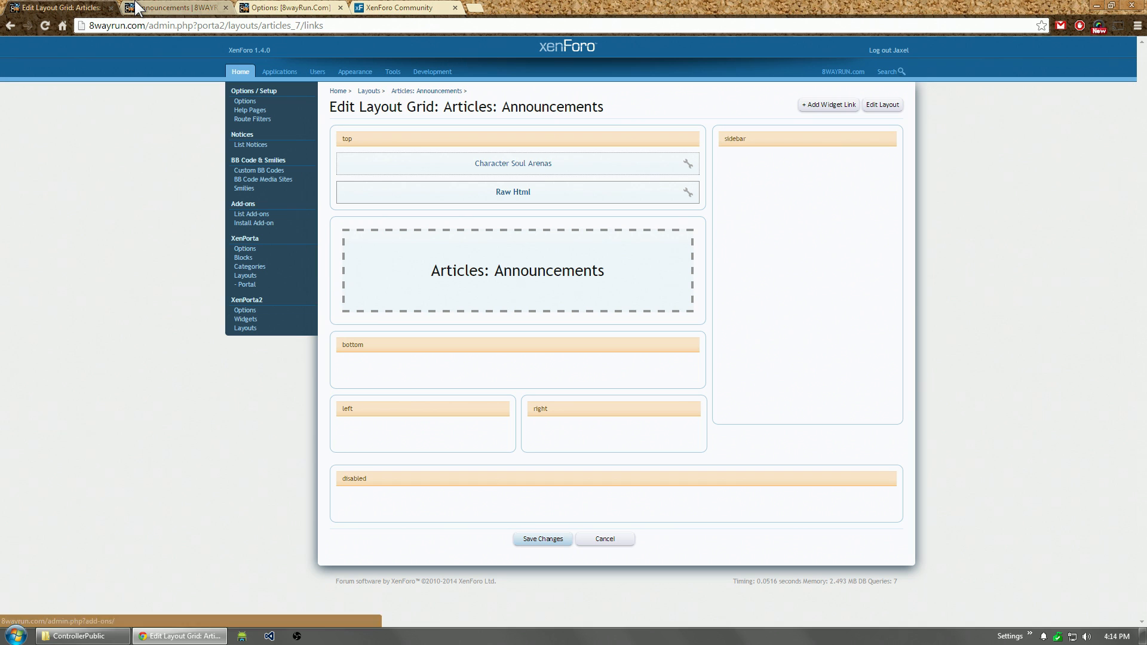
mouse_move(271, 353)
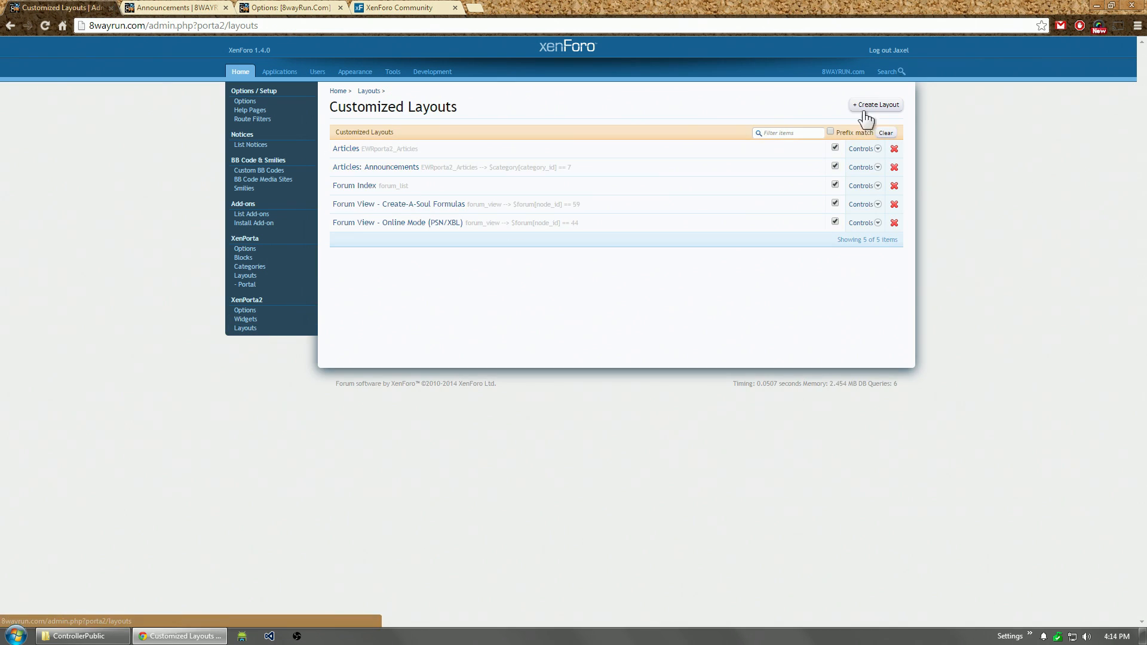
mouse_move(496, 235)
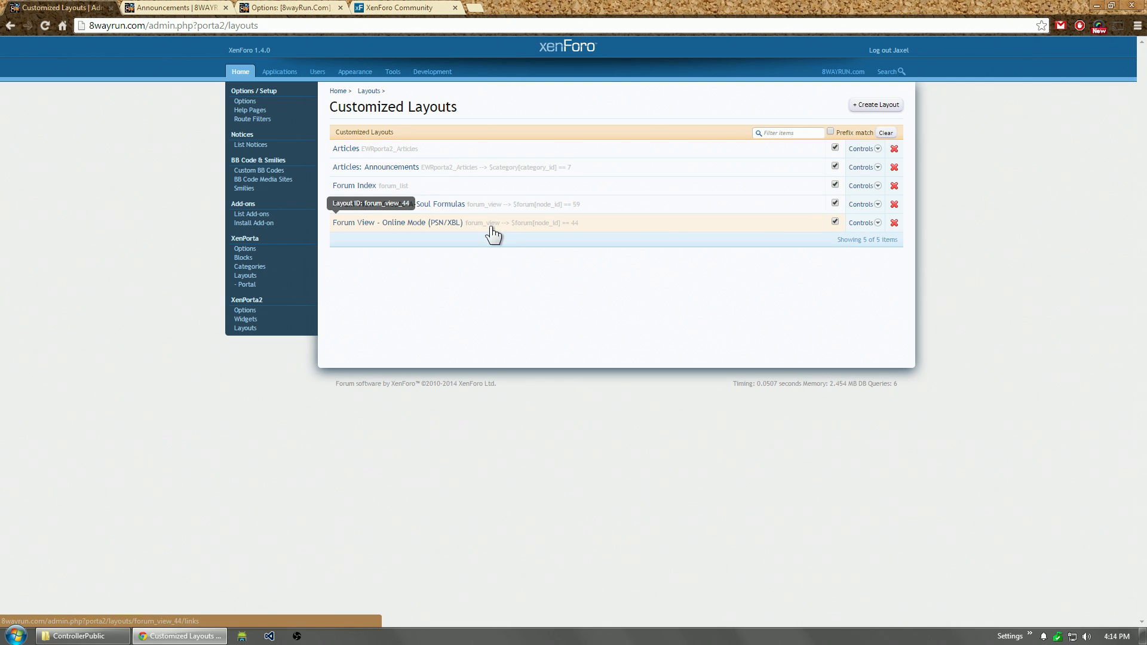
Step: Navigate the customized layouts to the Create-A-Soul Attachments link's custom options
left_click(398, 223)
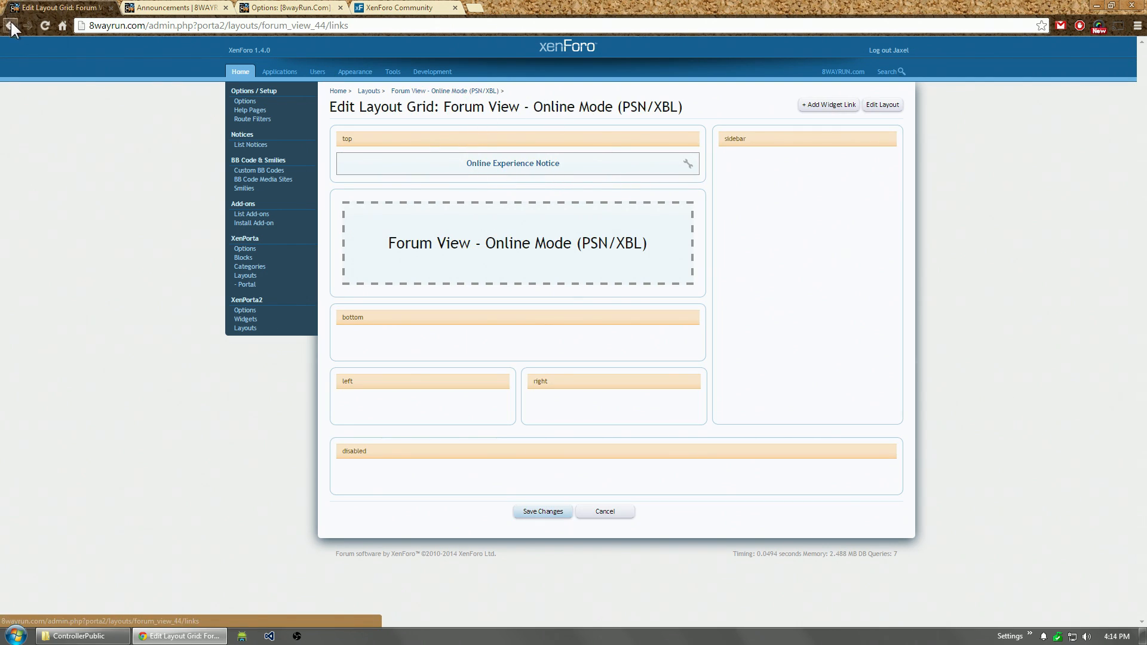
left_click(11, 25)
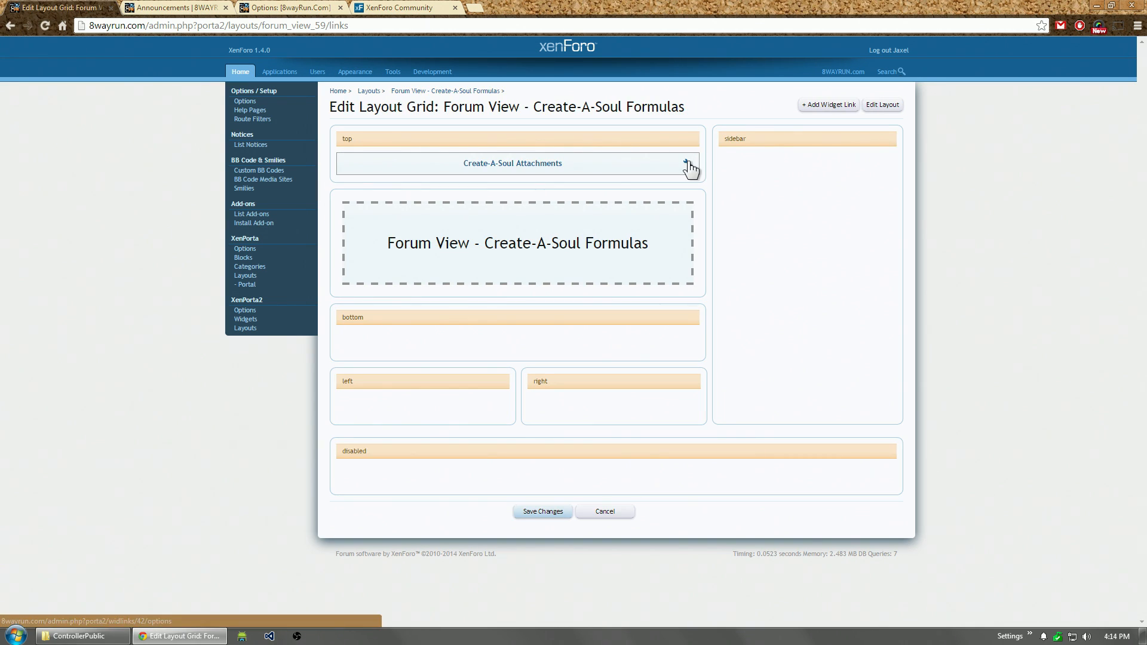
left_click(175, 8)
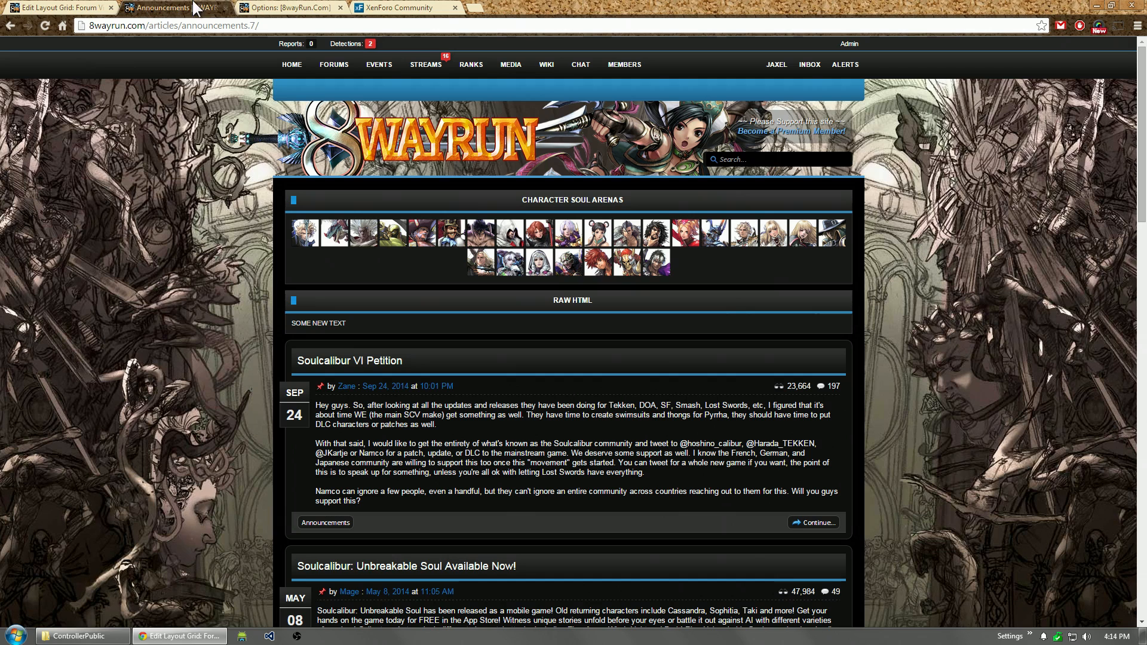
Step: Browse the live forum index to the Create-A-Soul Formulas forum
left_click(332, 64)
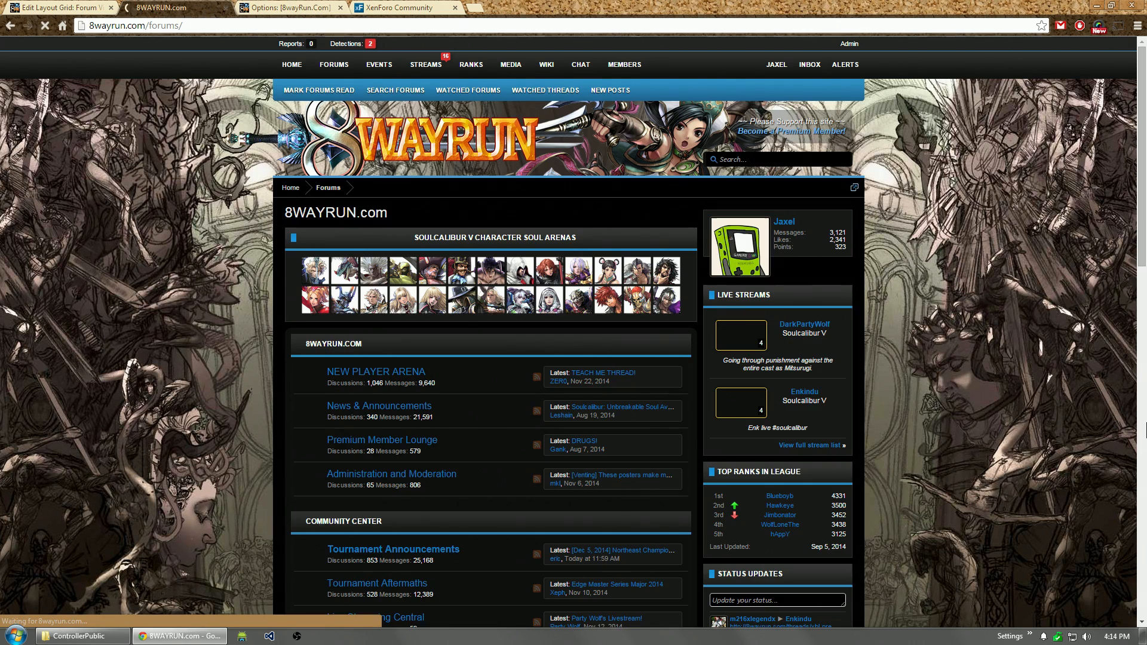
scroll("down", 3)
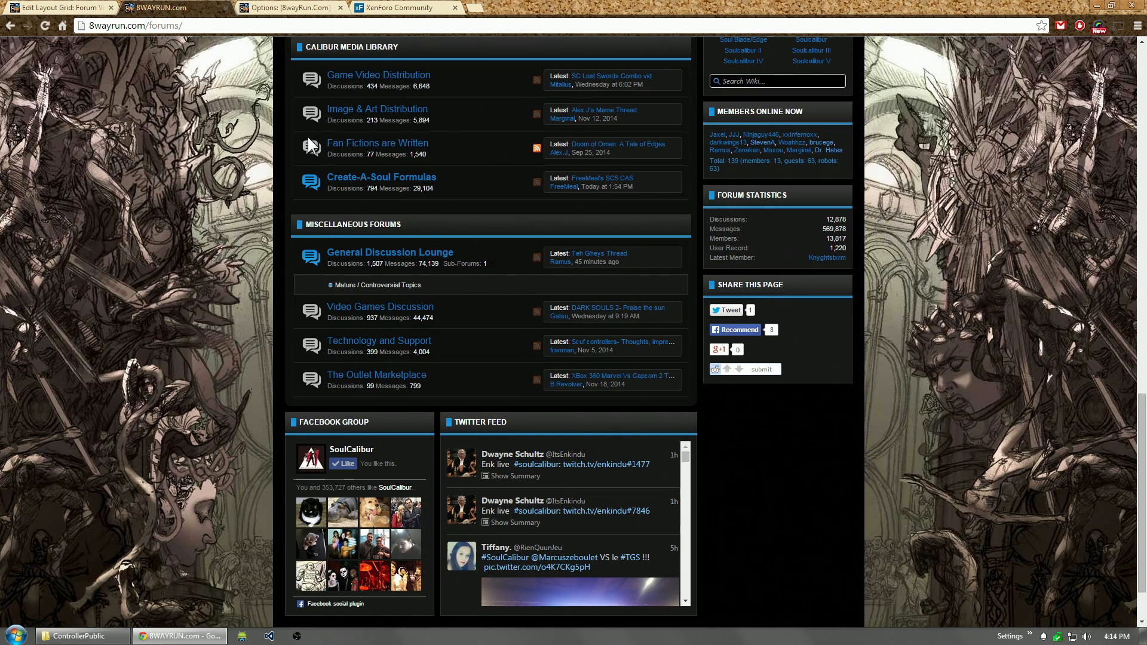
left_click(382, 176)
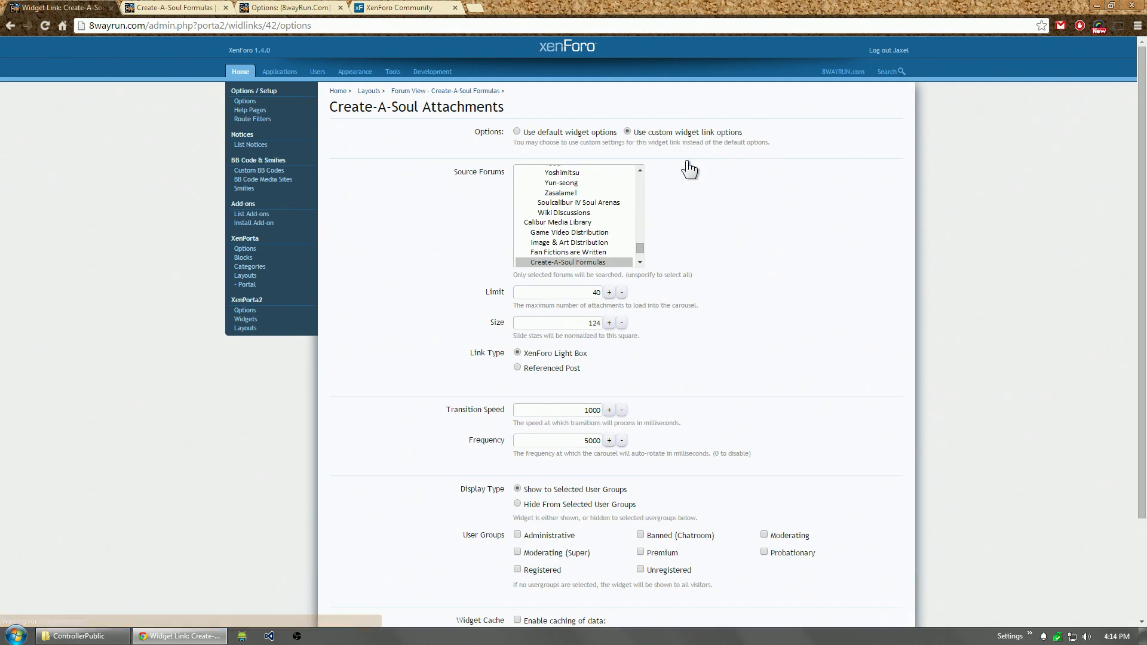
Step: Save the Create-A-Soul Attachments custom options limited to Create-A-Soul Formulas
scroll("down", 3)
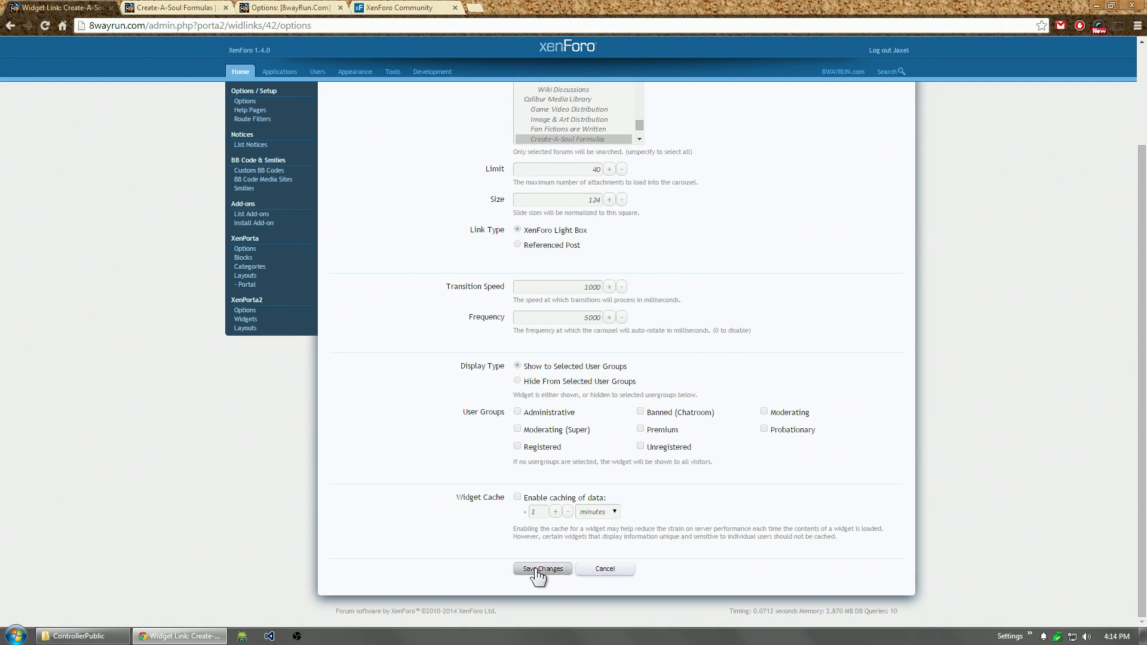
left_click(542, 569)
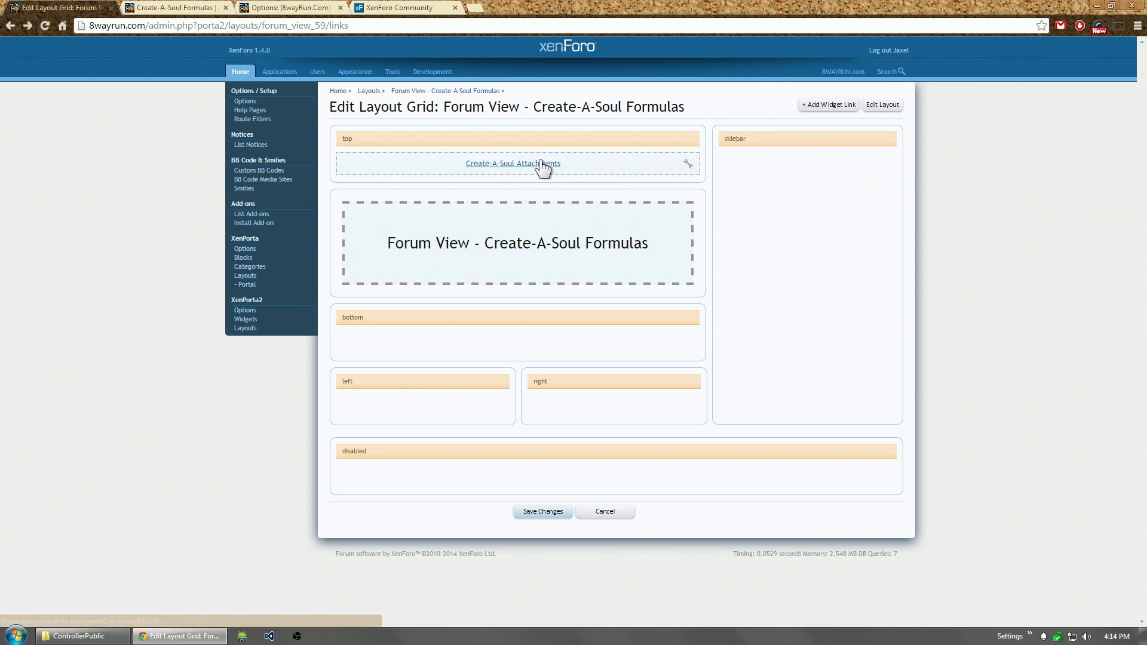
left_click(512, 164)
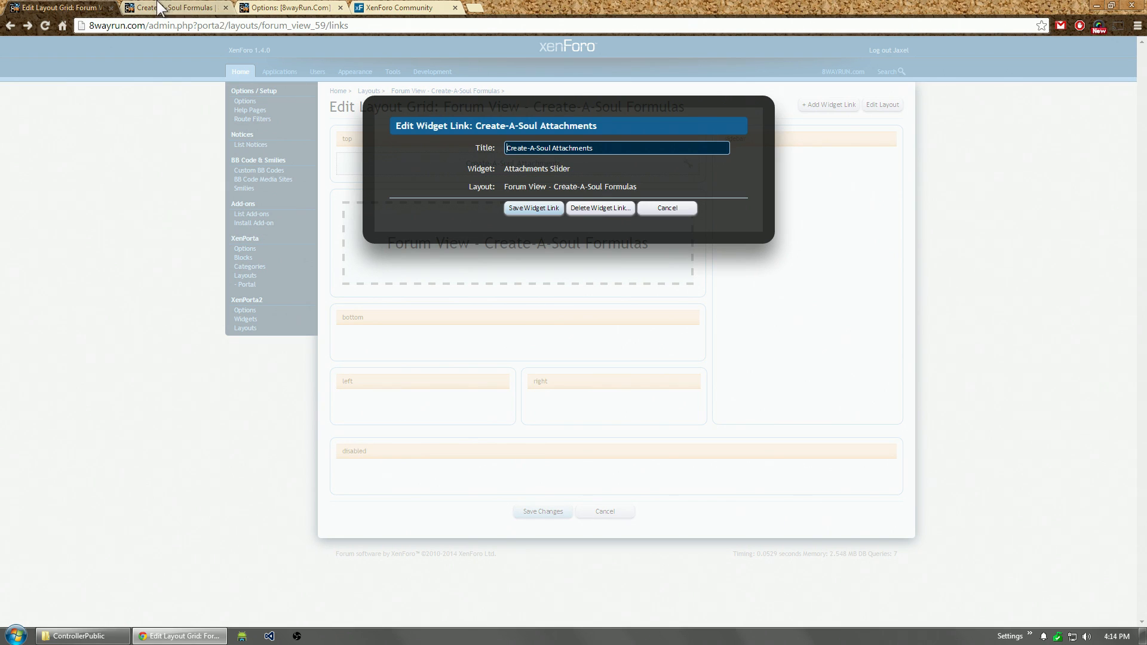
Step: Cycle the forum's attachment slider five times, then return to the layout editor
left_click(176, 7)
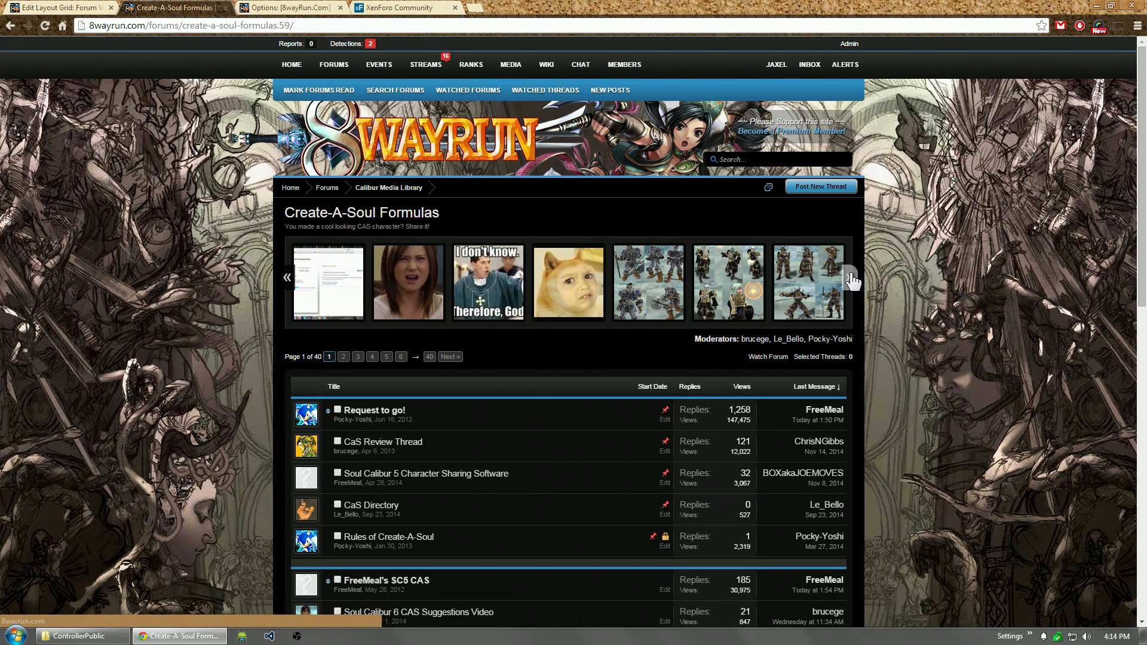
left_click(848, 277)
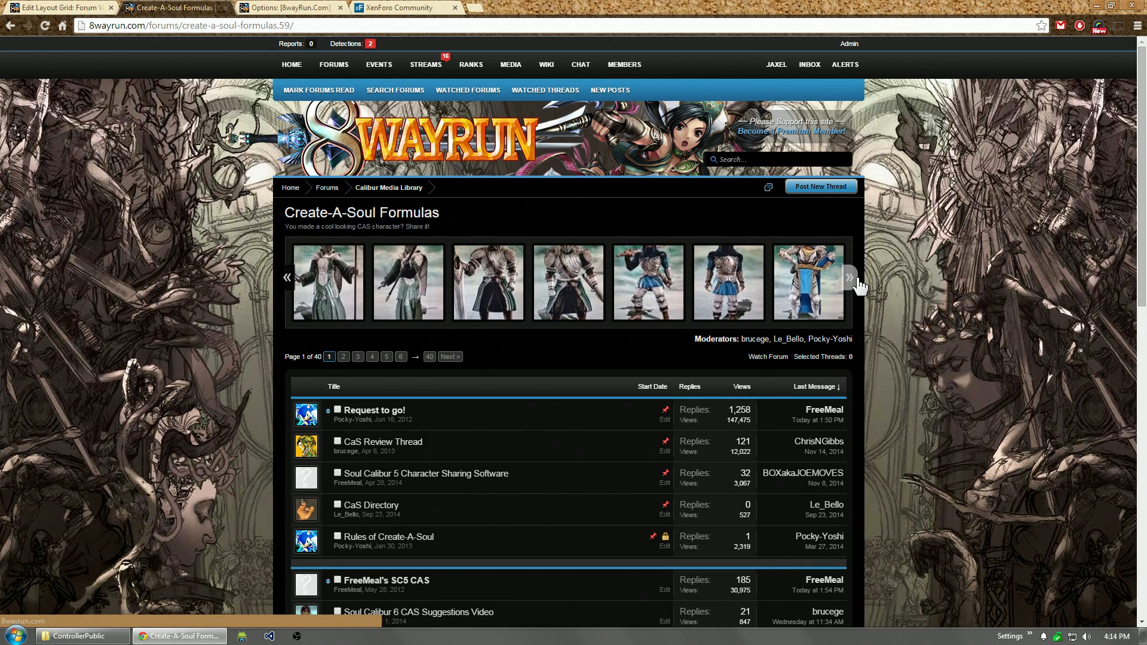
left_click(847, 277)
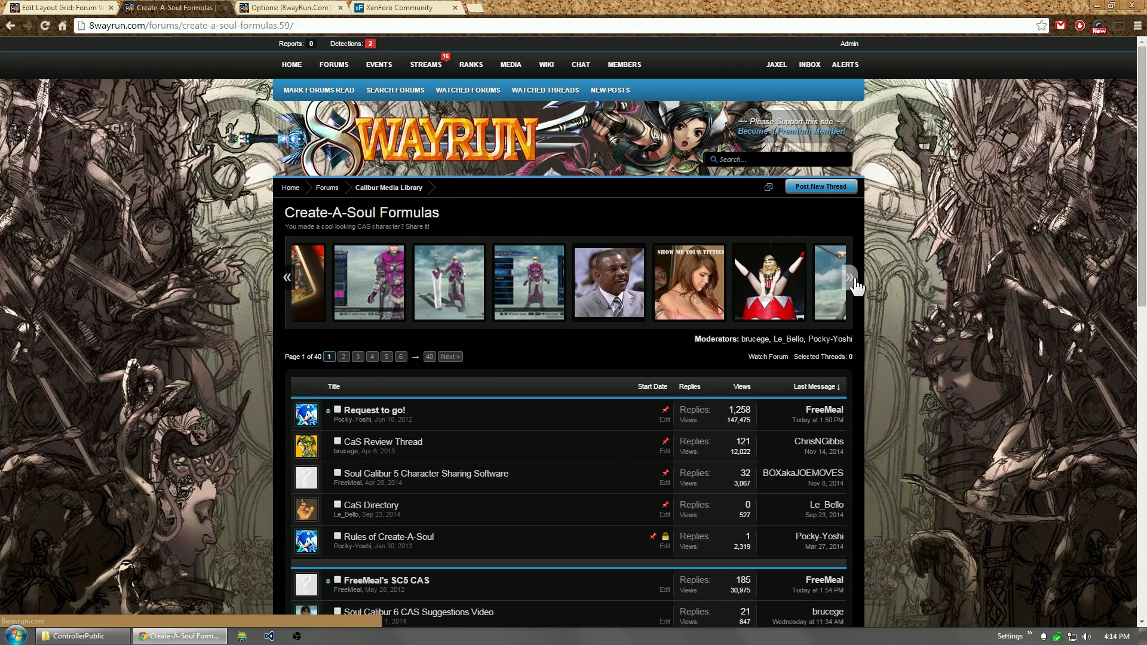
left_click(849, 276)
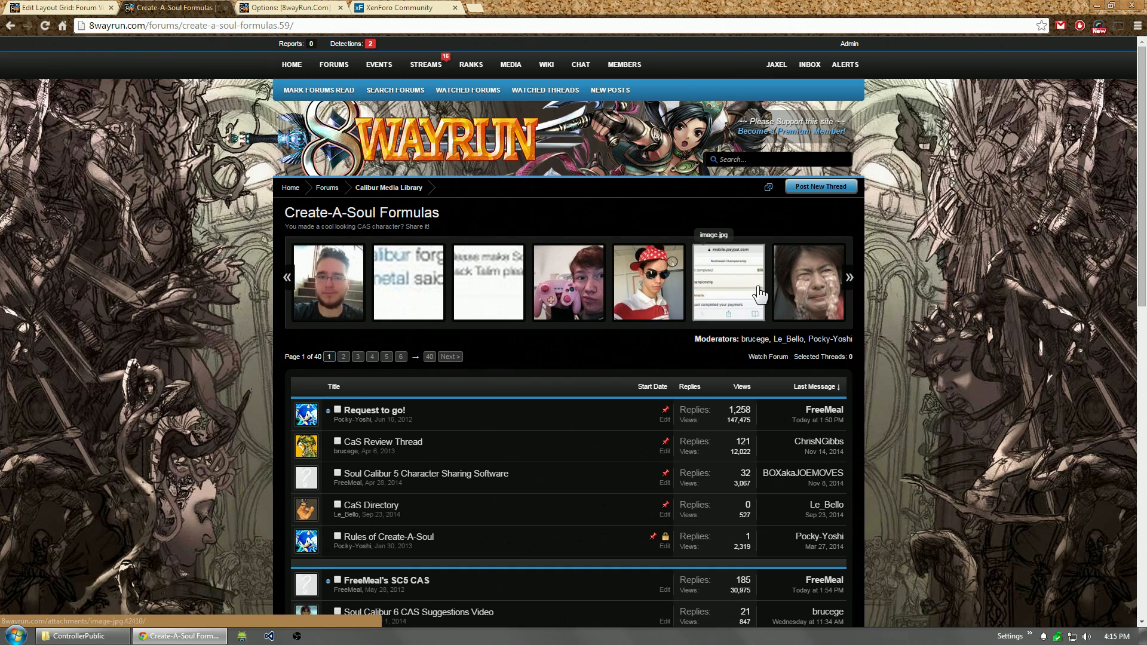
left_click(848, 278)
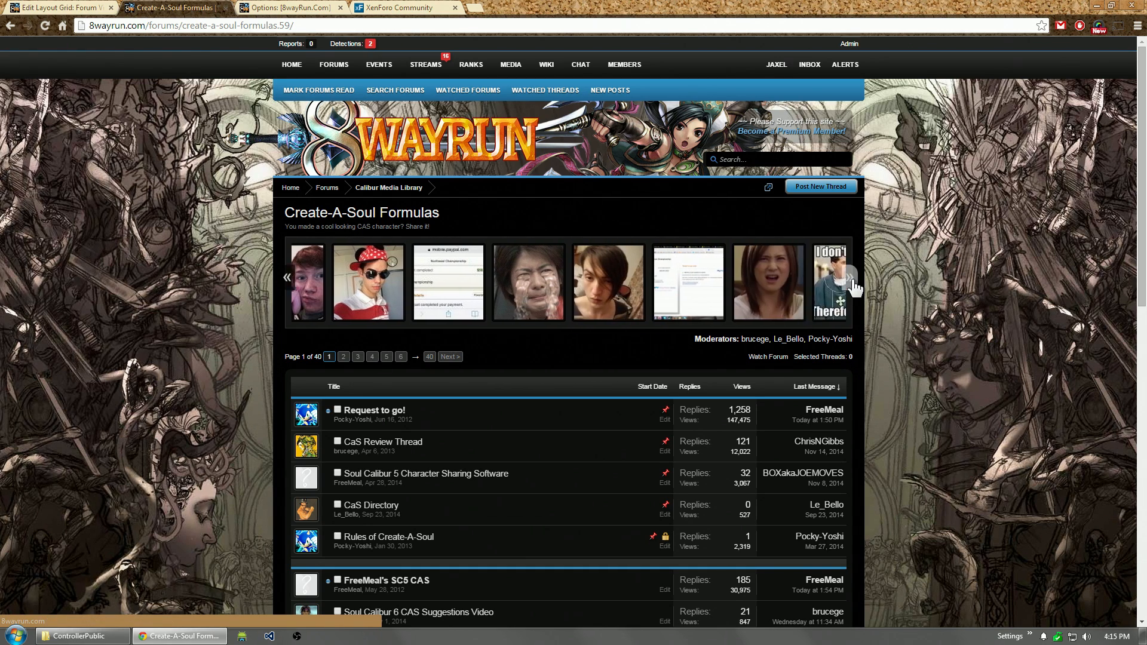
left_click(849, 278)
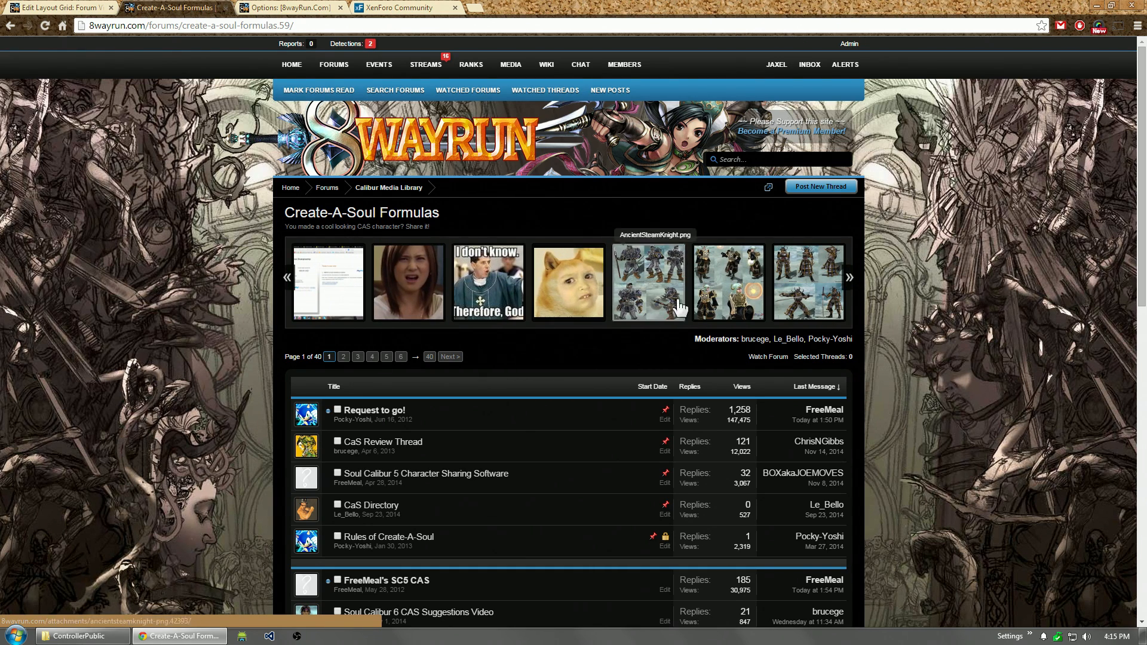
mouse_move(202, 315)
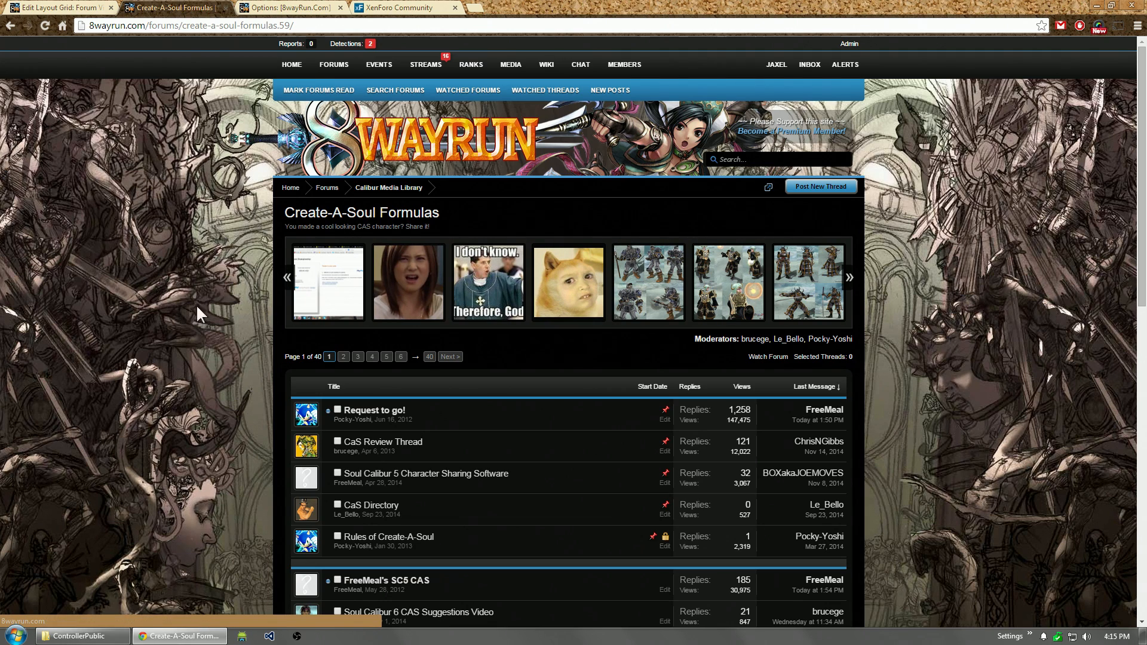
mouse_move(362, 208)
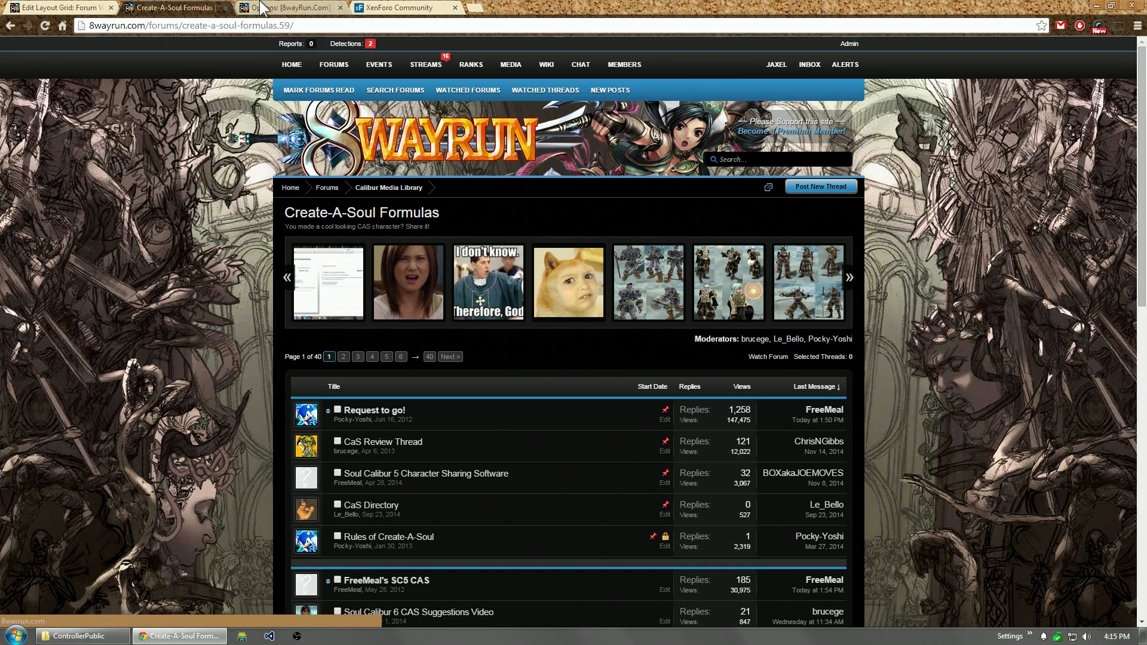
left_click(54, 7)
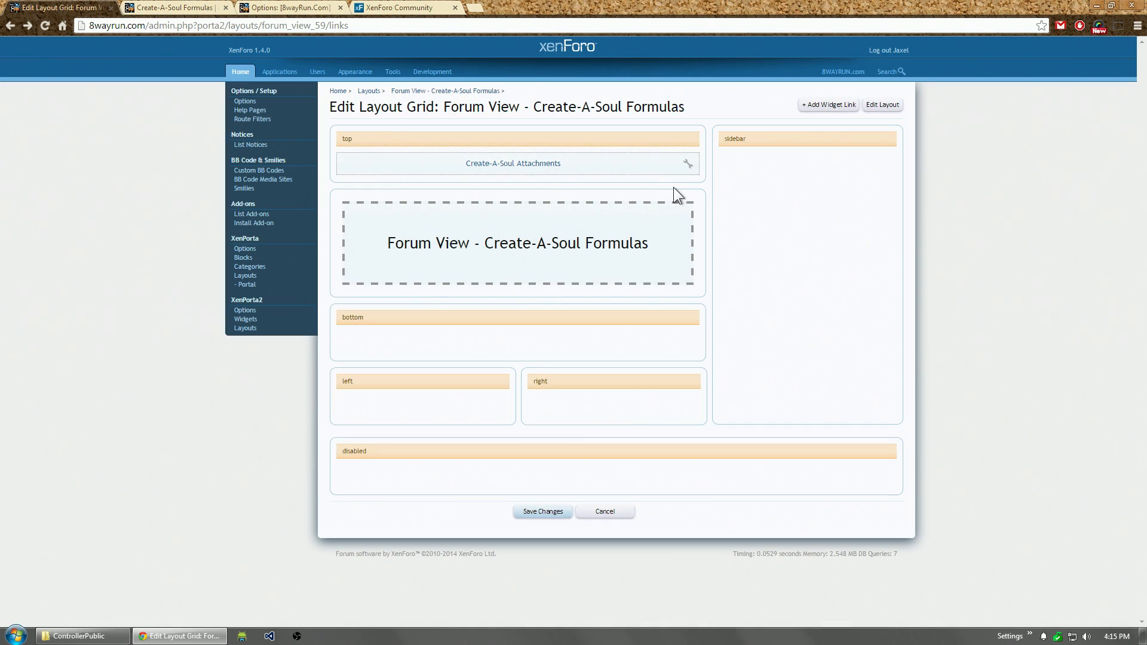
Step: Reopen Create-A-Soul Attachments options, then advance the forum slider three times and return
left_click(687, 163)
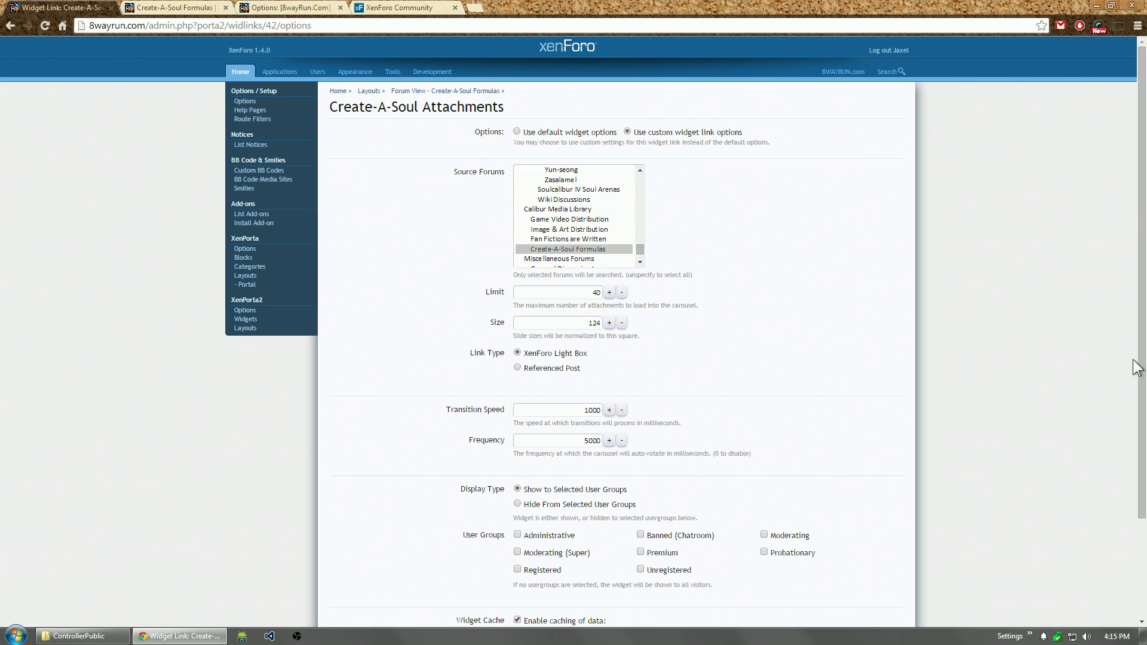
scroll("down", 3)
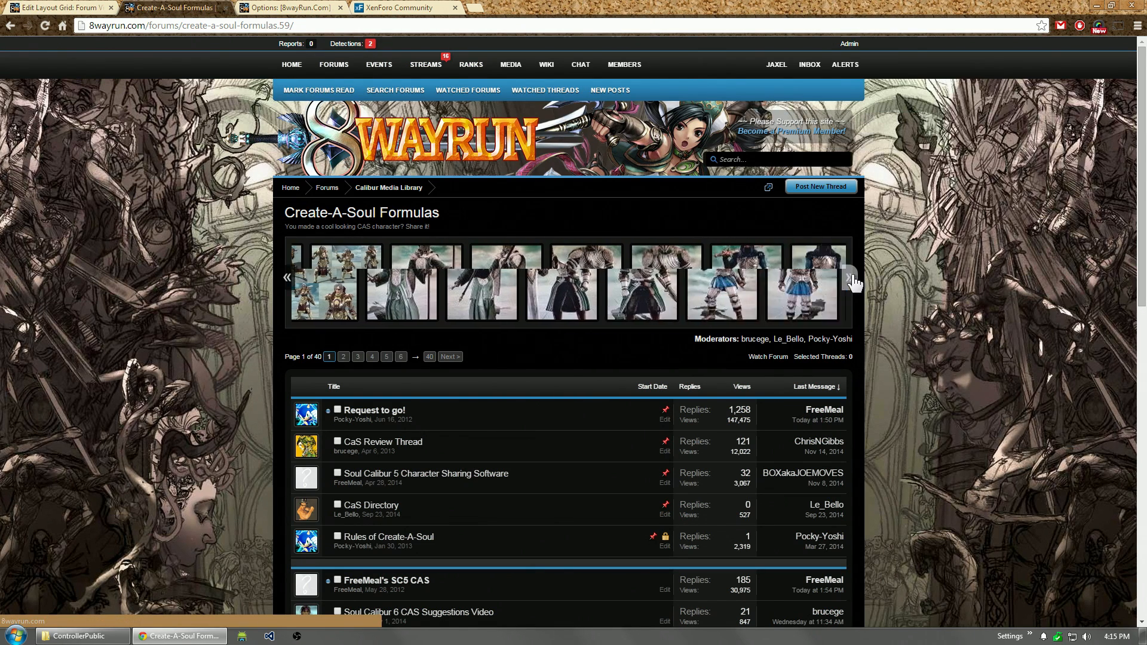
left_click(853, 279)
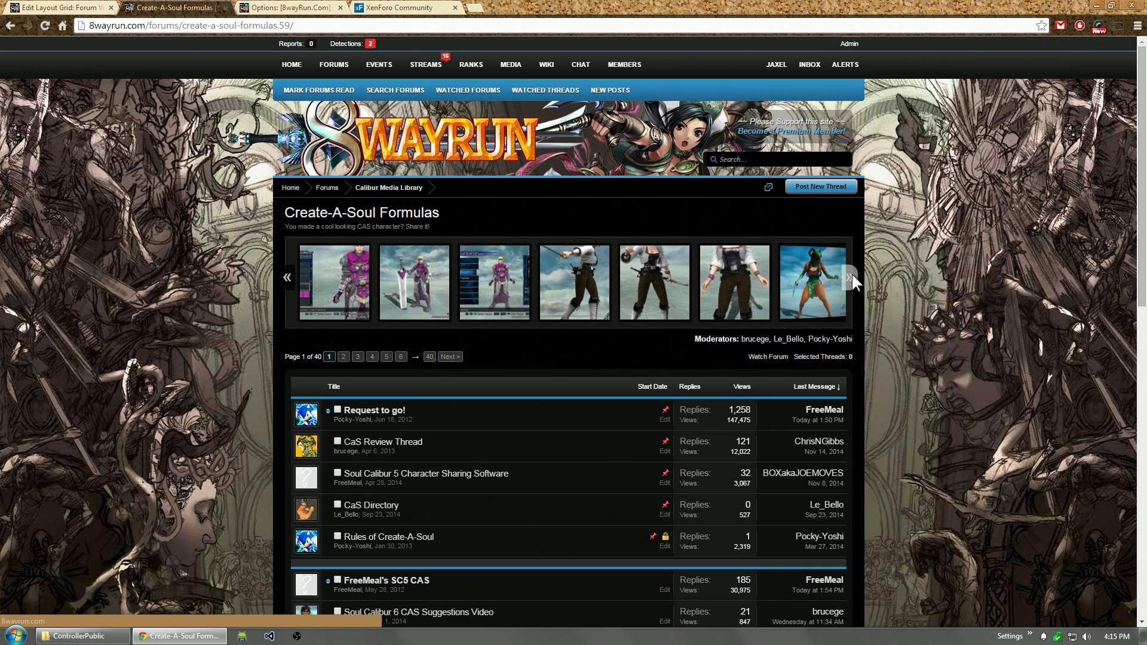
left_click(850, 277)
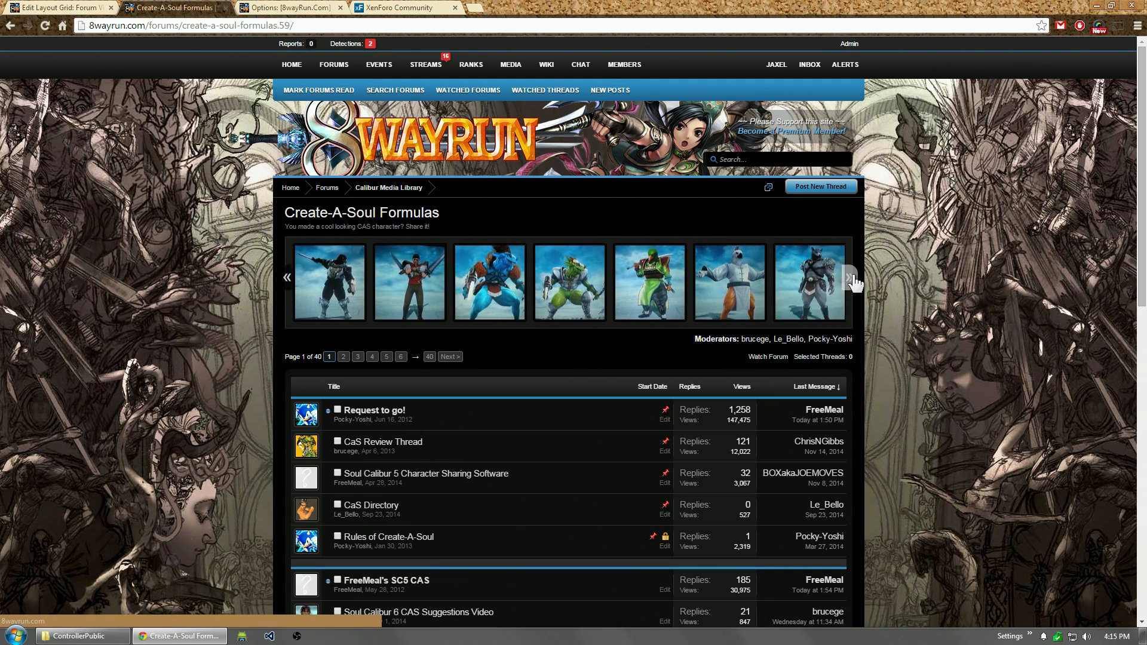
left_click(850, 278)
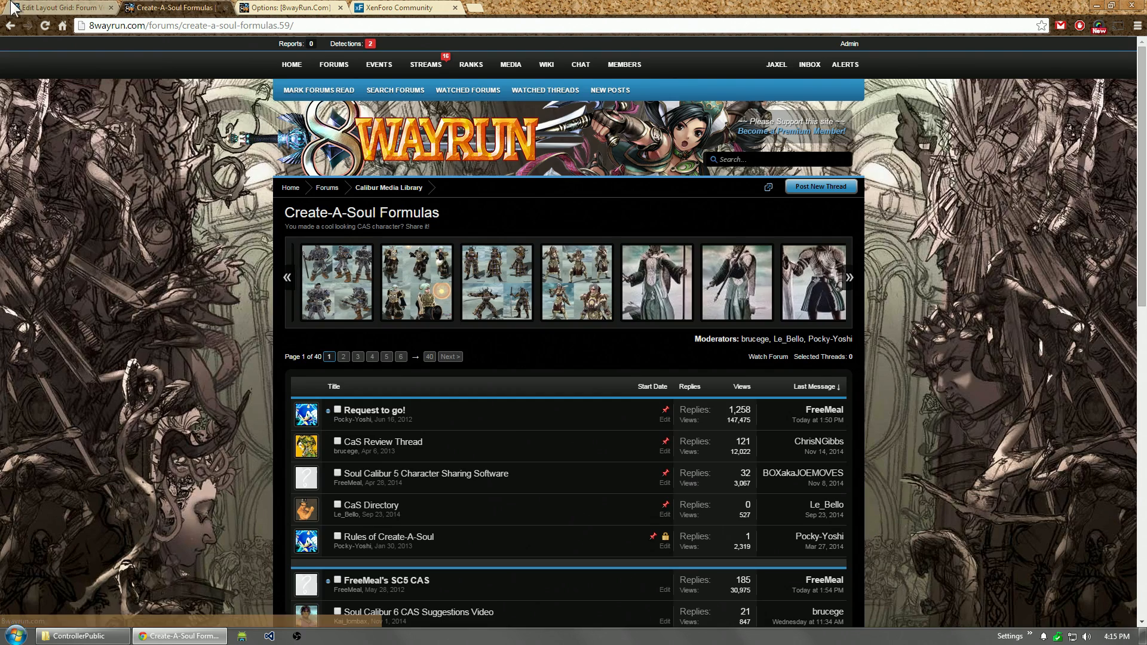
left_click(55, 8)
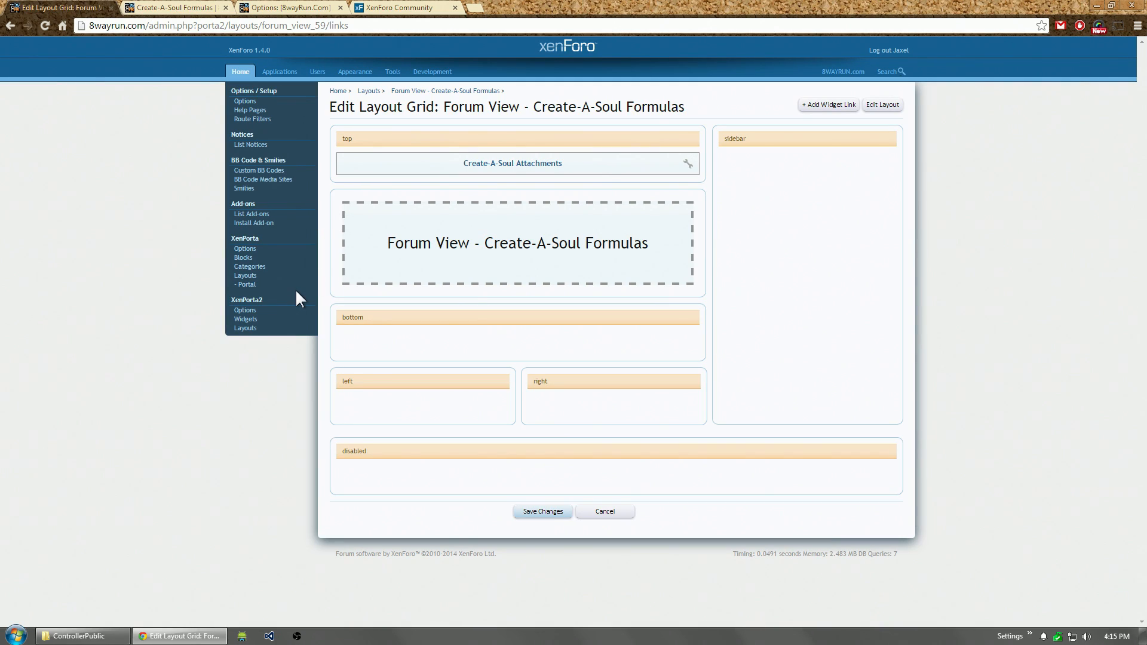